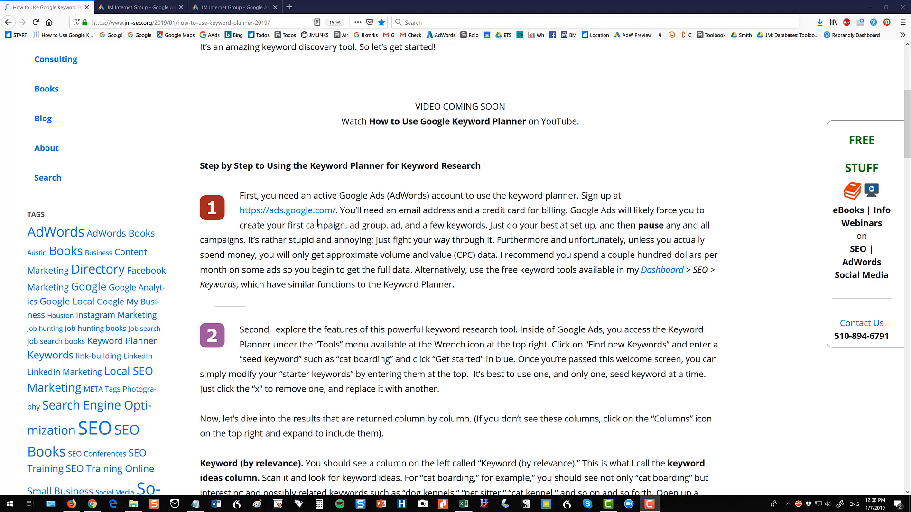
pyautogui.moveTo(390, 300)
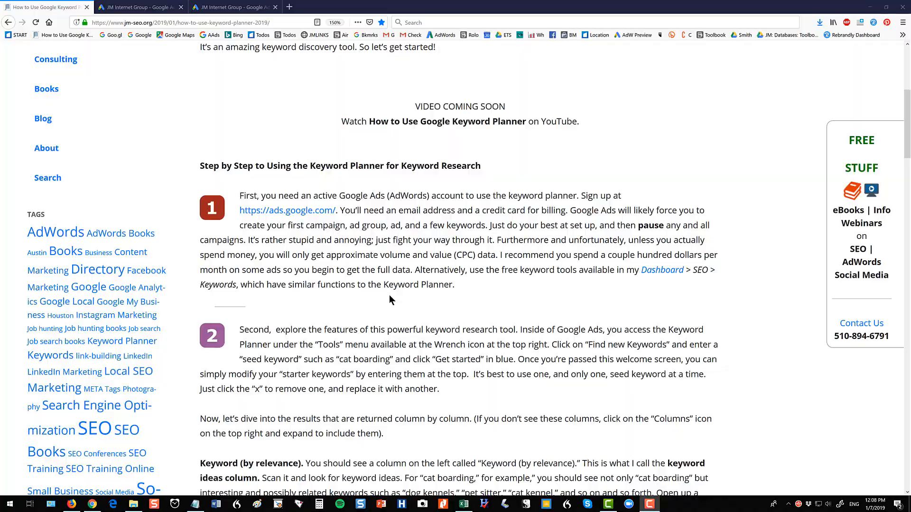
pyautogui.moveTo(386, 334)
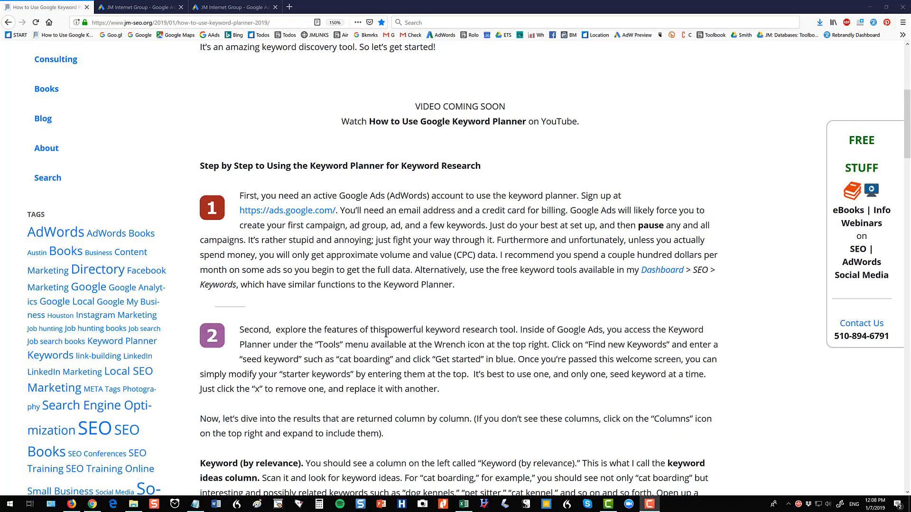
# Bring the article's Keyword (by relevance) column explanation into view.
pyautogui.scroll(-3)
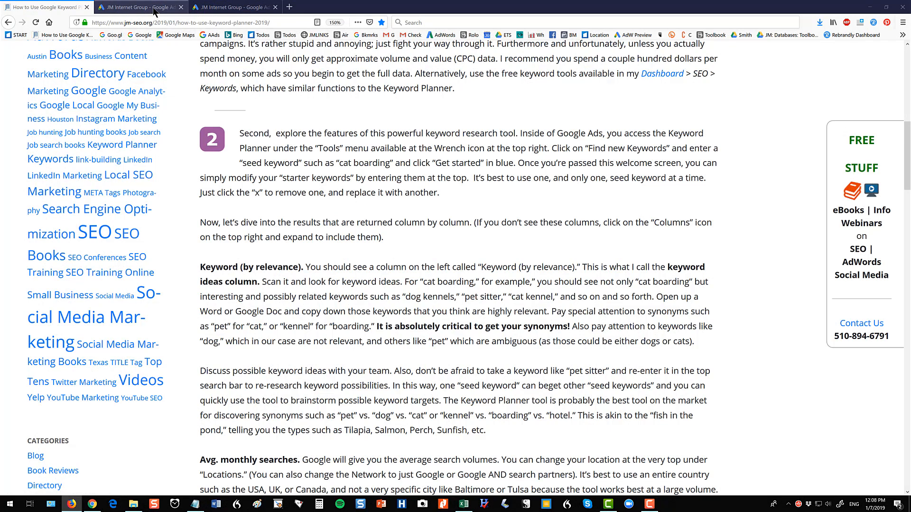
# Start a Find new keywords search seeded with 'cat boarding' in Keyword Planner.
pyautogui.click(140, 6)
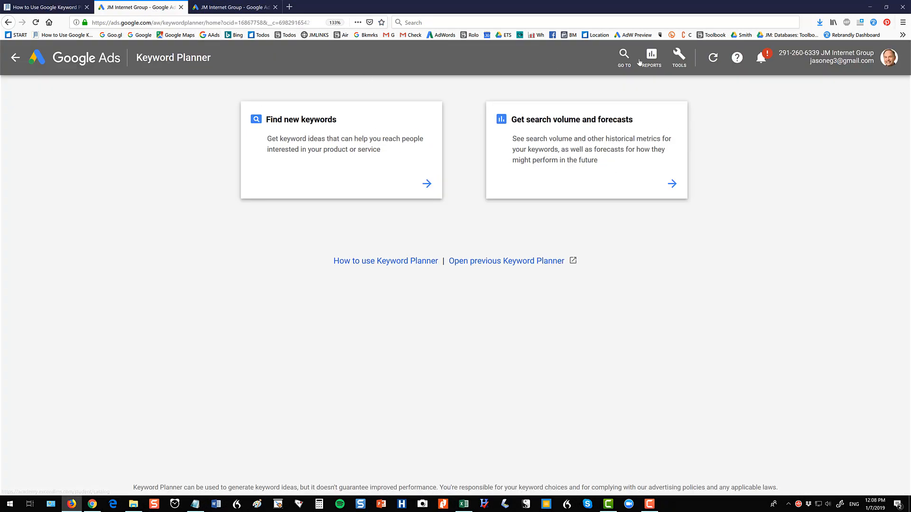
pyautogui.click(678, 57)
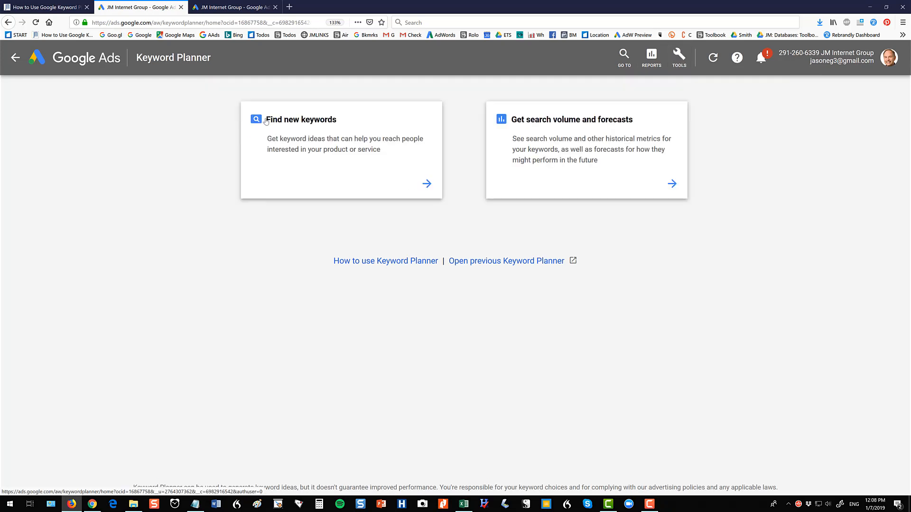
pyautogui.moveTo(340, 131)
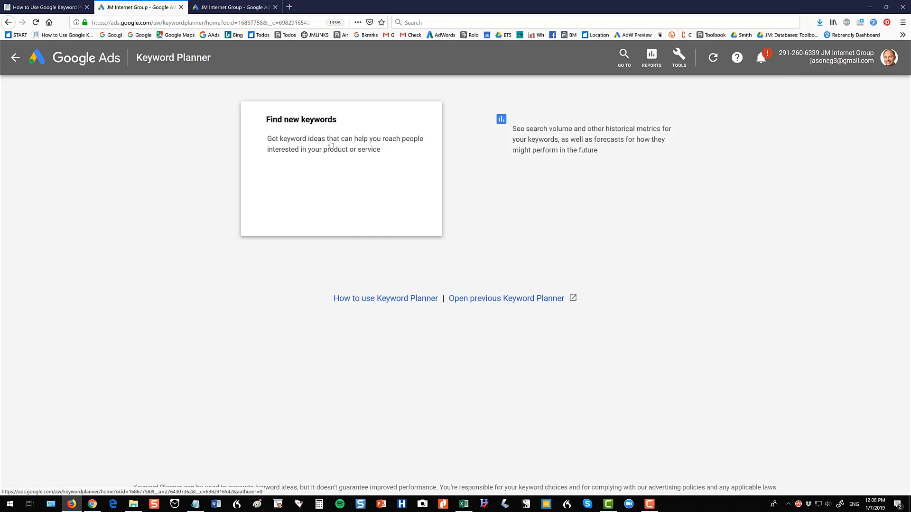
pyautogui.click(341, 168)
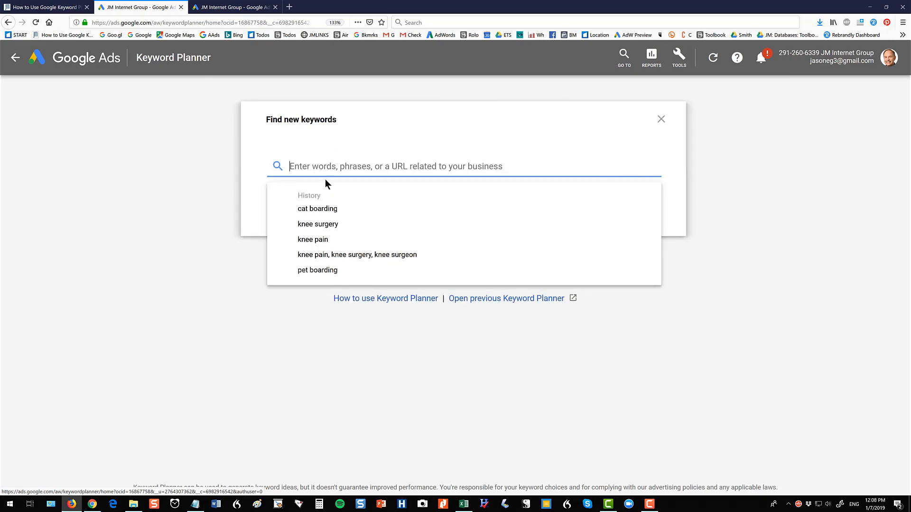
pyautogui.write('cat boarding')
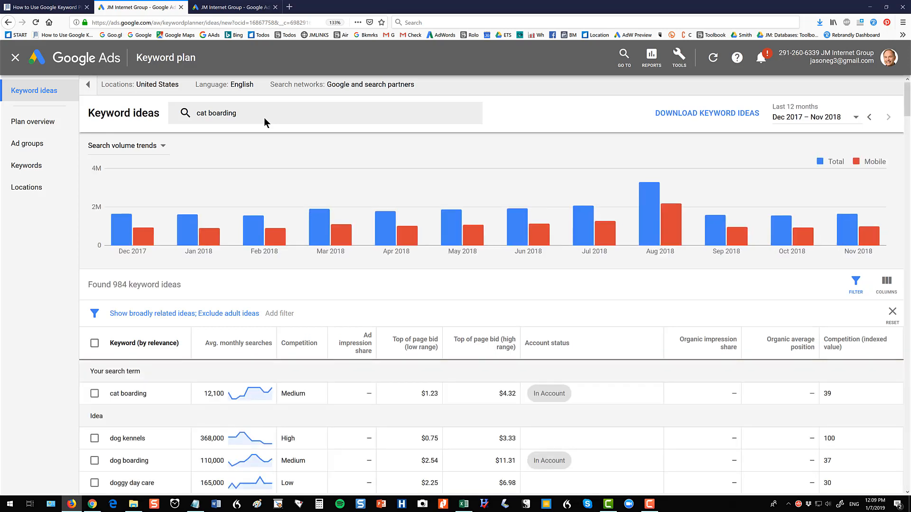
pyautogui.moveTo(782, 446)
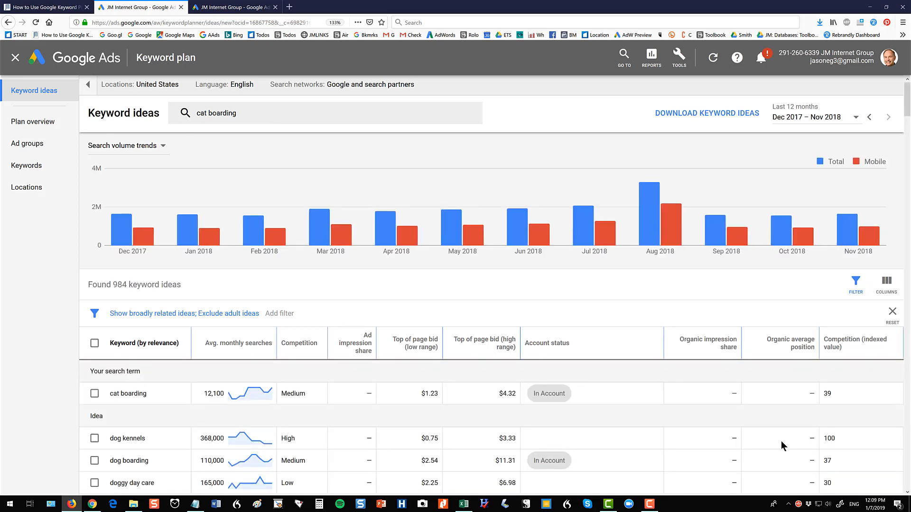
pyautogui.moveTo(789, 507)
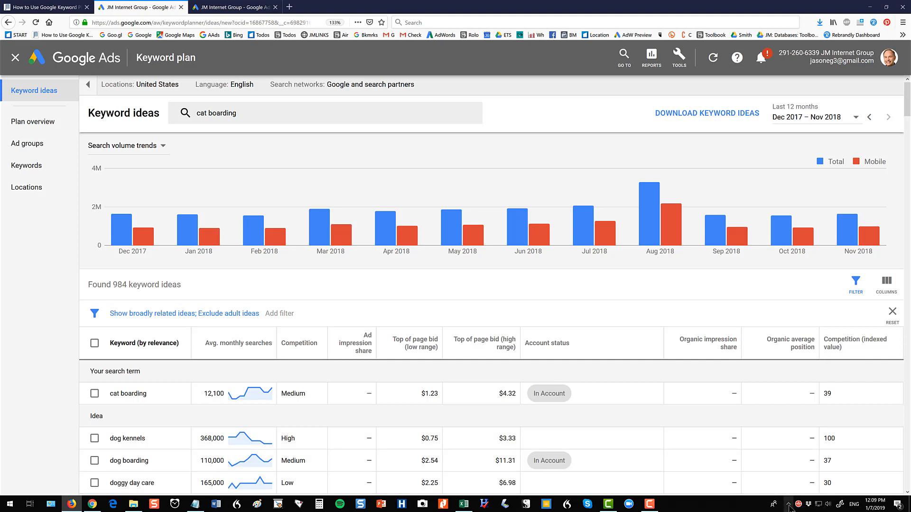
pyautogui.moveTo(788, 501)
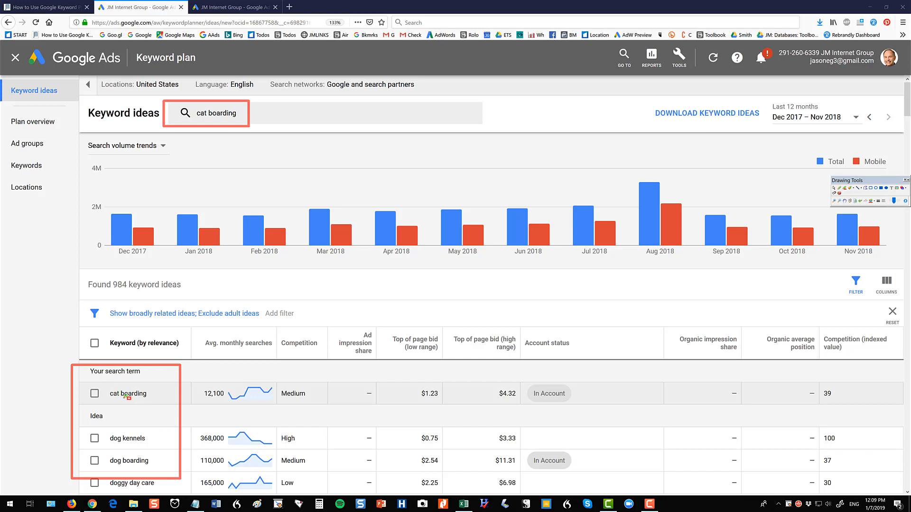
pyautogui.doubleClick(125, 393)
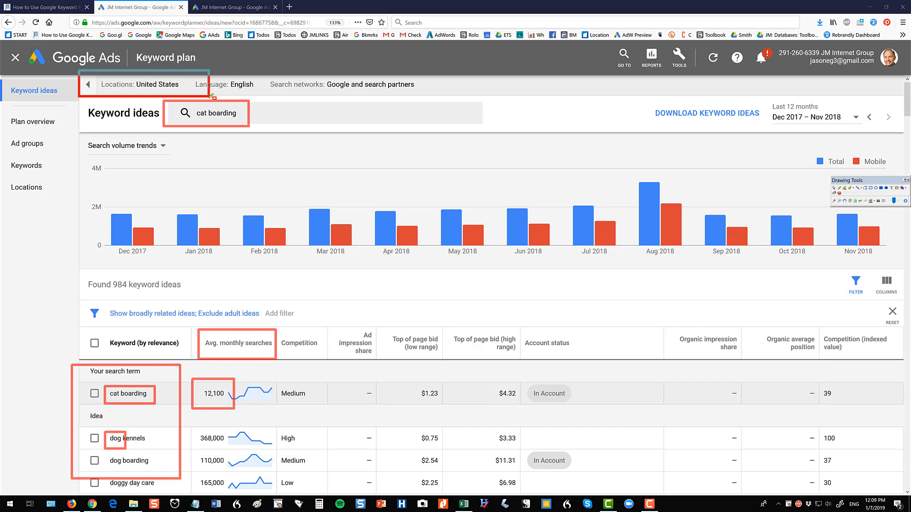
pyautogui.moveTo(150, 85)
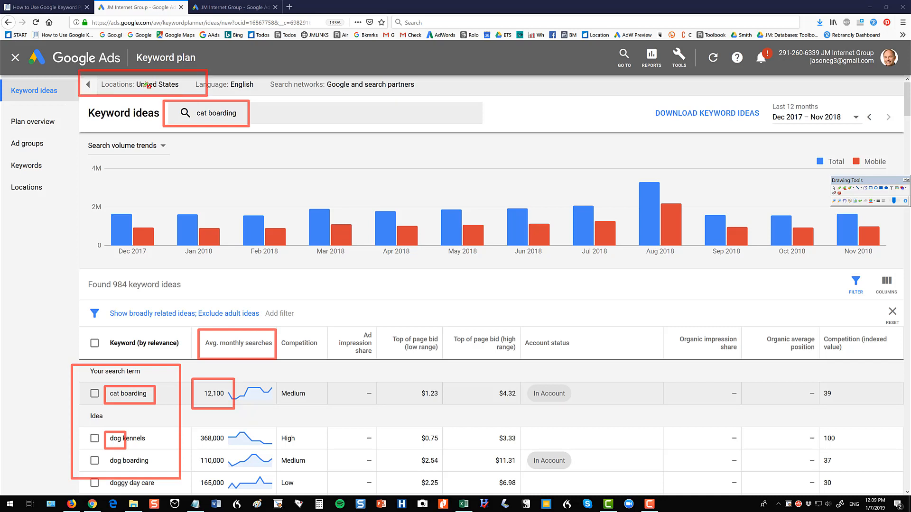
pyautogui.moveTo(152, 84)
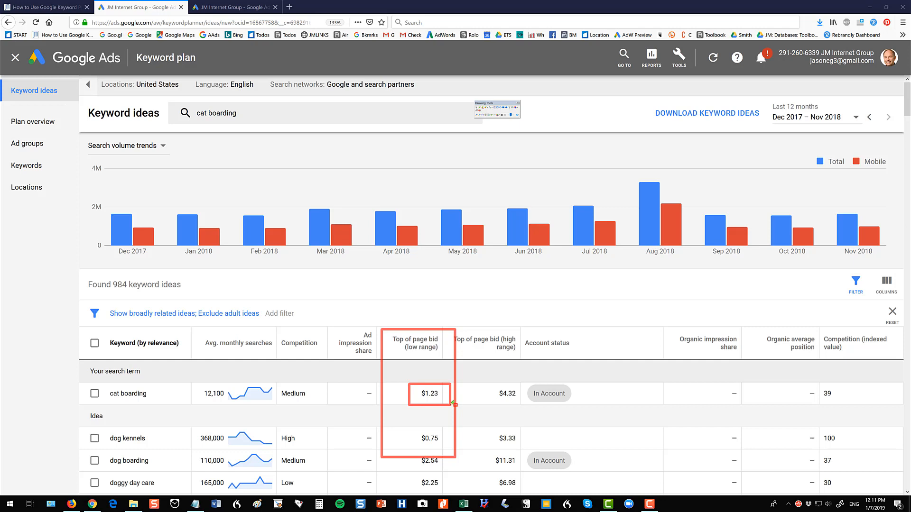
pyautogui.moveTo(126, 393)
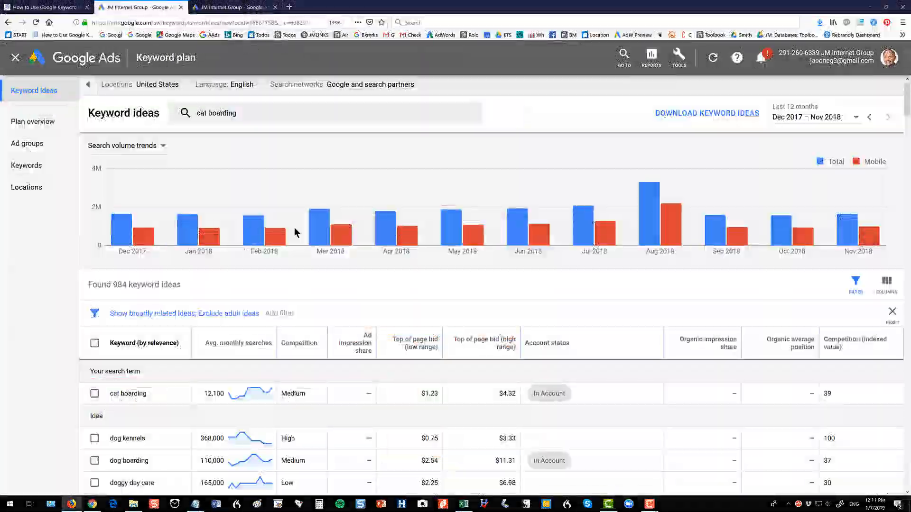
# Swap the 'cat boarding' seed for 'pet boarding' and fetch its 970 keyword ideas.
pyautogui.click(326, 113)
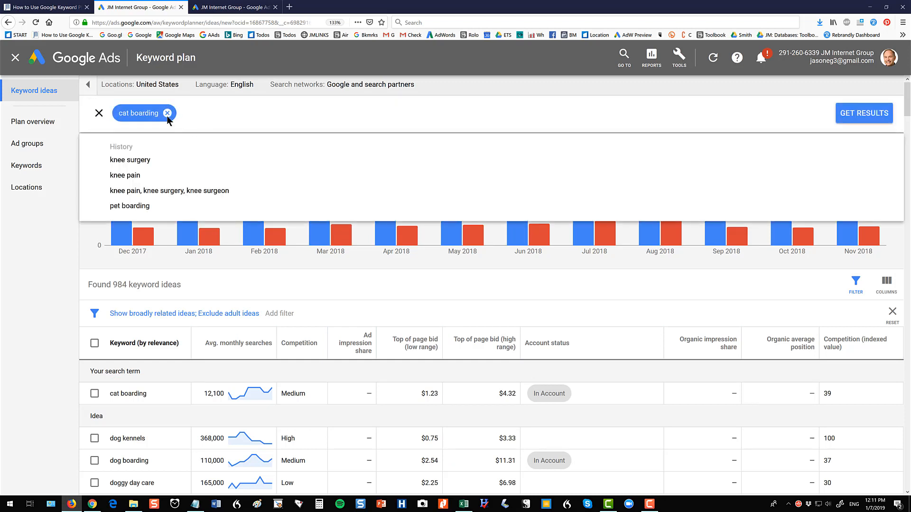
pyautogui.click(168, 113)
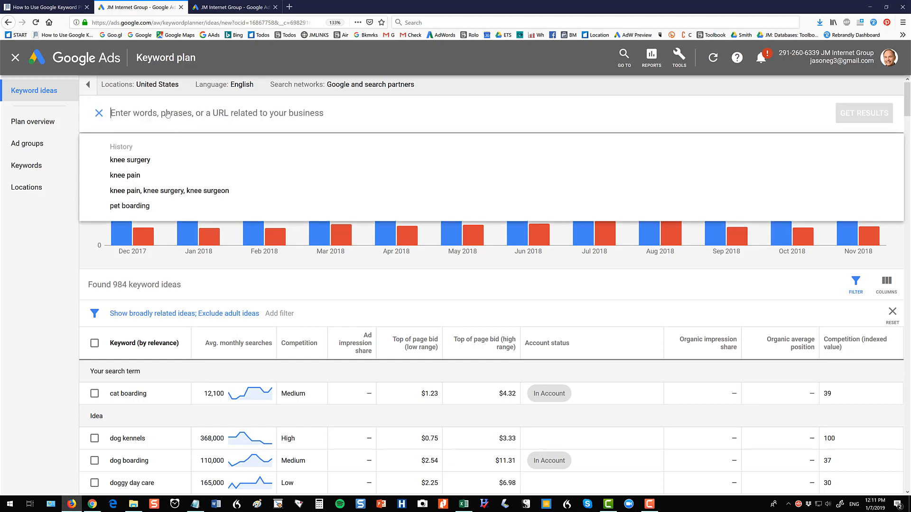
pyautogui.write('pet boardi')
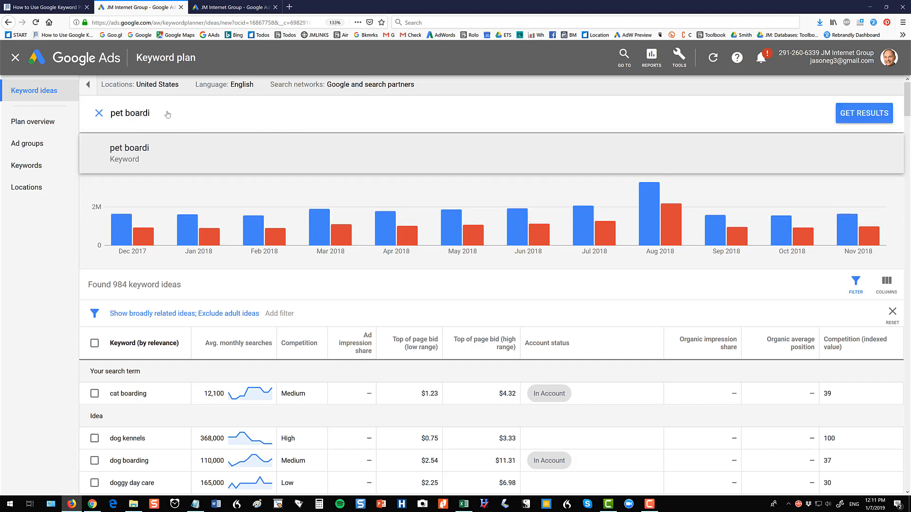
pyautogui.click(130, 206)
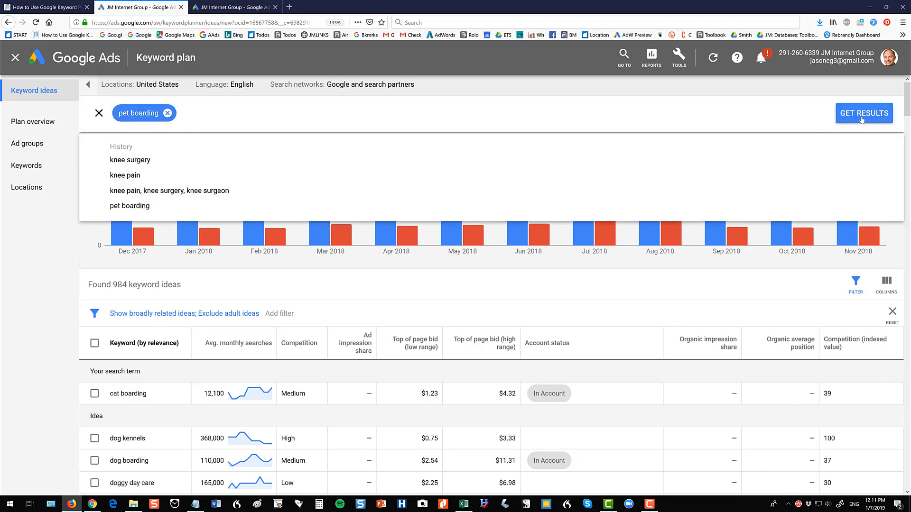
pyautogui.click(862, 113)
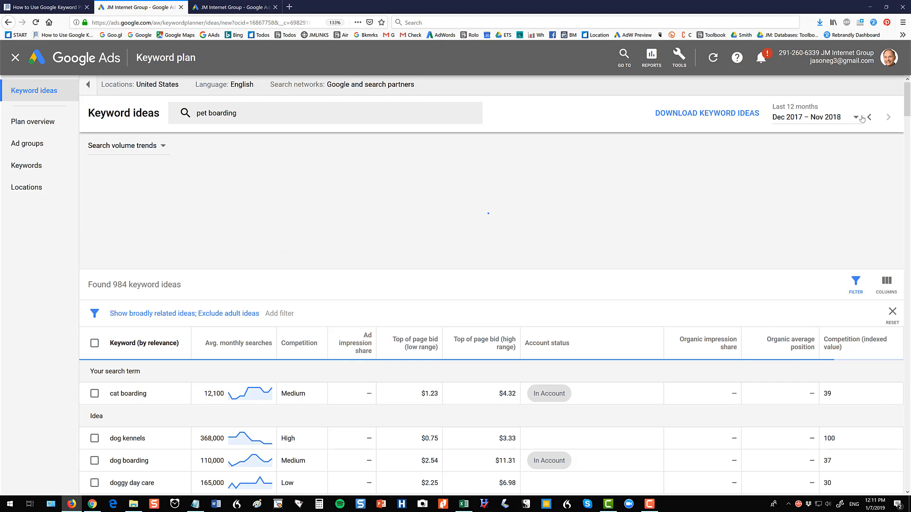
pyautogui.click(122, 145)
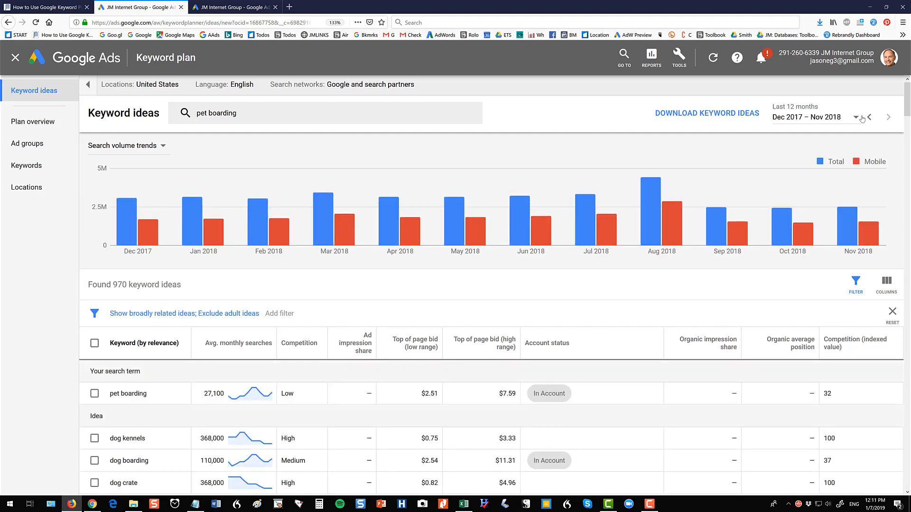
pyautogui.moveTo(275, 116)
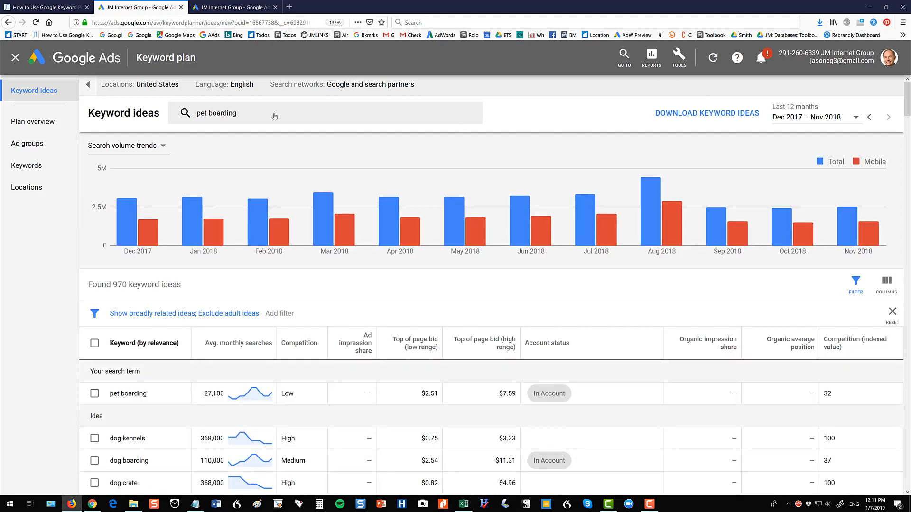
pyautogui.scroll(-3)
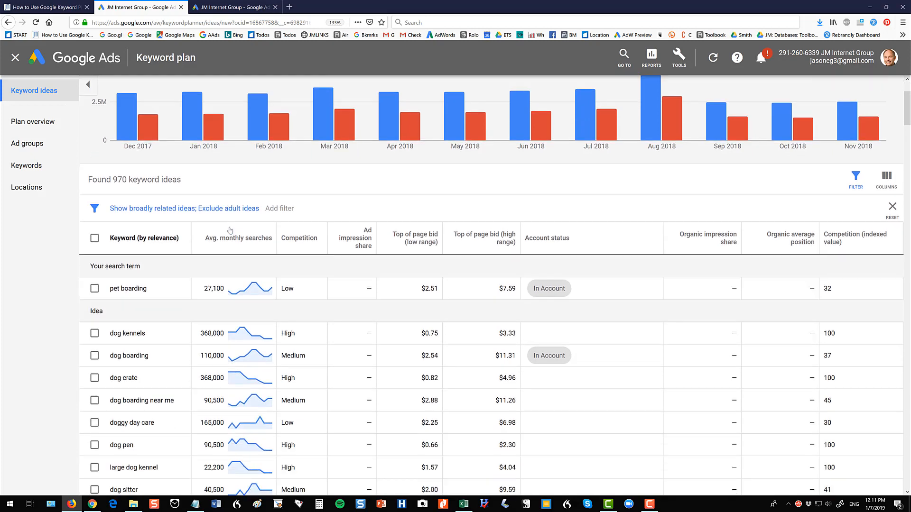
pyautogui.scroll(-3)
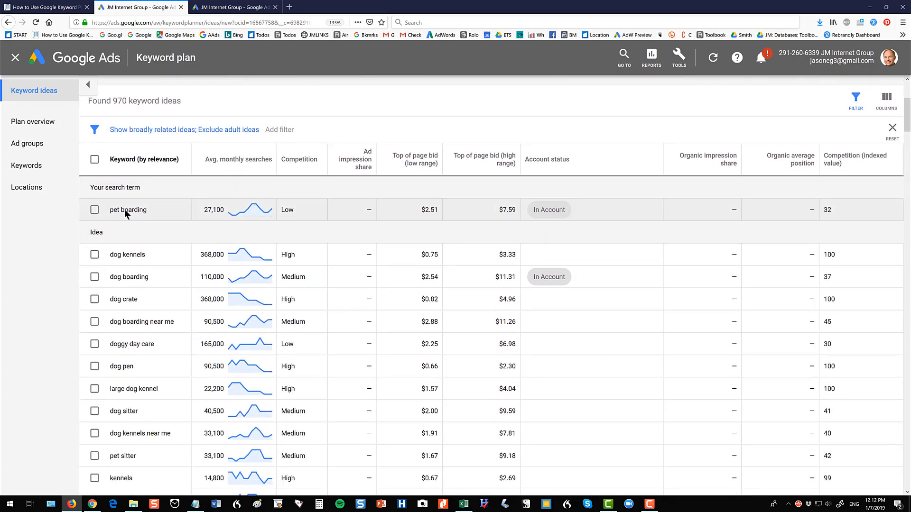
pyautogui.scroll(-3)
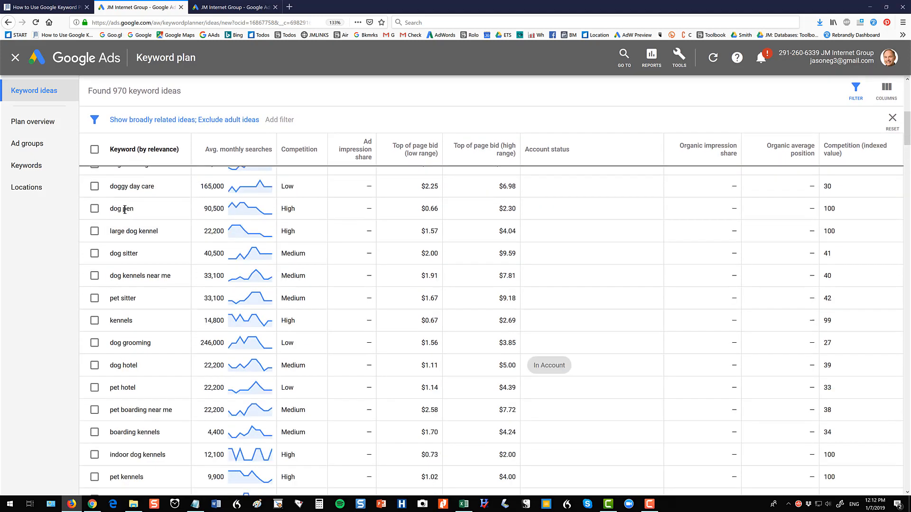
pyautogui.scroll(-3)
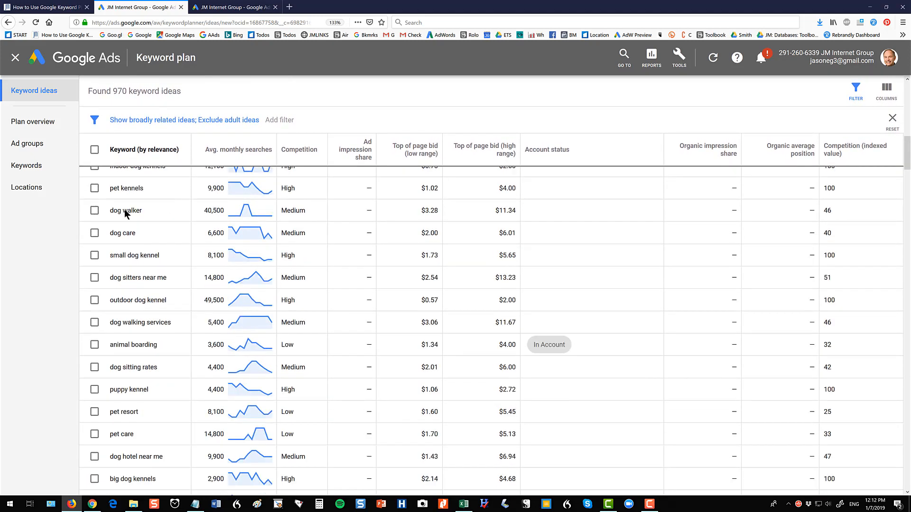
pyautogui.scroll(-3)
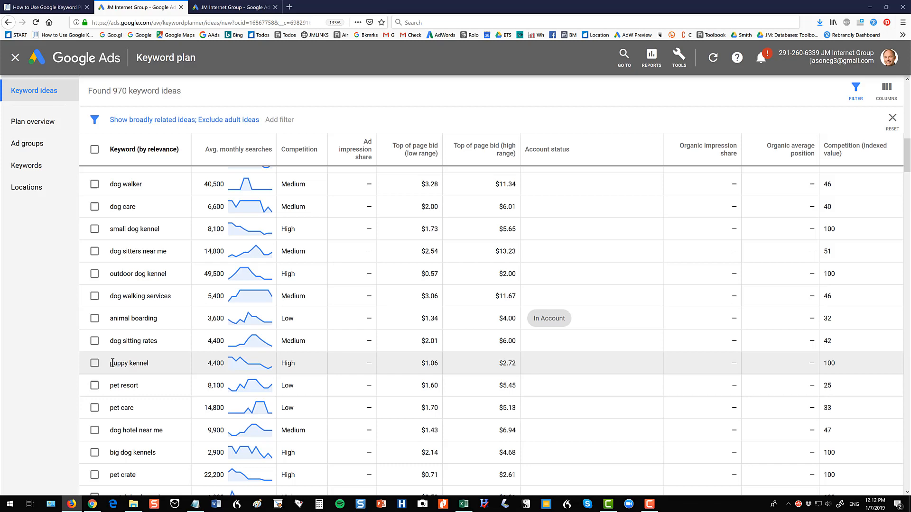
pyautogui.doubleClick(118, 363)
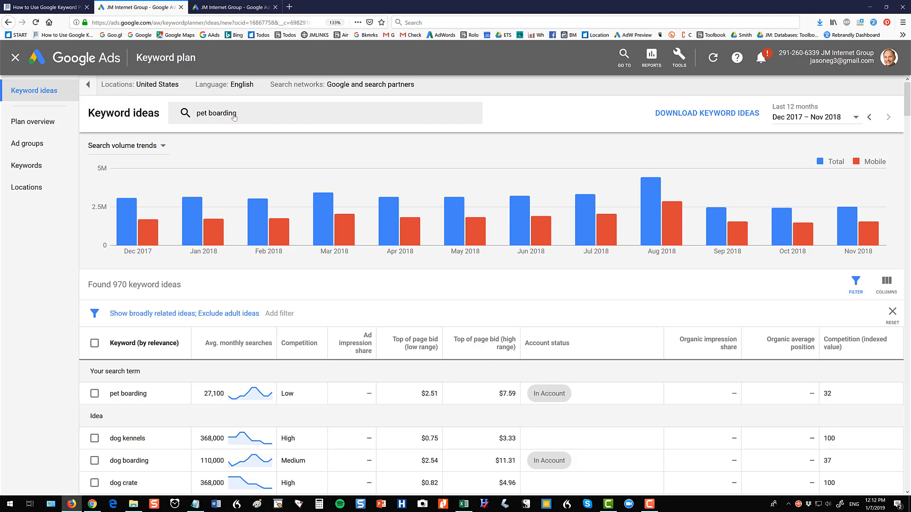
pyautogui.moveTo(210, 380)
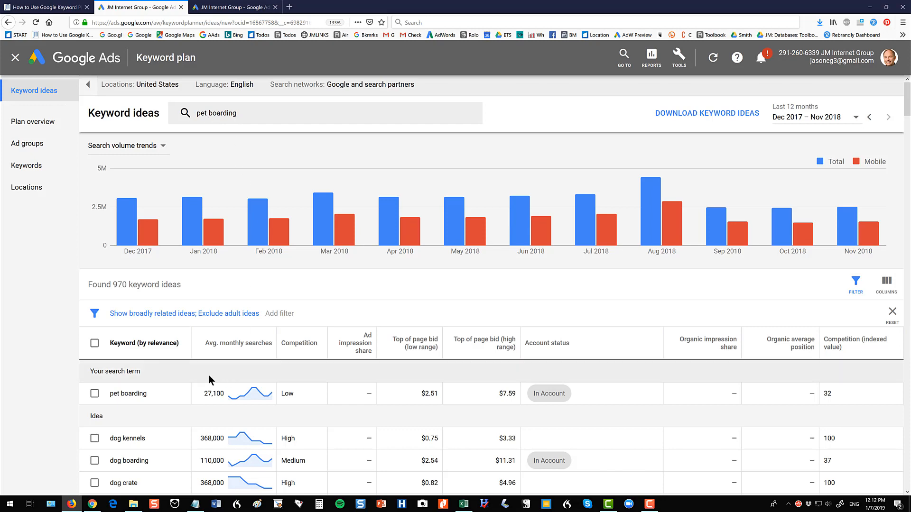
# Sort the pet boarding ideas by Top of page bid (low range), highest first.
pyautogui.scroll(-3)
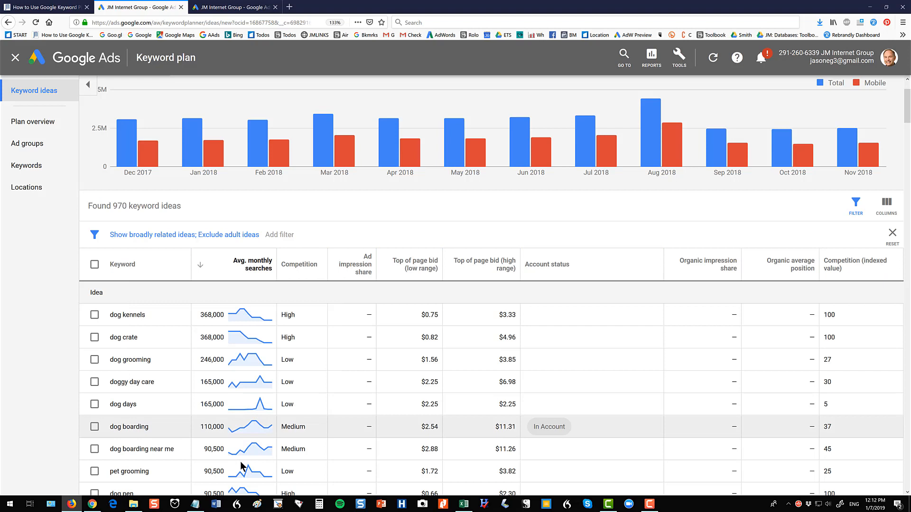
pyautogui.moveTo(126, 314)
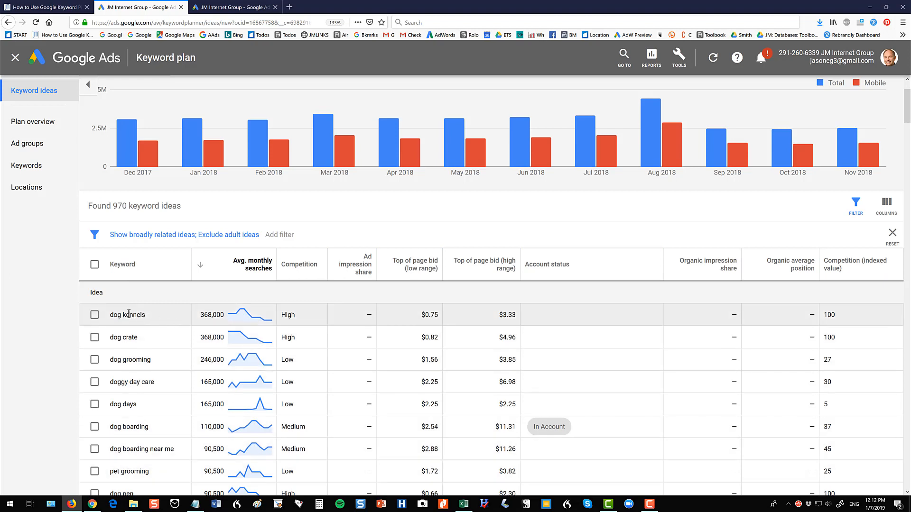
pyautogui.moveTo(195, 320)
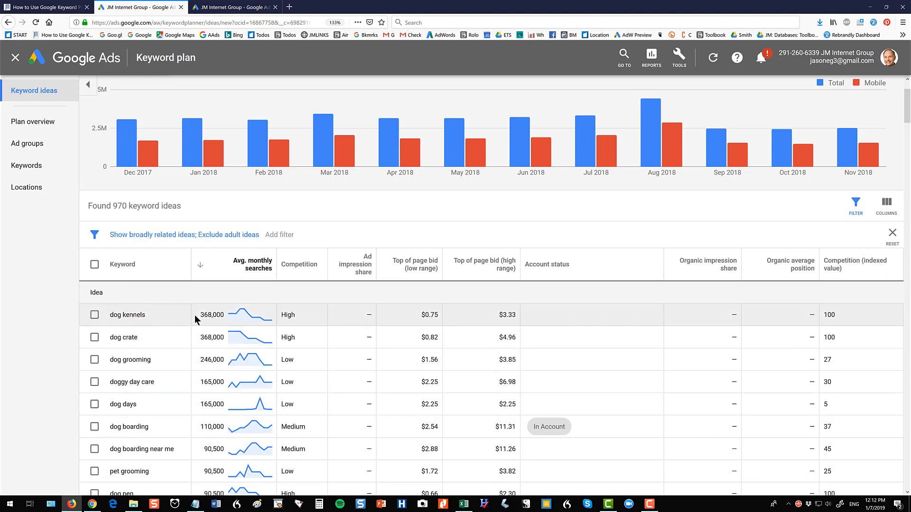
pyautogui.doubleClick(212, 314)
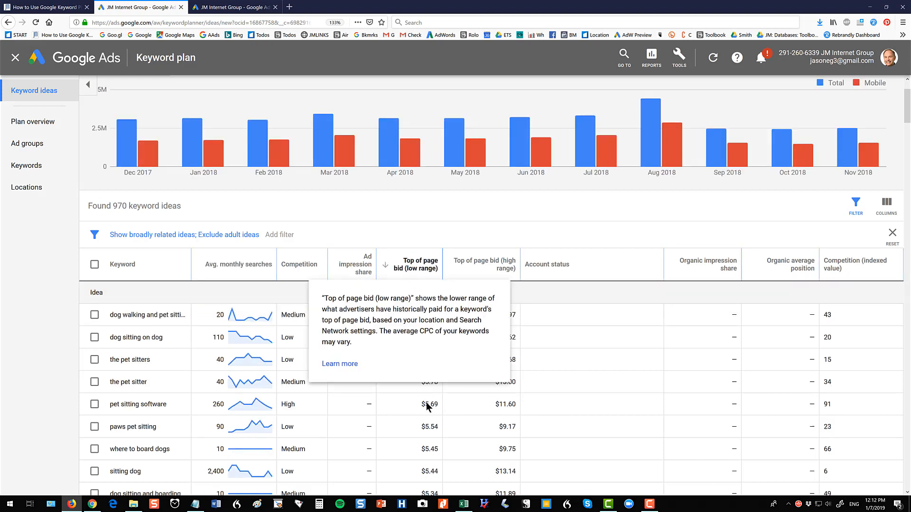
pyautogui.moveTo(456, 339)
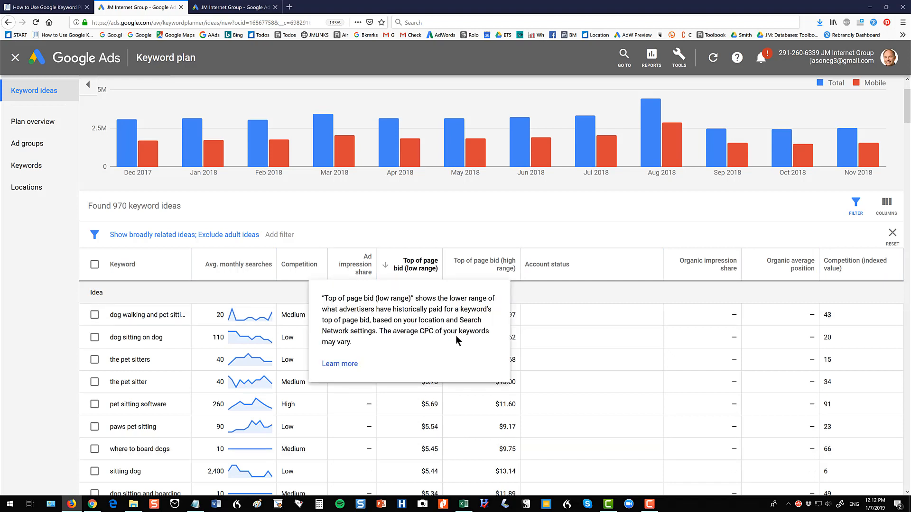
pyautogui.moveTo(426, 359)
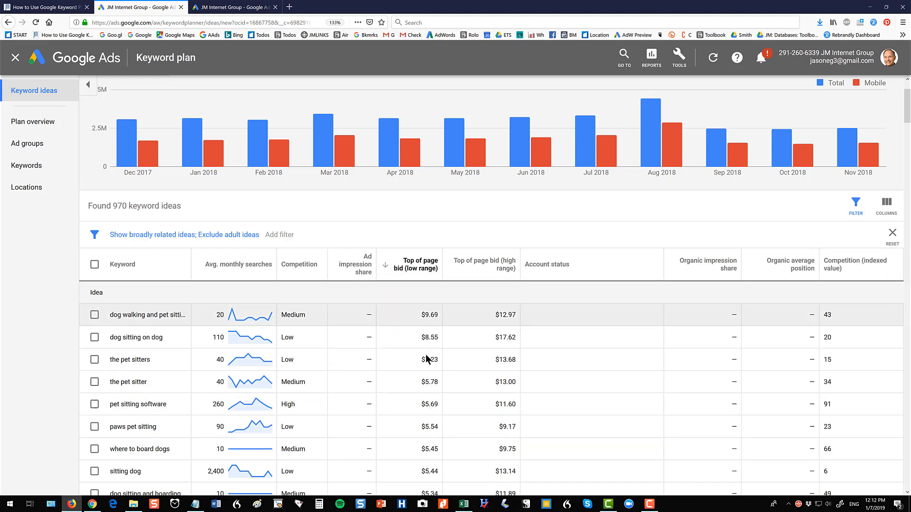
pyautogui.moveTo(424, 364)
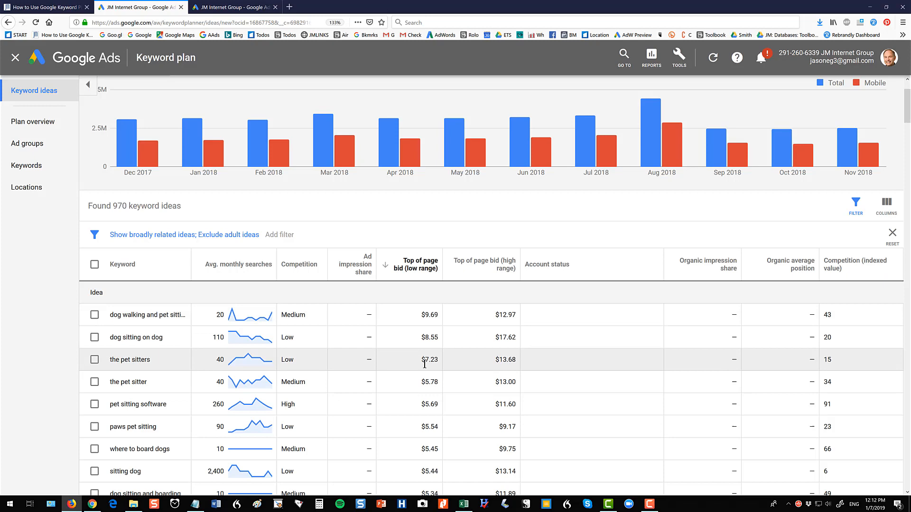
pyautogui.scroll(3)
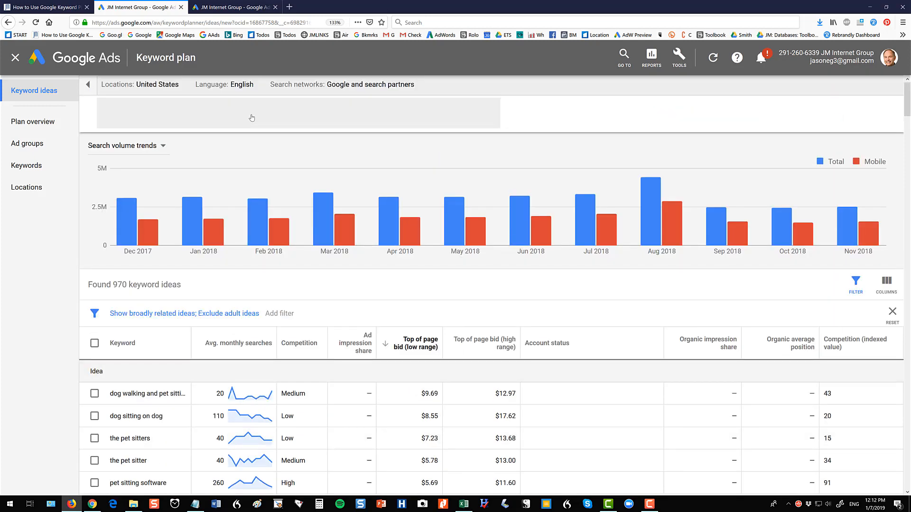
# Re-seed the search with 'cat boarding' and review its monthly volume trend.
pyautogui.click(252, 113)
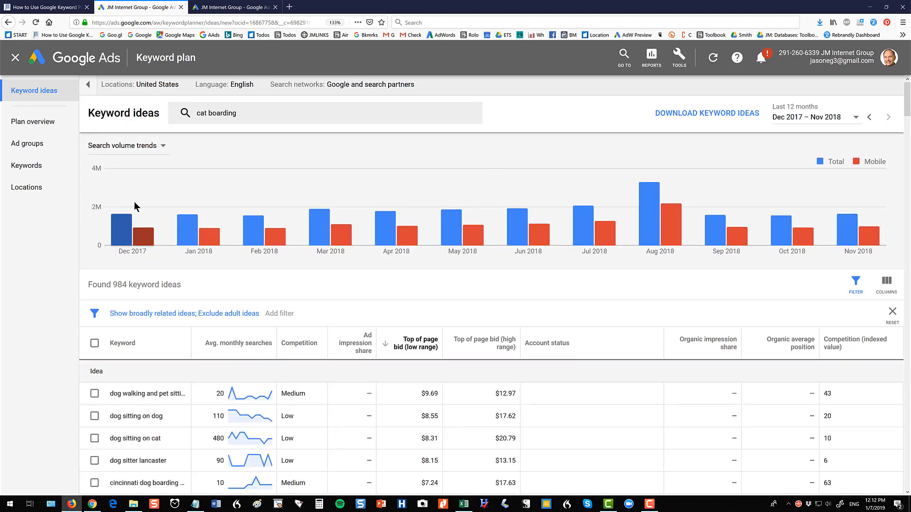
pyautogui.moveTo(197, 227)
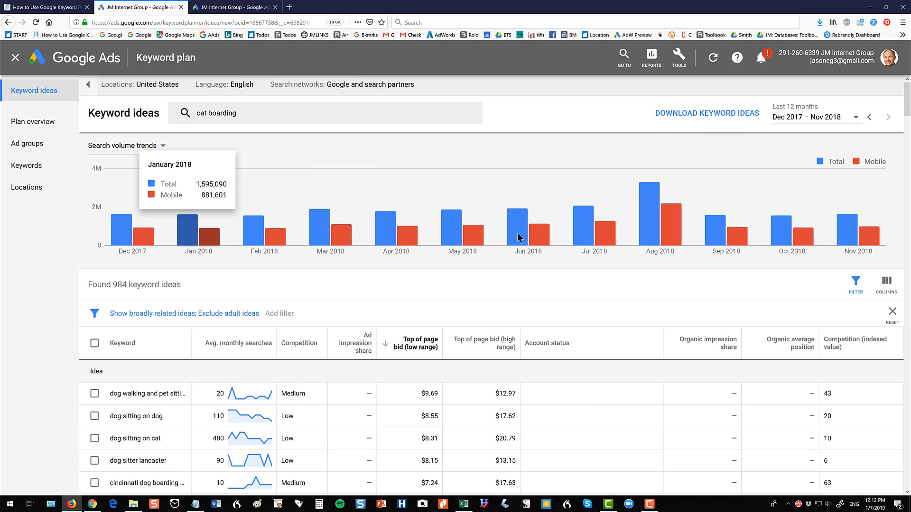
pyautogui.moveTo(593, 227)
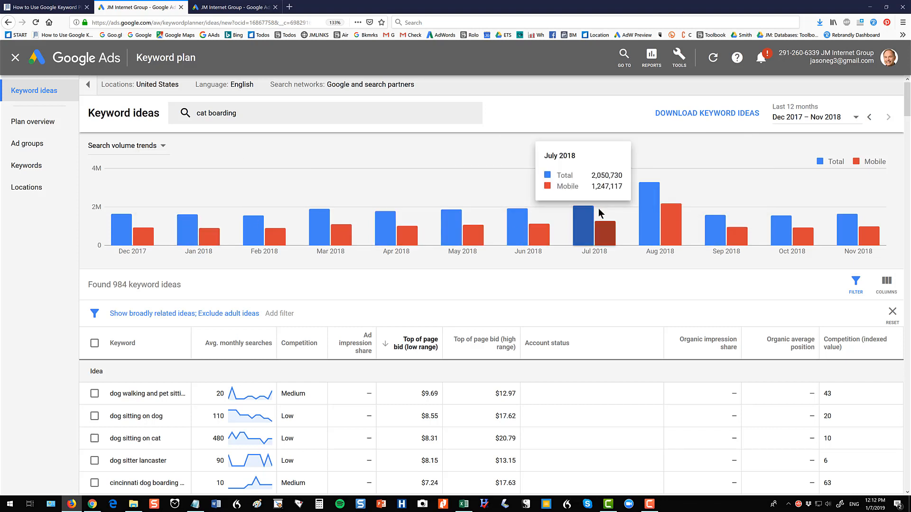
pyautogui.moveTo(461, 224)
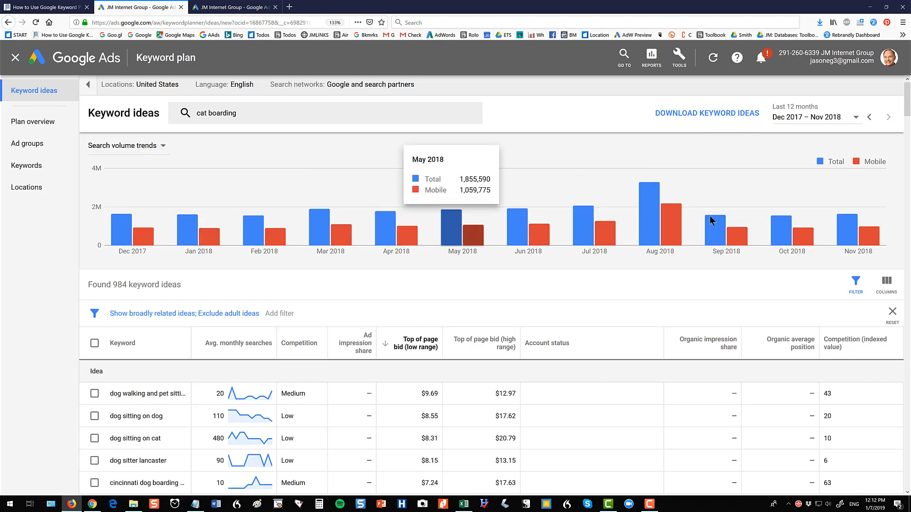
pyautogui.moveTo(725, 220)
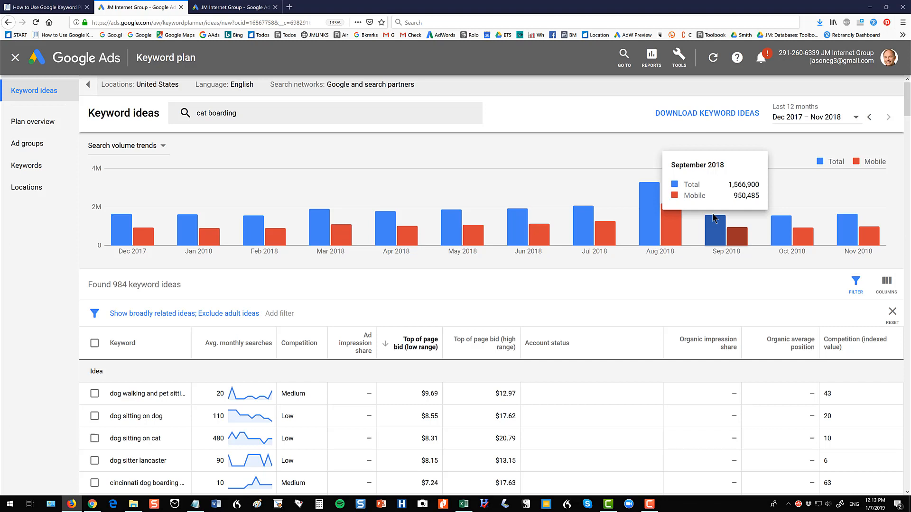
pyautogui.moveTo(527, 227)
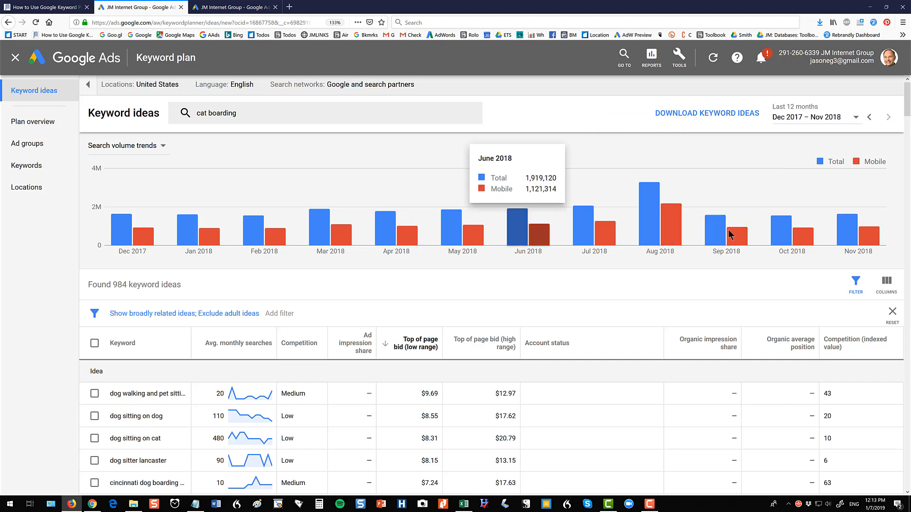
pyautogui.scroll(-3)
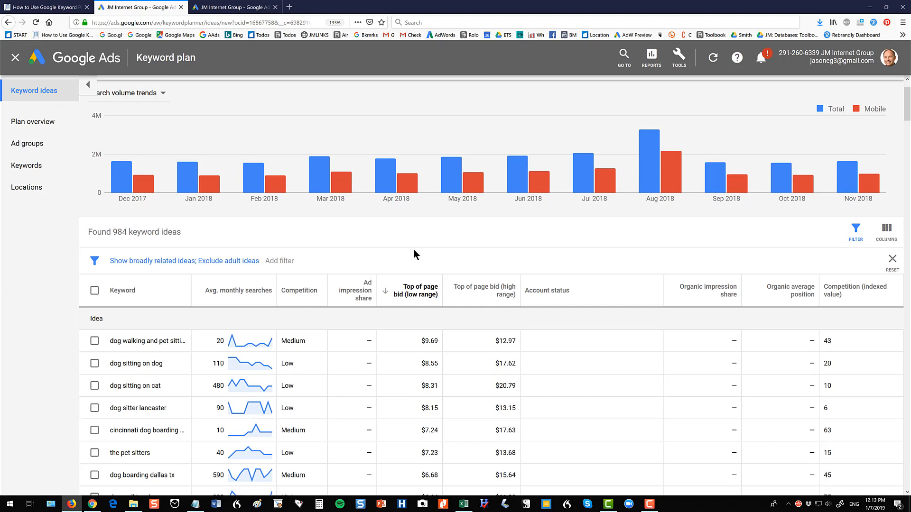
pyautogui.moveTo(157, 266)
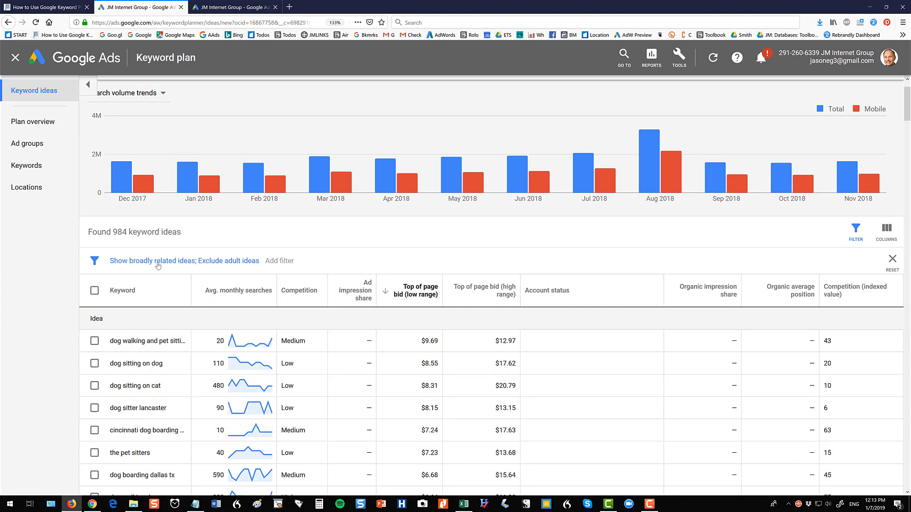
pyautogui.click(157, 260)
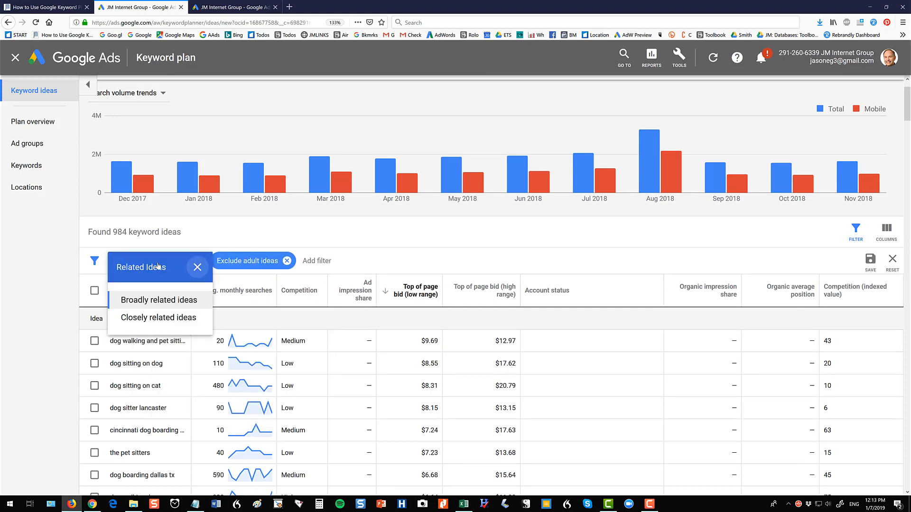
pyautogui.click(158, 317)
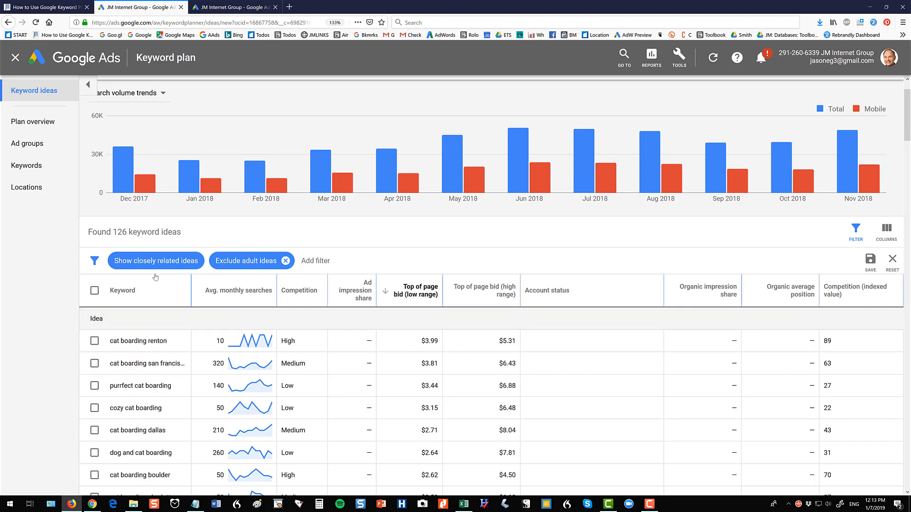
pyautogui.scroll(-3)
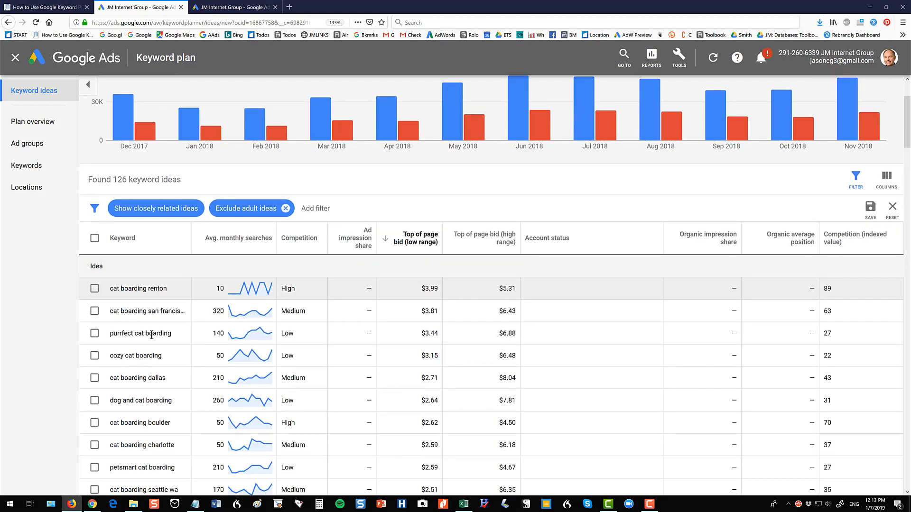
pyautogui.scroll(-3)
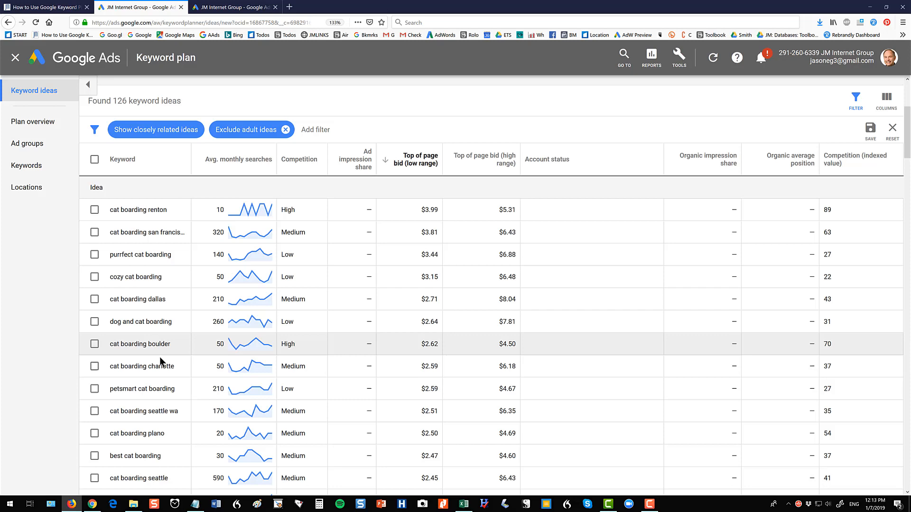
pyautogui.click(155, 130)
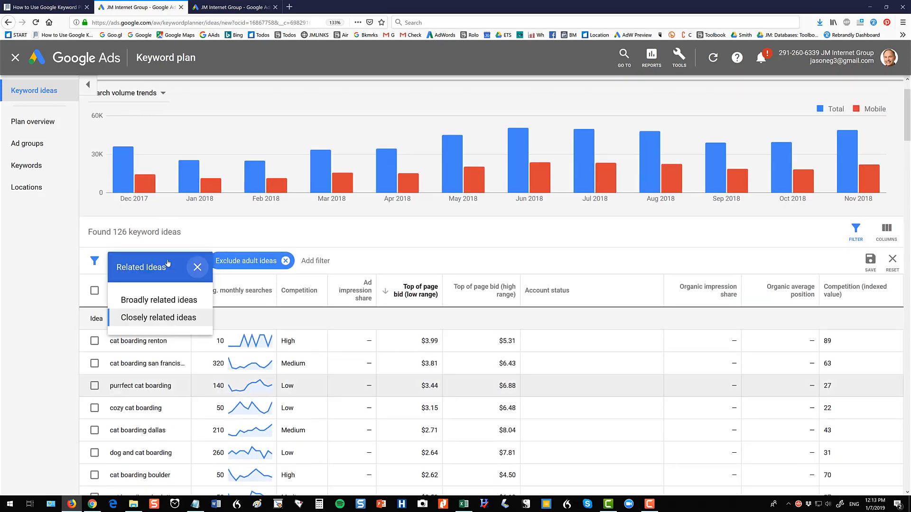
pyautogui.moveTo(158, 300)
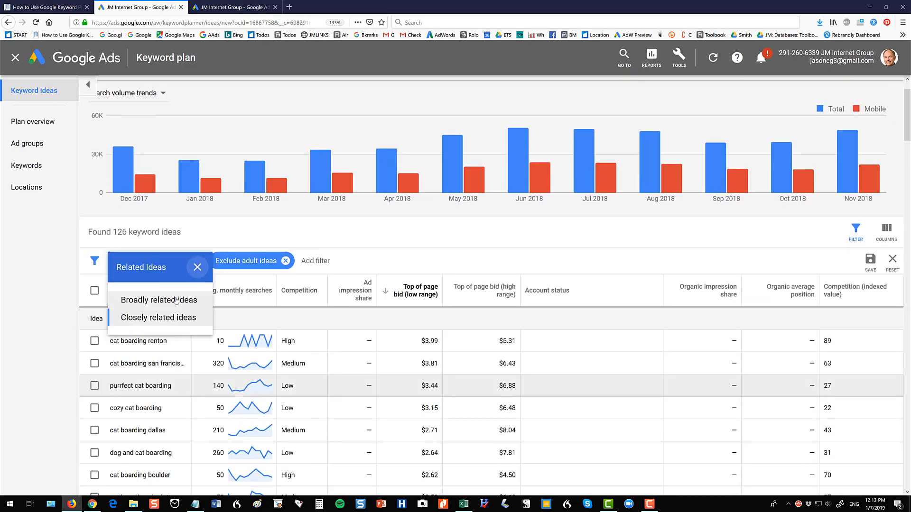
pyautogui.click(159, 300)
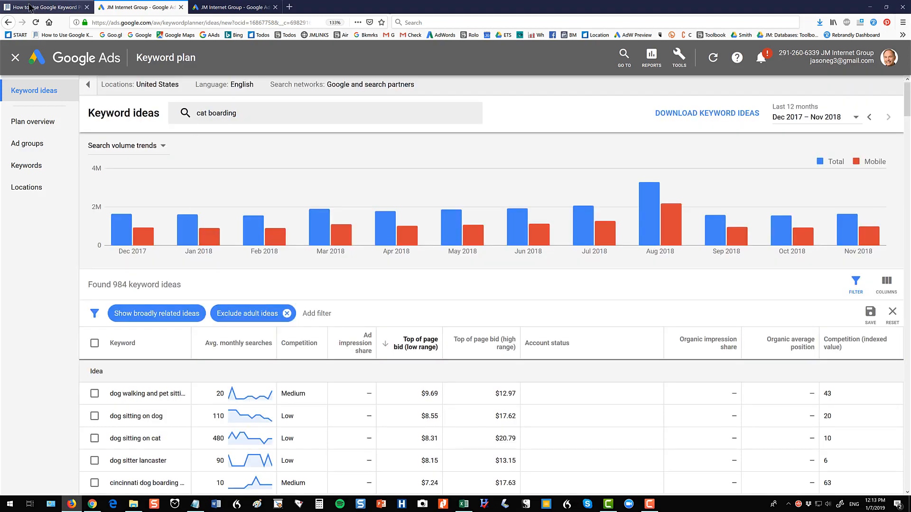
# Read the blog's bid, other-columns and features sections, then return to the cat boarding results.
pyautogui.click(44, 6)
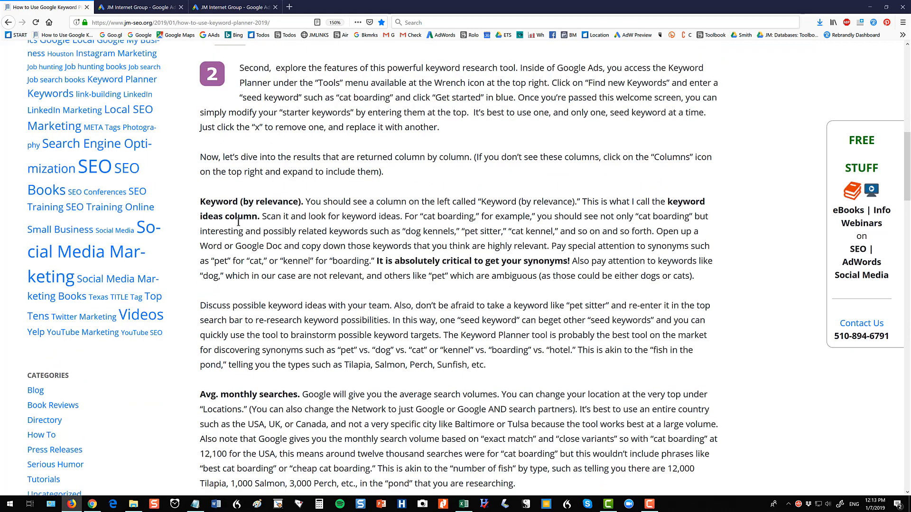
pyautogui.scroll(-3)
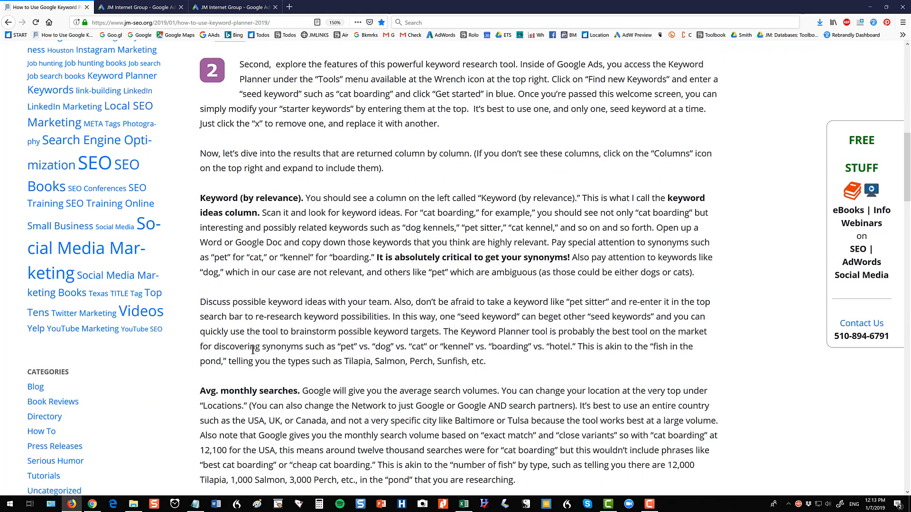
pyautogui.scroll(-3)
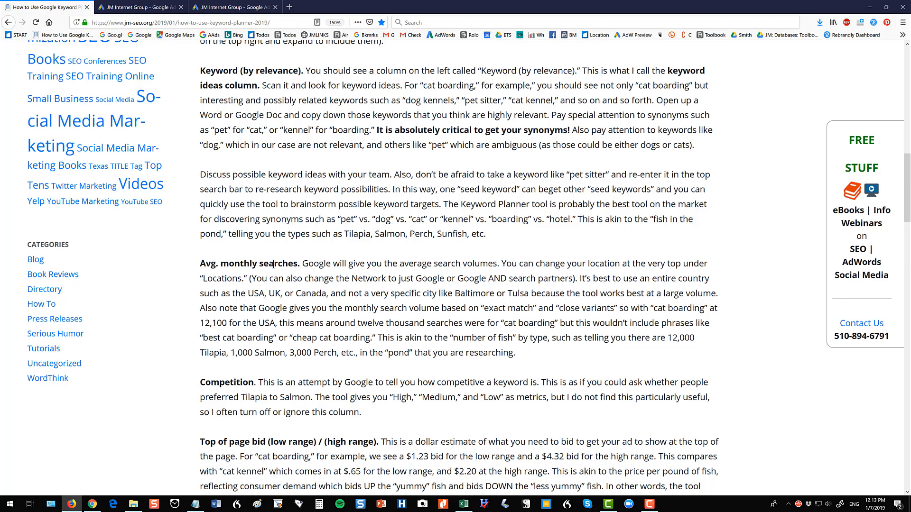
pyautogui.scroll(-3)
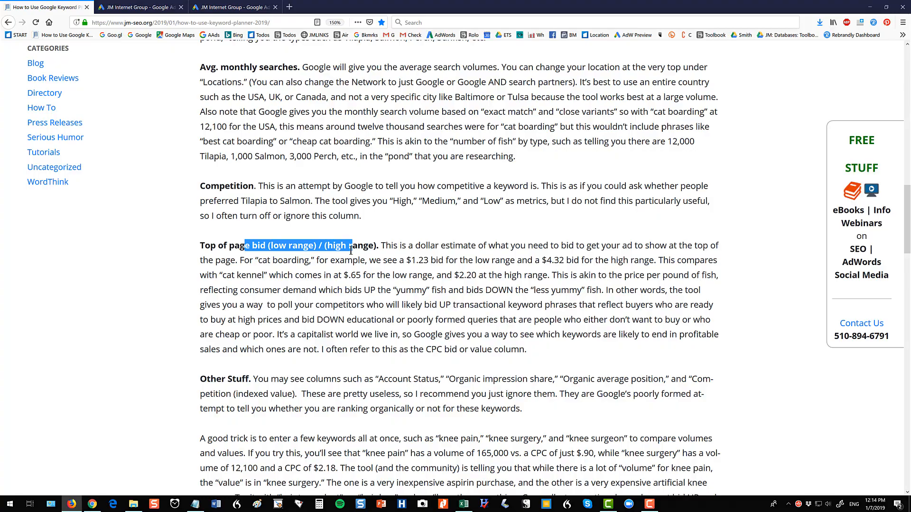
pyautogui.scroll(-3)
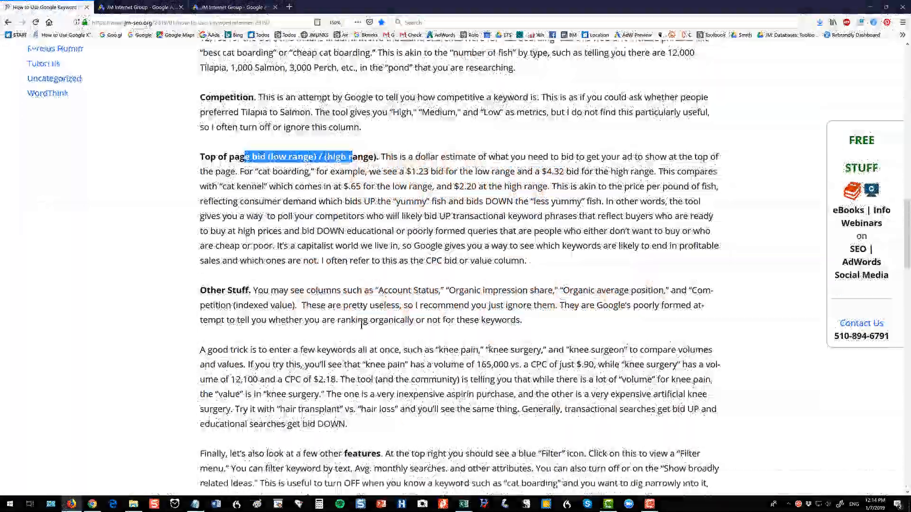
pyautogui.scroll(-3)
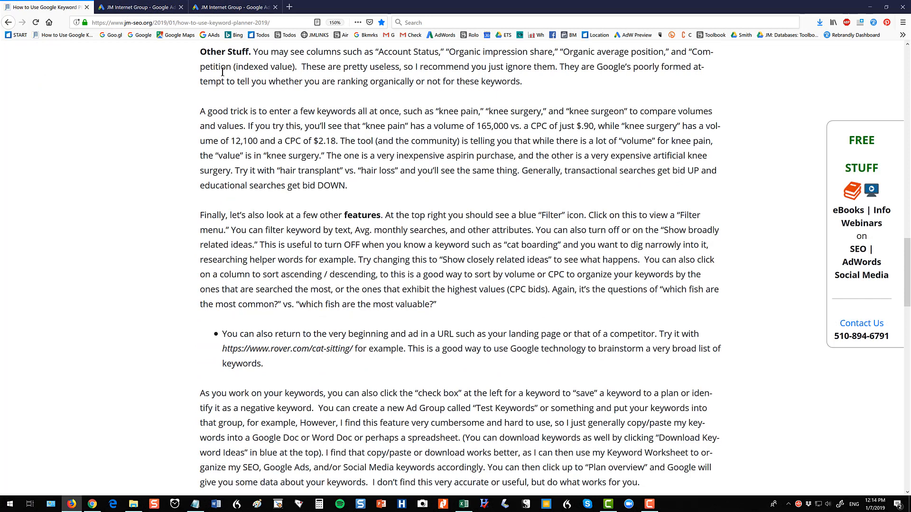
pyautogui.click(140, 7)
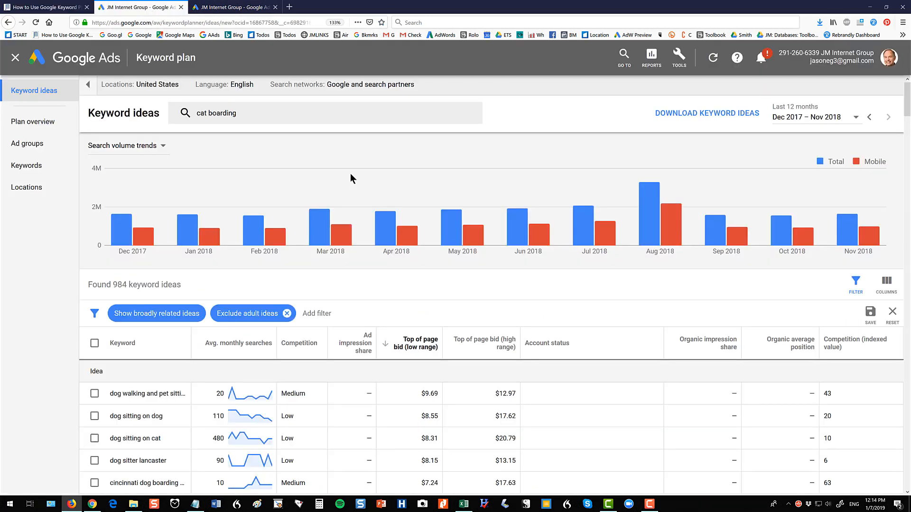
pyautogui.click(155, 313)
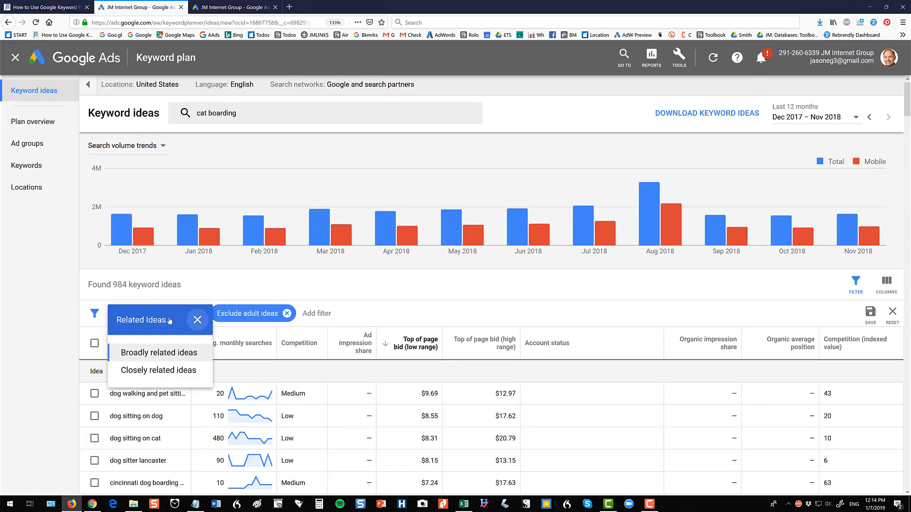
pyautogui.click(159, 352)
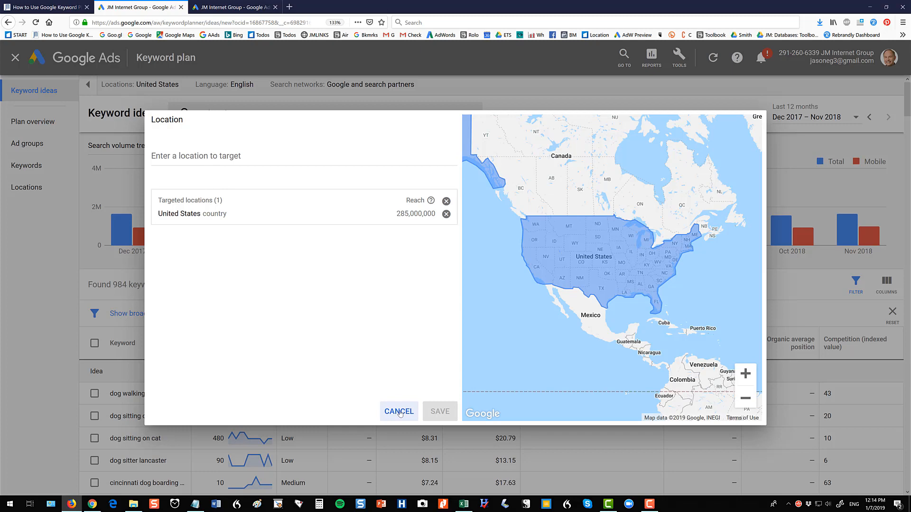
pyautogui.click(398, 411)
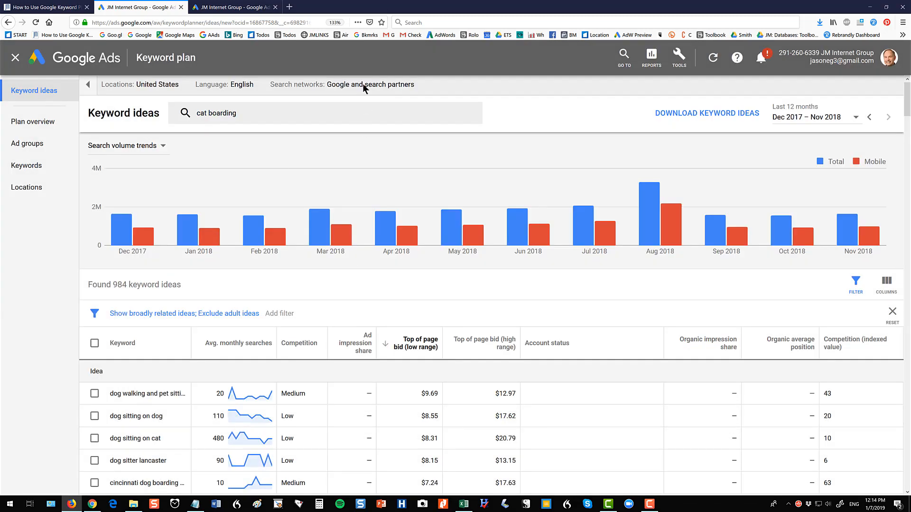
pyautogui.moveTo(363, 87)
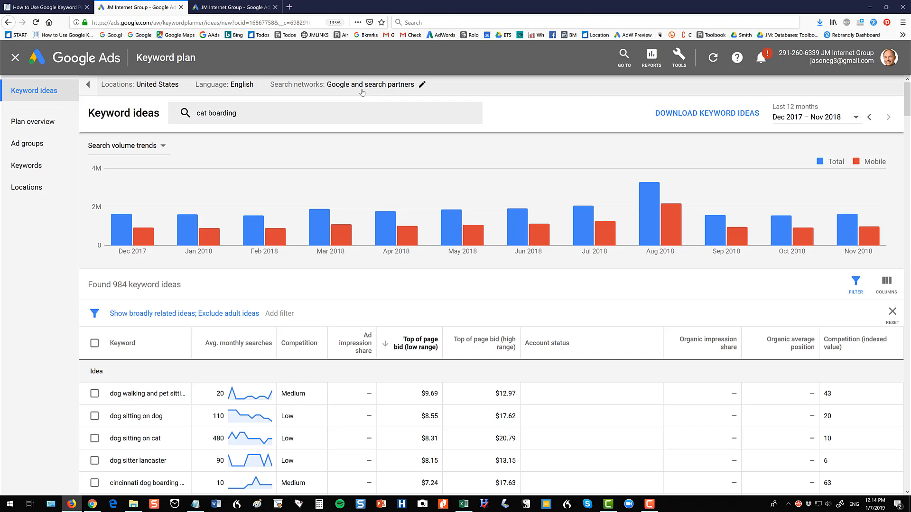
pyautogui.moveTo(264, 217)
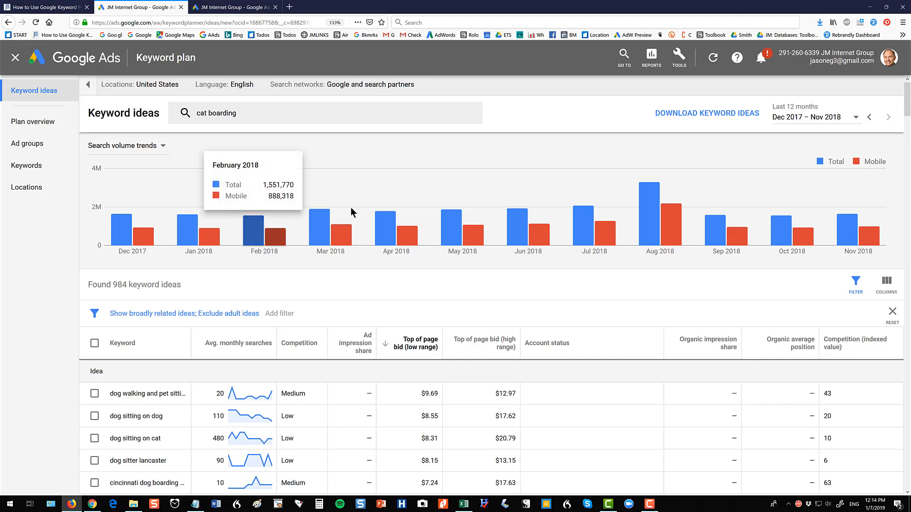
# Export the cat boarding keyword ideas to CSV, view them in Excel and close the spreadsheet.
pyautogui.click(706, 112)
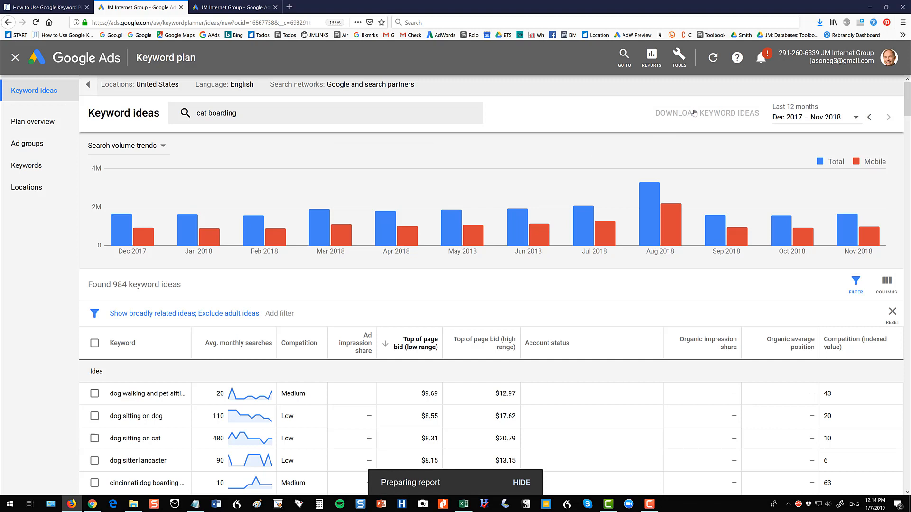
pyautogui.click(706, 113)
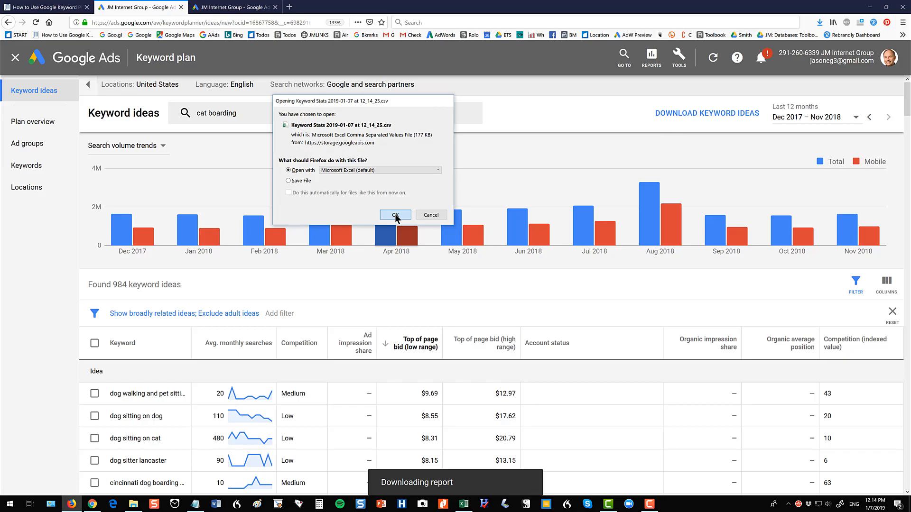
pyautogui.click(395, 215)
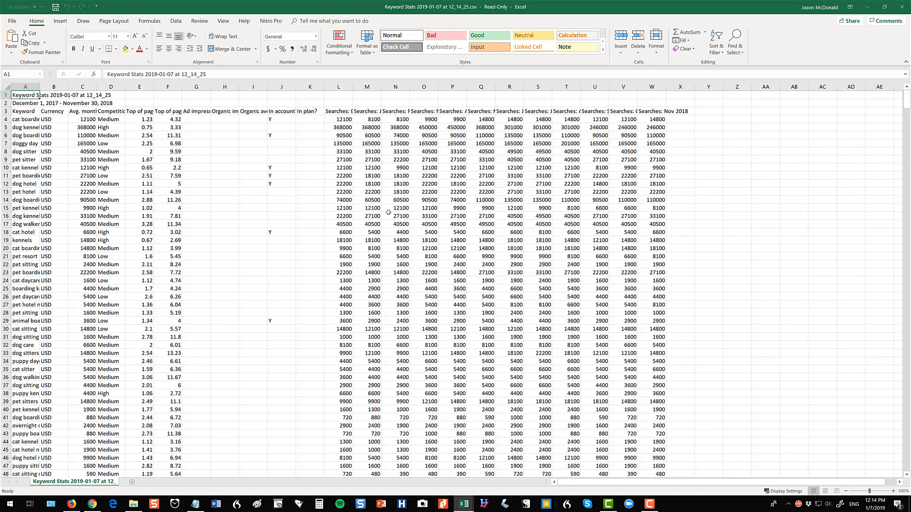
pyautogui.moveTo(846, 44)
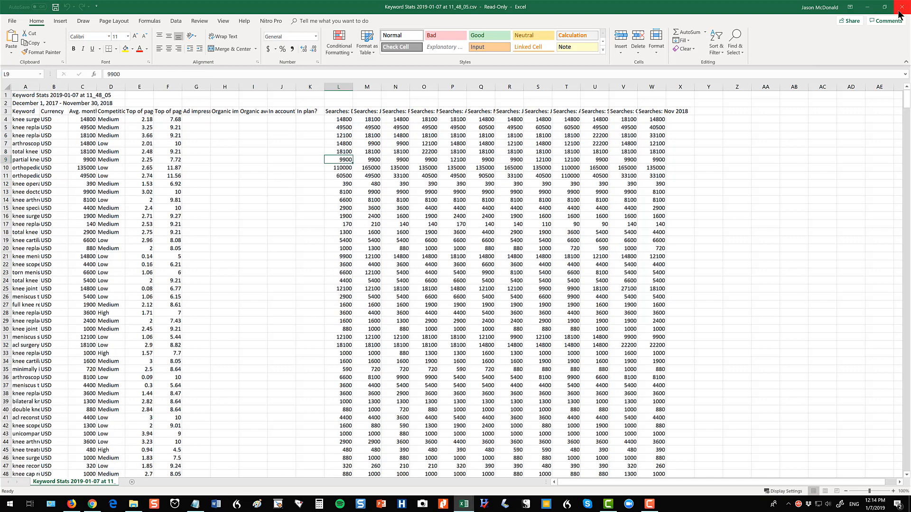
pyautogui.click(74, 504)
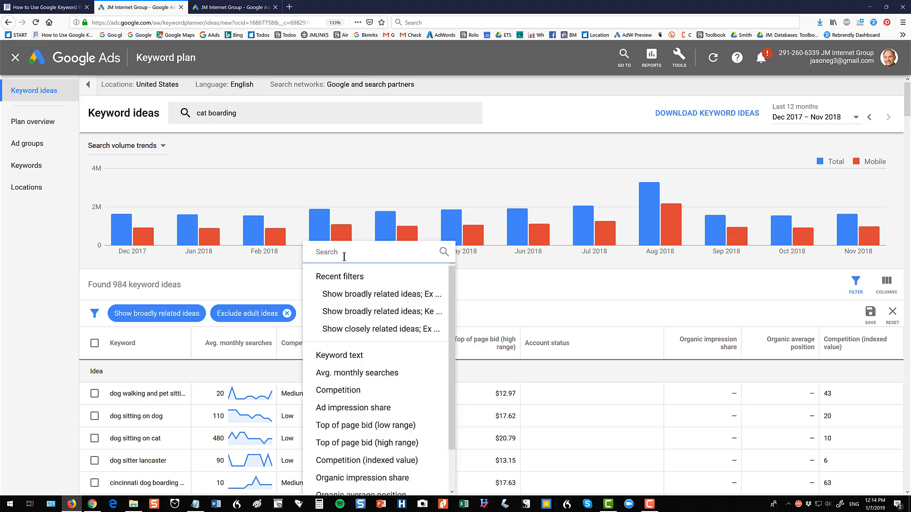
pyautogui.moveTo(354, 354)
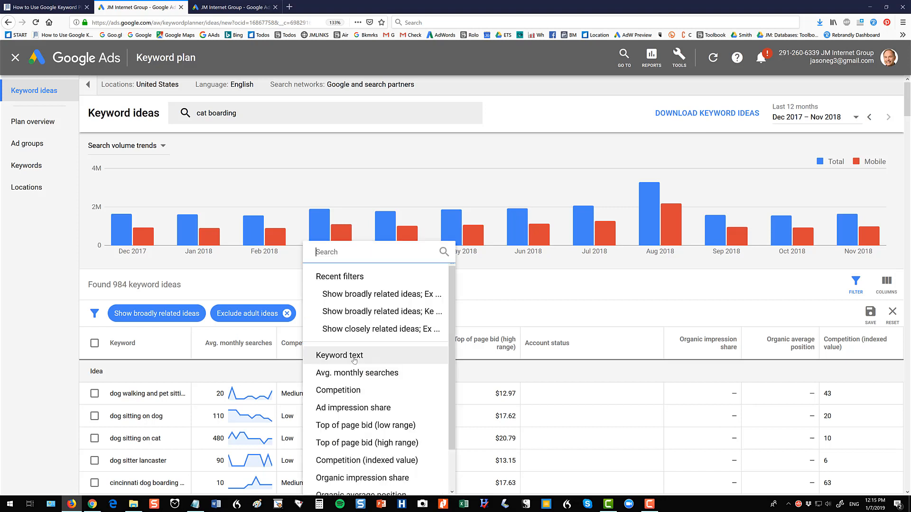
pyautogui.click(338, 355)
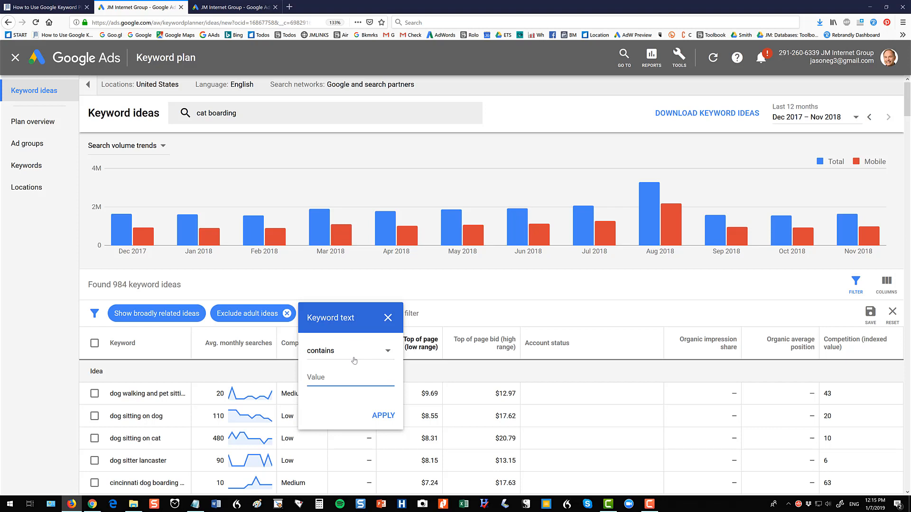
pyautogui.write('wal')
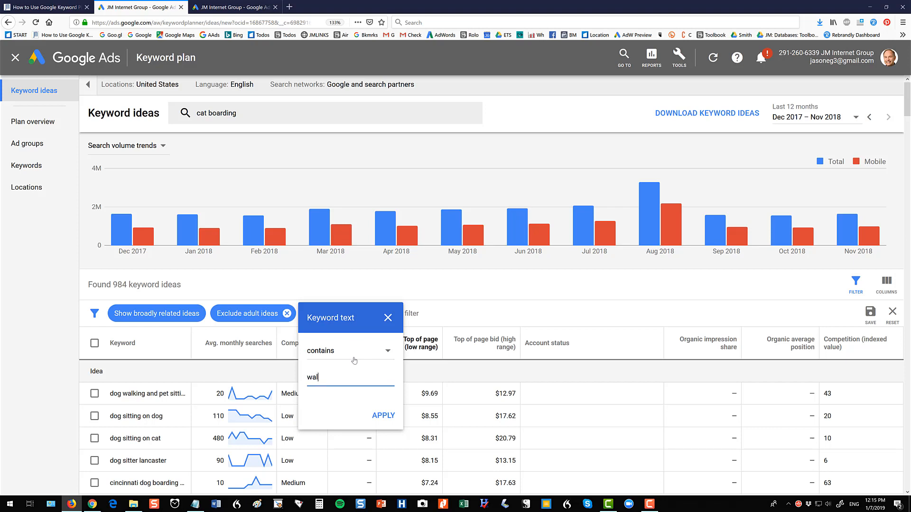
pyautogui.click(383, 415)
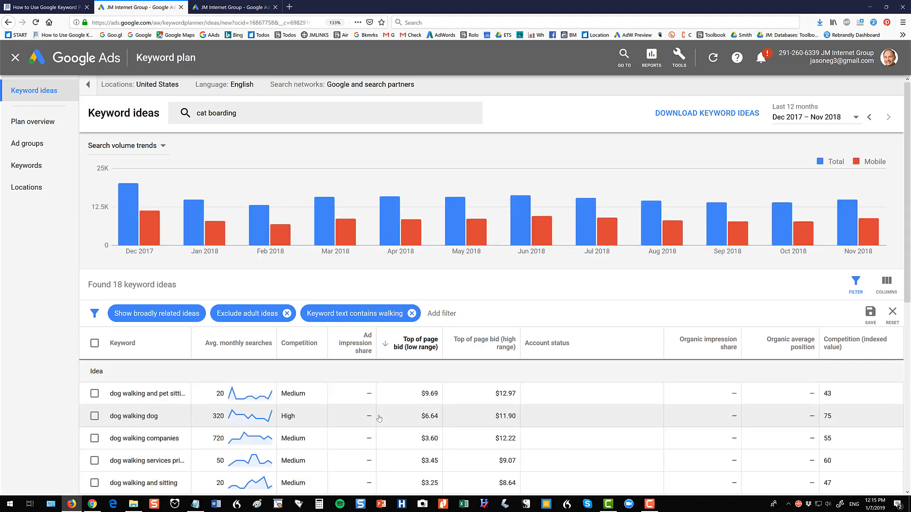
pyautogui.moveTo(357, 450)
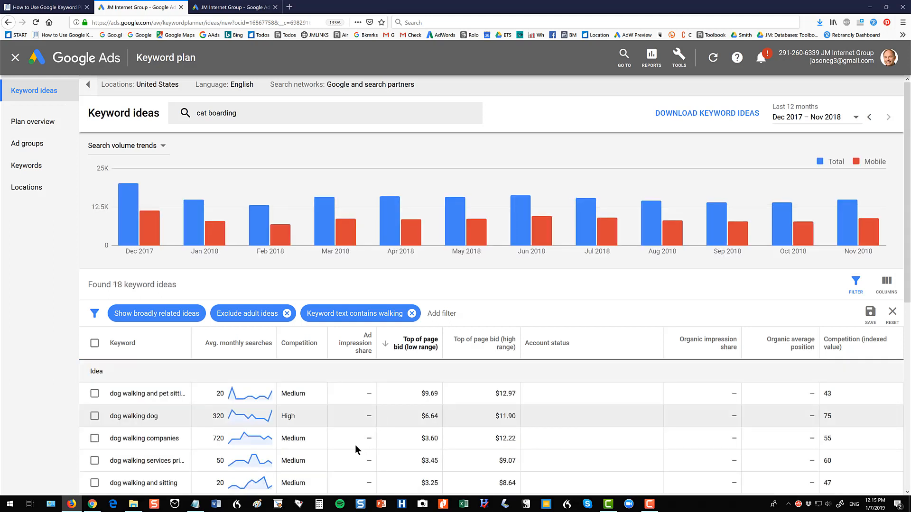
pyautogui.scroll(-3)
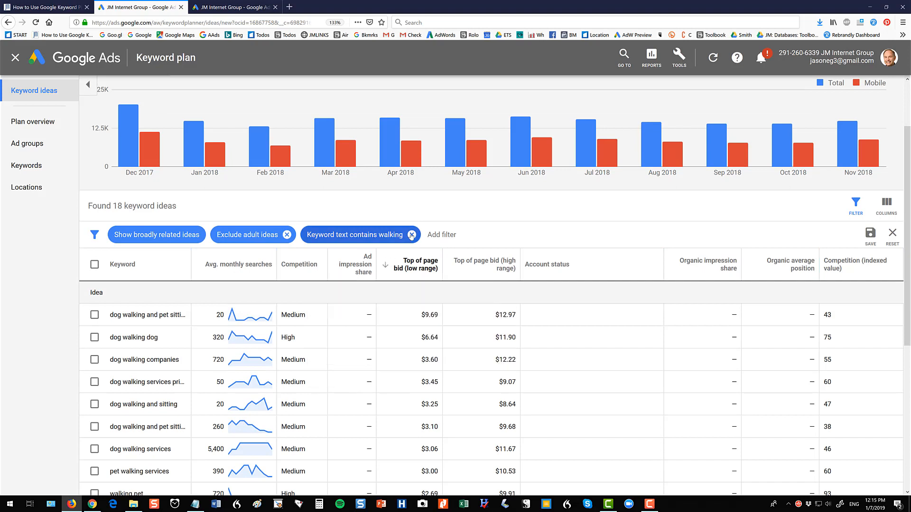
pyautogui.click(411, 234)
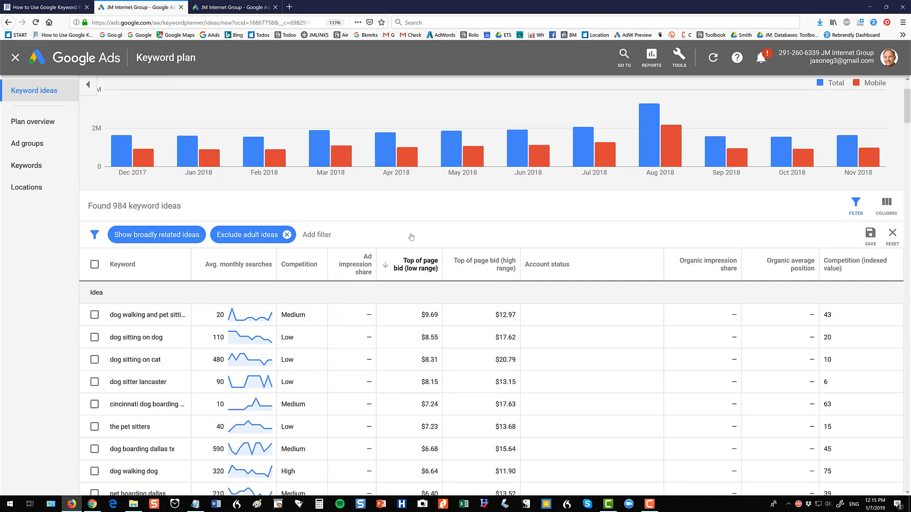
# Bring up the Modify columns panel for the cat boarding results.
pyautogui.click(886, 203)
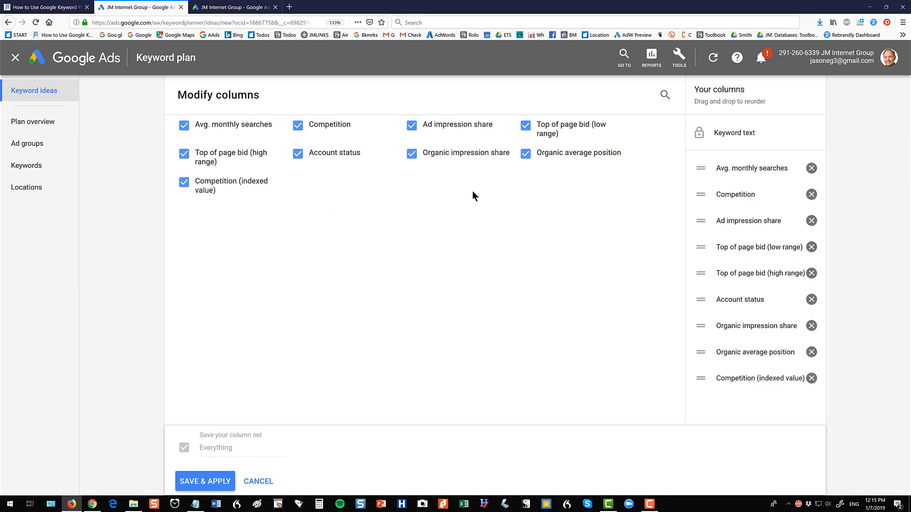
pyautogui.moveTo(361, 360)
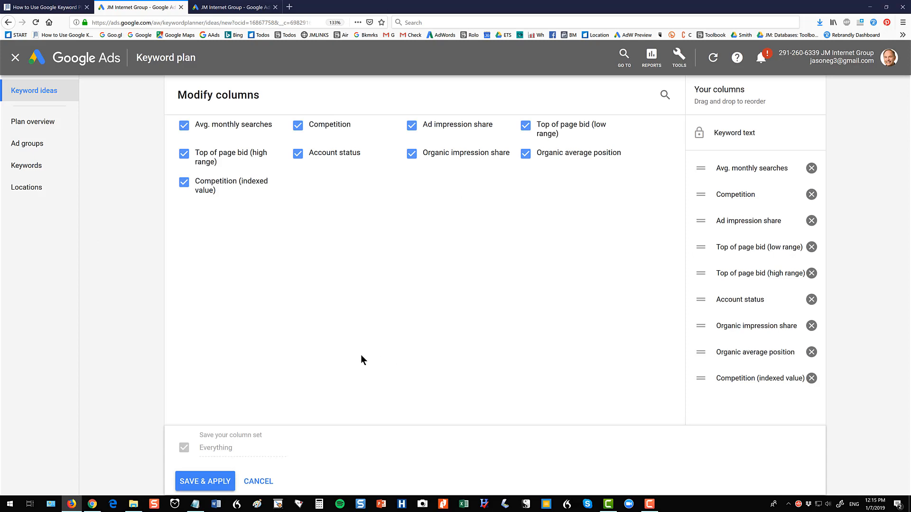
pyautogui.moveTo(258, 481)
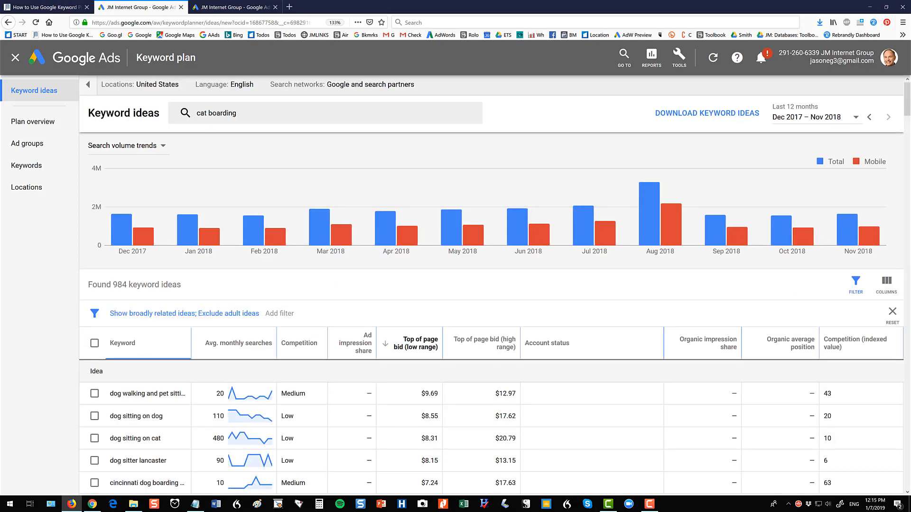
pyautogui.moveTo(779, 238)
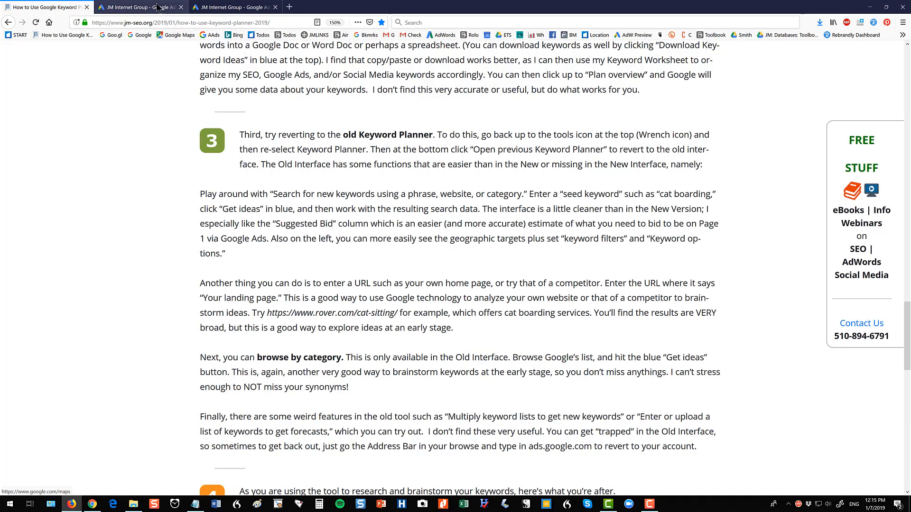
# Return to the Keyword Planner start with an empty Find new keywords entry.
pyautogui.click(139, 7)
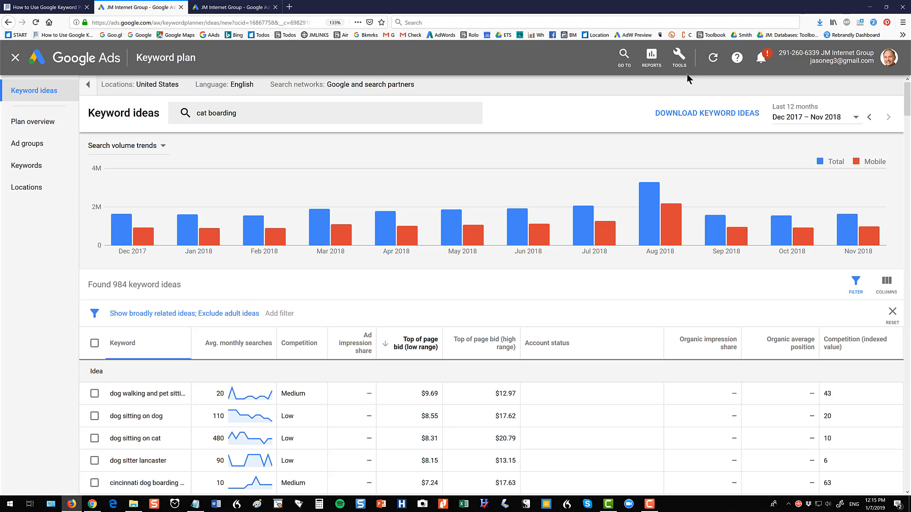
pyautogui.click(678, 57)
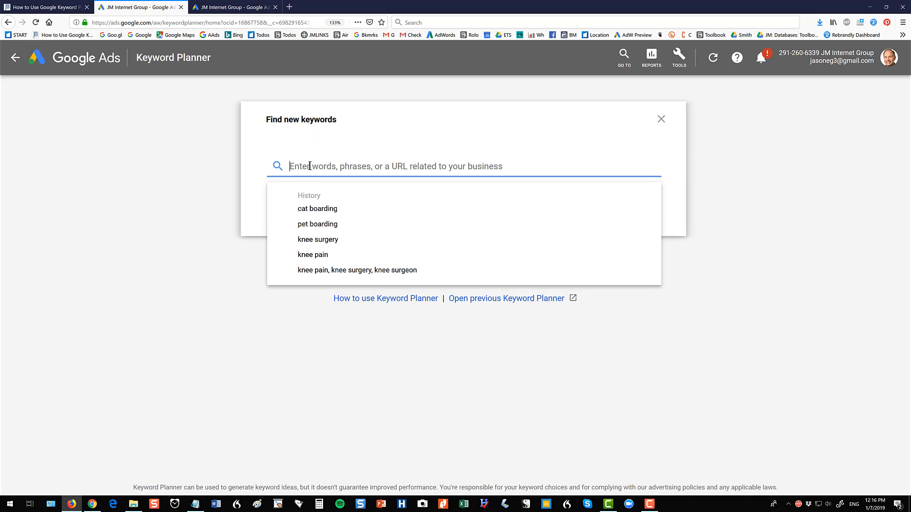
# Enter 'knee pain' and 'knee surgery' as seed keywords for a new search.
pyautogui.write('knee pain')
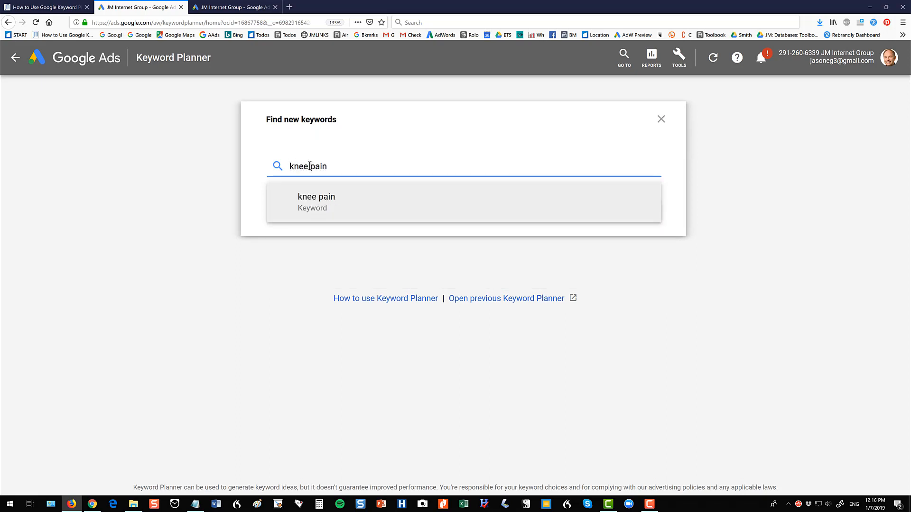
pyautogui.click(315, 196)
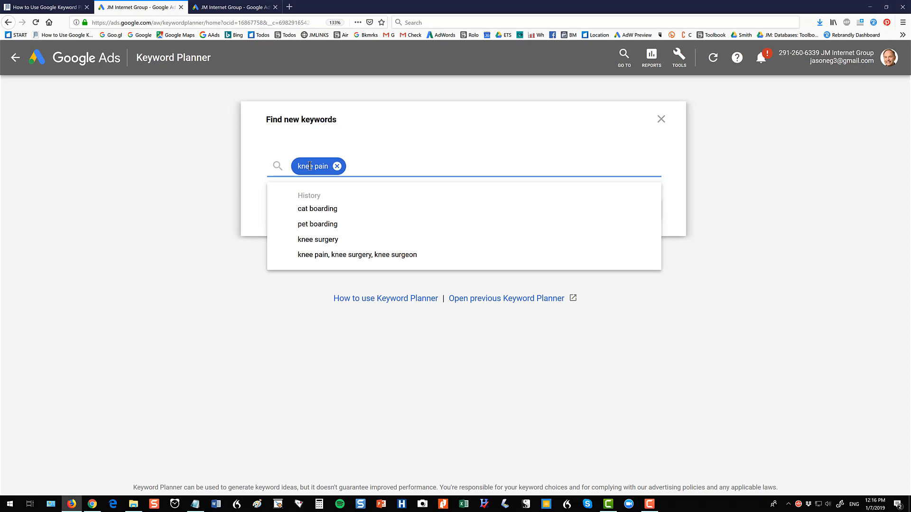
pyautogui.write('knee surgery, knee surgeon')
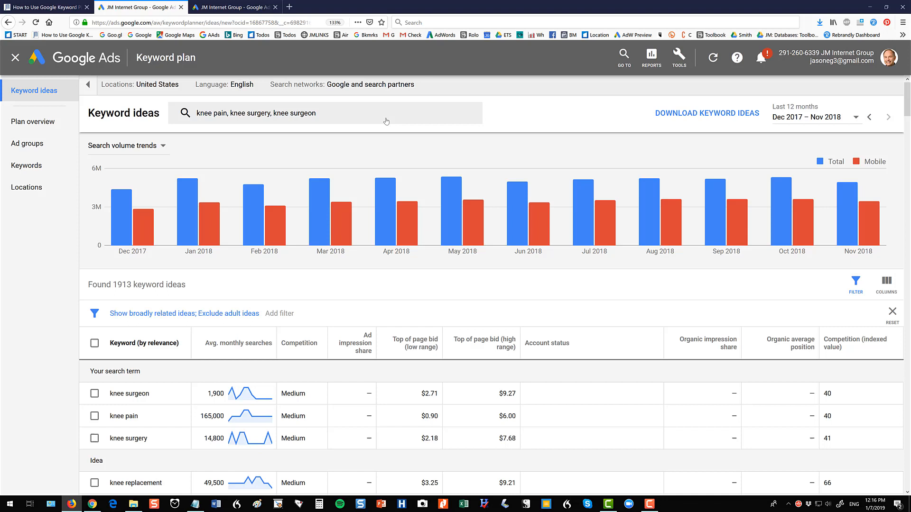
pyautogui.moveTo(360, 121)
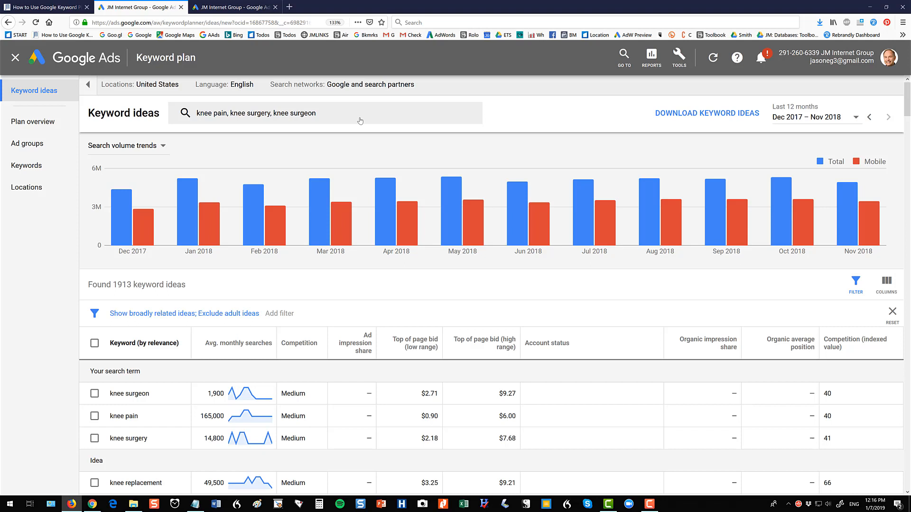
pyautogui.moveTo(461, 204)
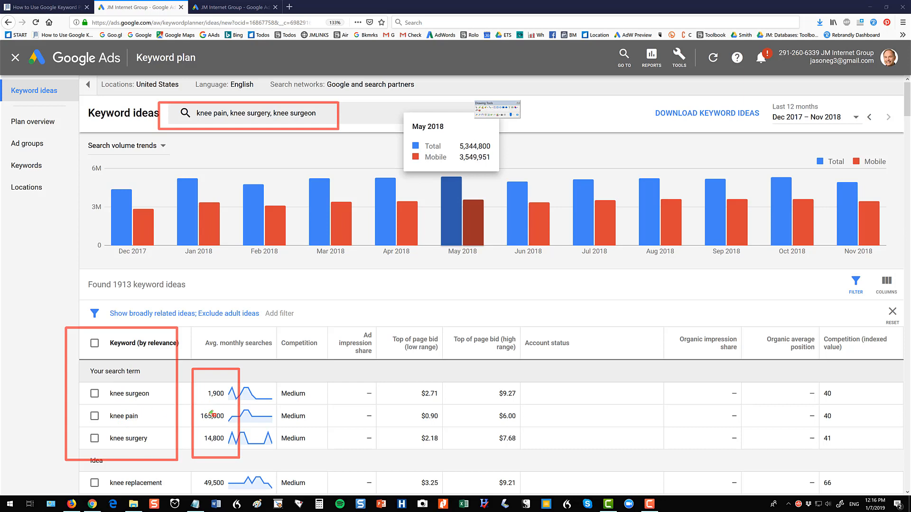
pyautogui.moveTo(419, 415)
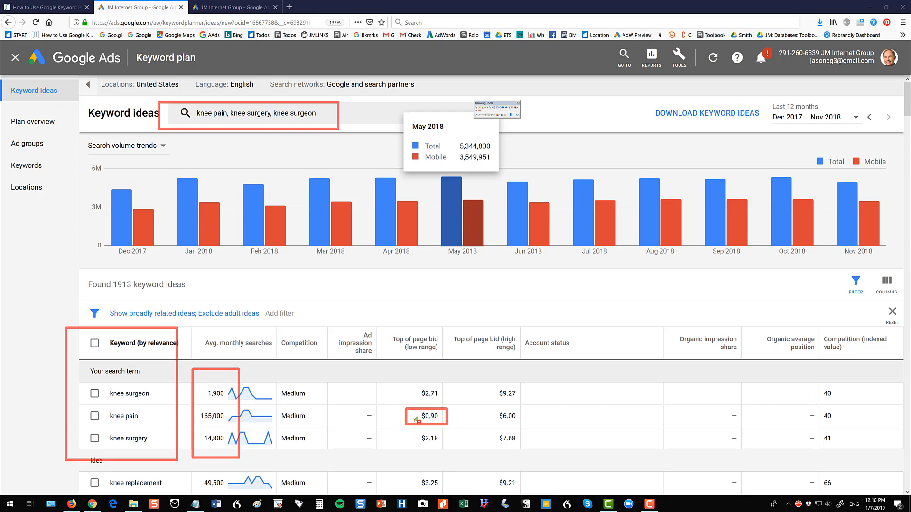
pyautogui.moveTo(116, 393)
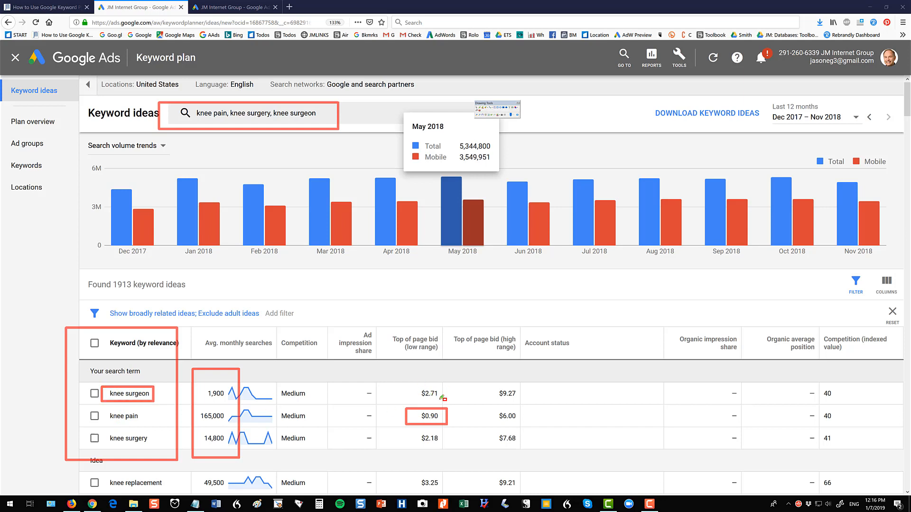
pyautogui.click(428, 393)
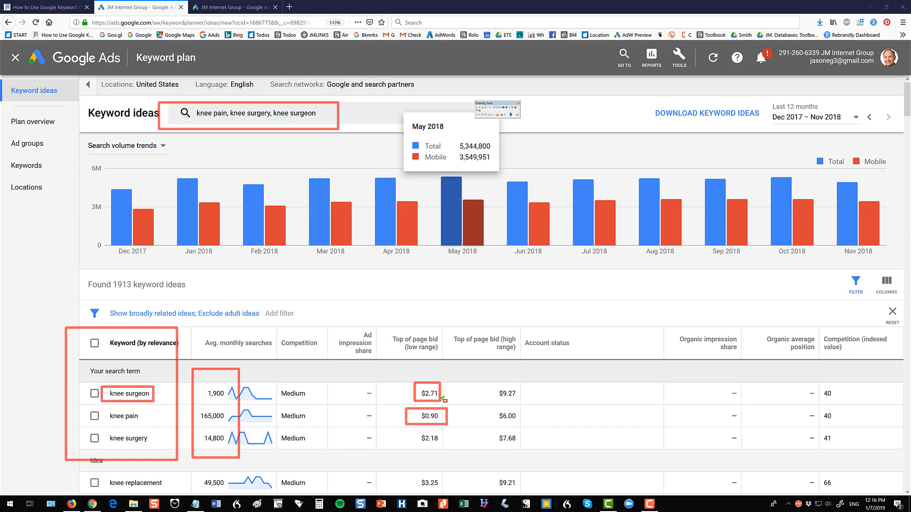
pyautogui.moveTo(129, 394)
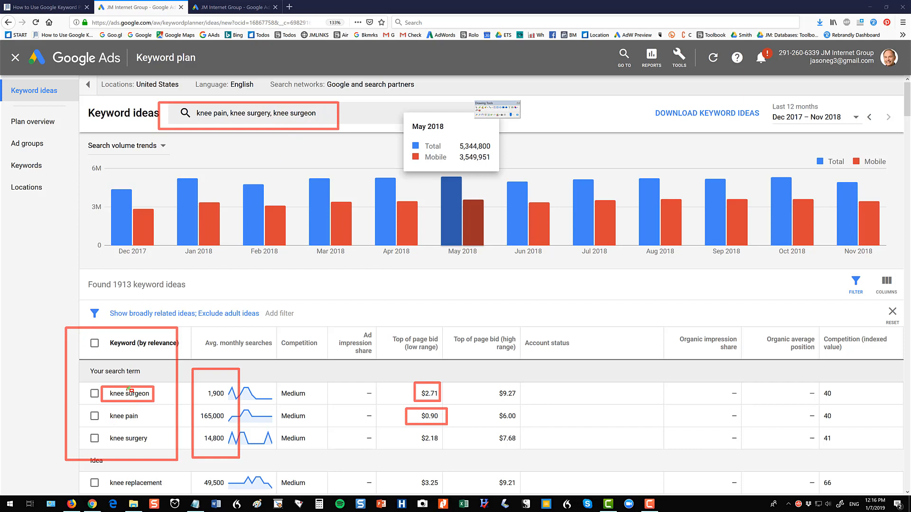
pyautogui.moveTo(125, 452)
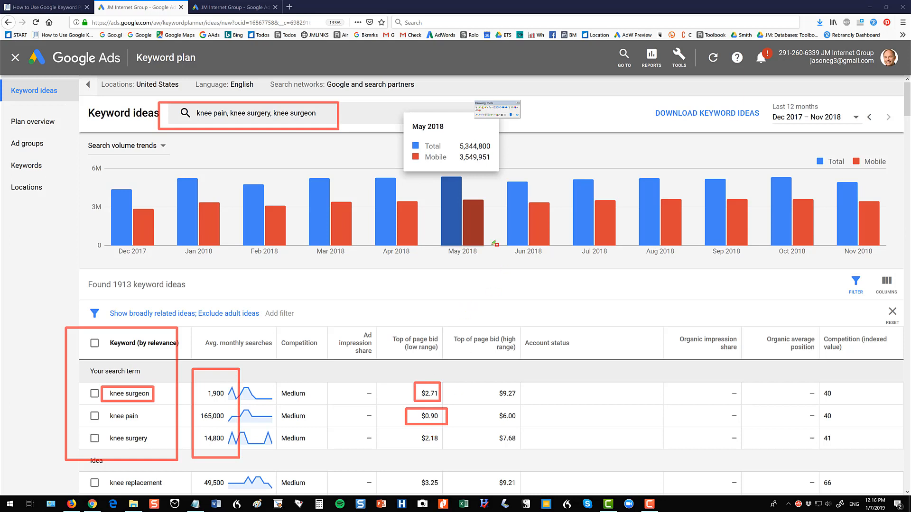
pyautogui.moveTo(264, 172)
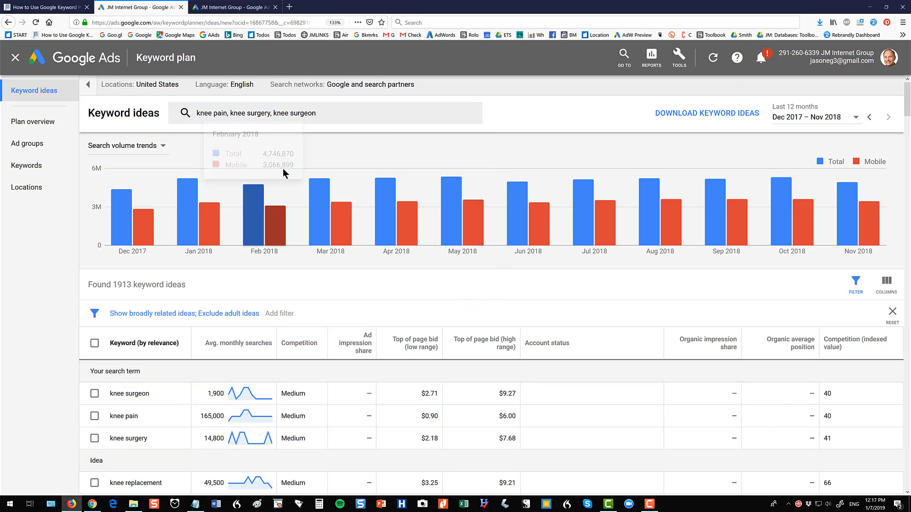
pyautogui.moveTo(281, 178)
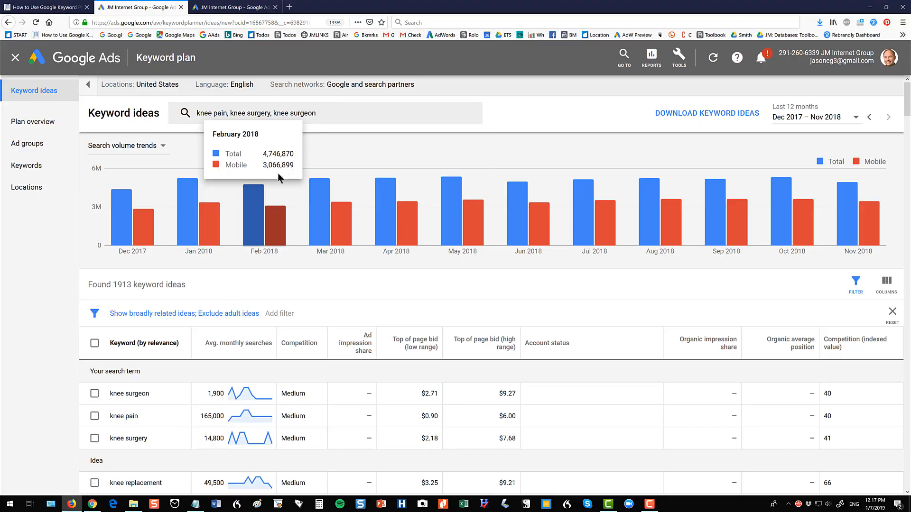
pyautogui.click(44, 6)
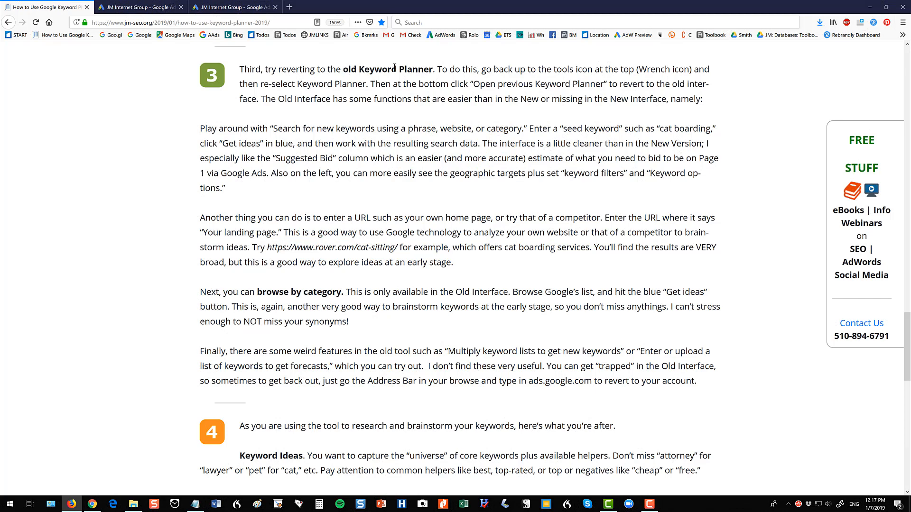
pyautogui.doubleClick(387, 68)
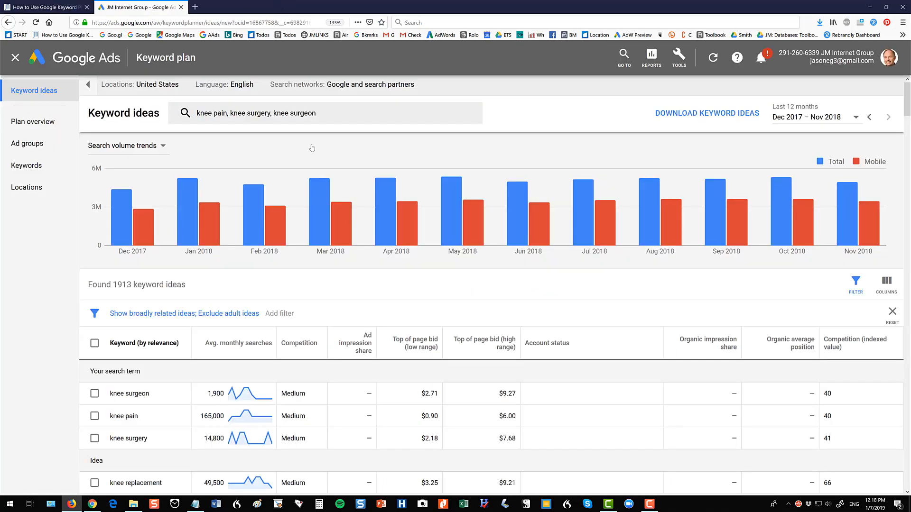
pyautogui.moveTo(678, 57)
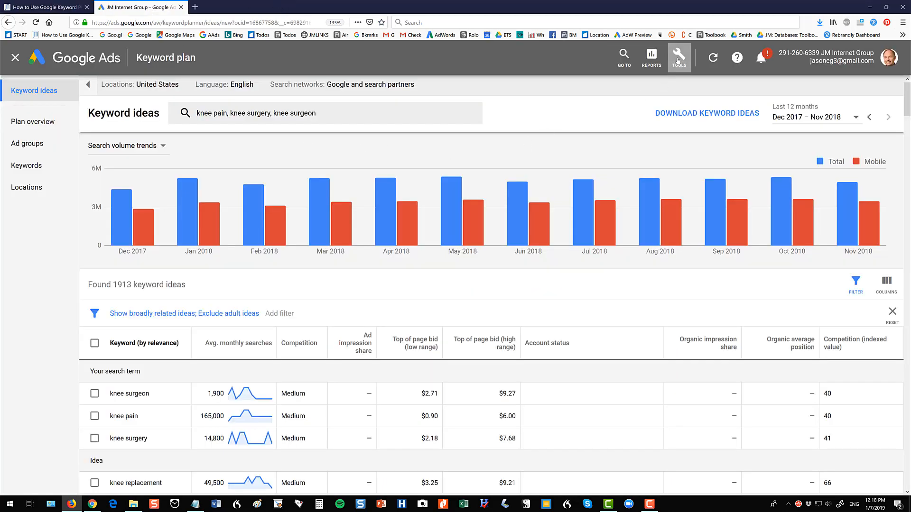
# From Tools > Keyword Planner, launch the previous AdWords Keyword Planner in a new tab.
pyautogui.click(678, 57)
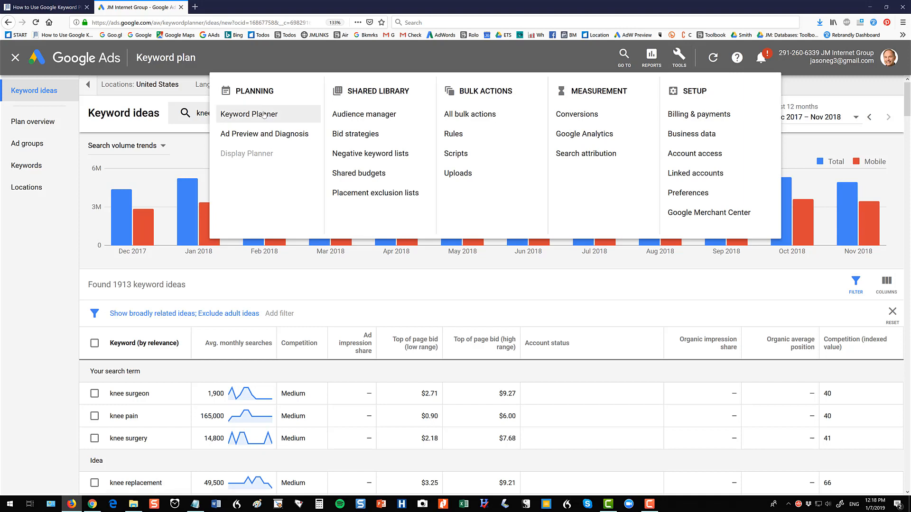
pyautogui.click(248, 114)
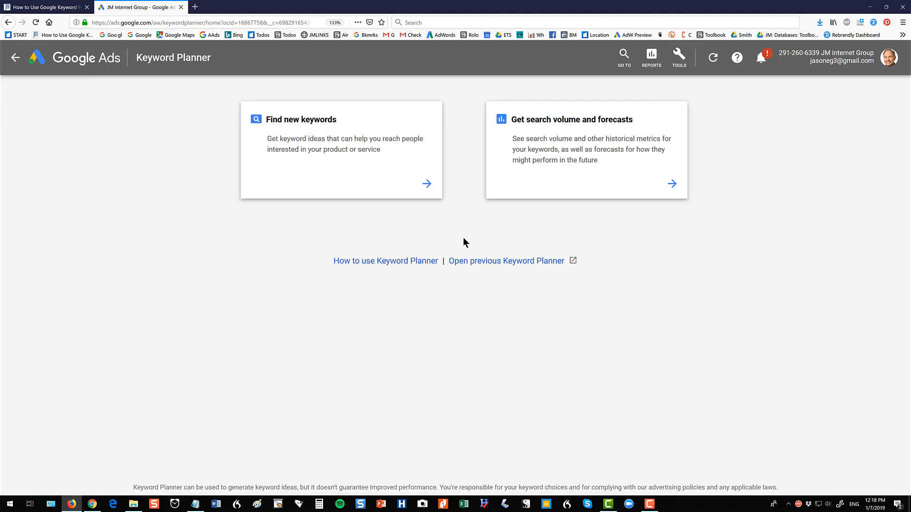
pyautogui.moveTo(541, 276)
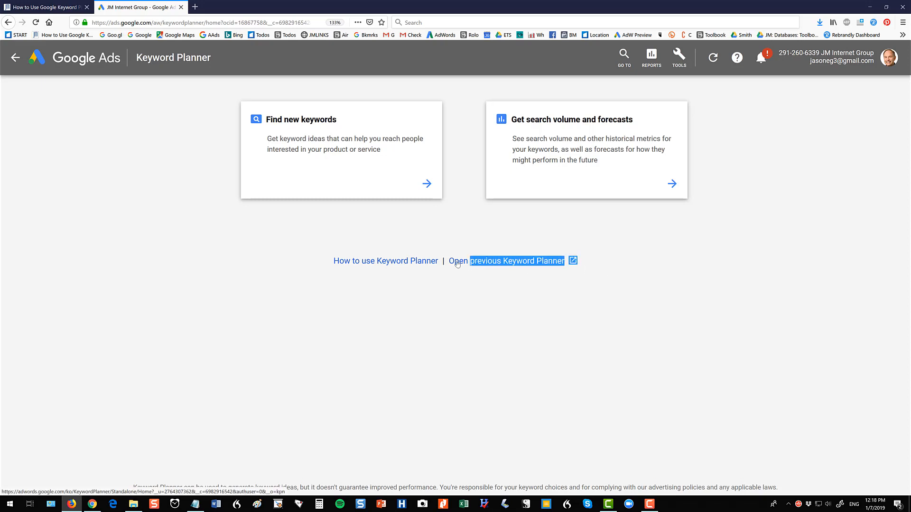
pyautogui.moveTo(479, 266)
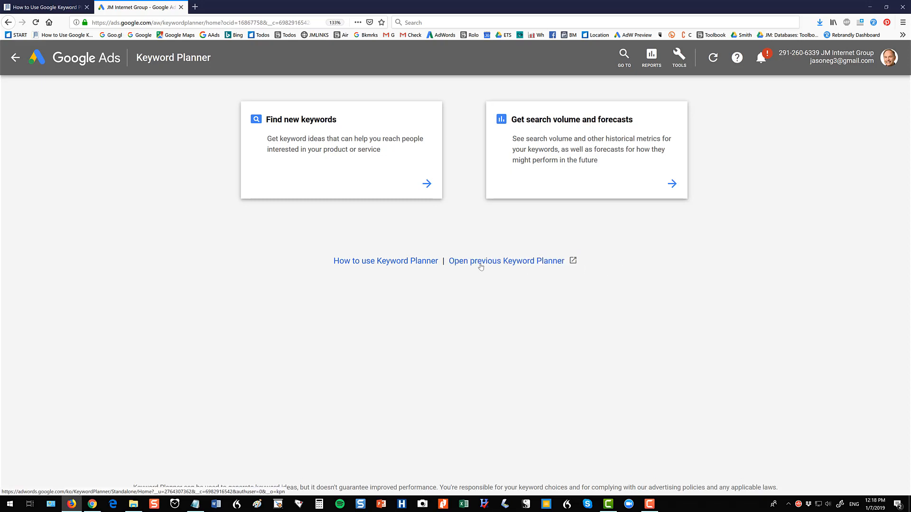
pyautogui.click(506, 261)
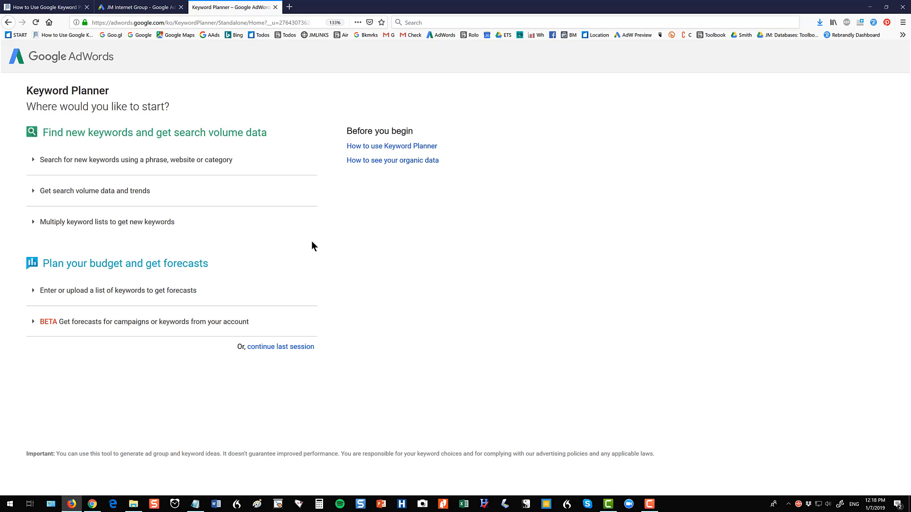
pyautogui.moveTo(149, 159)
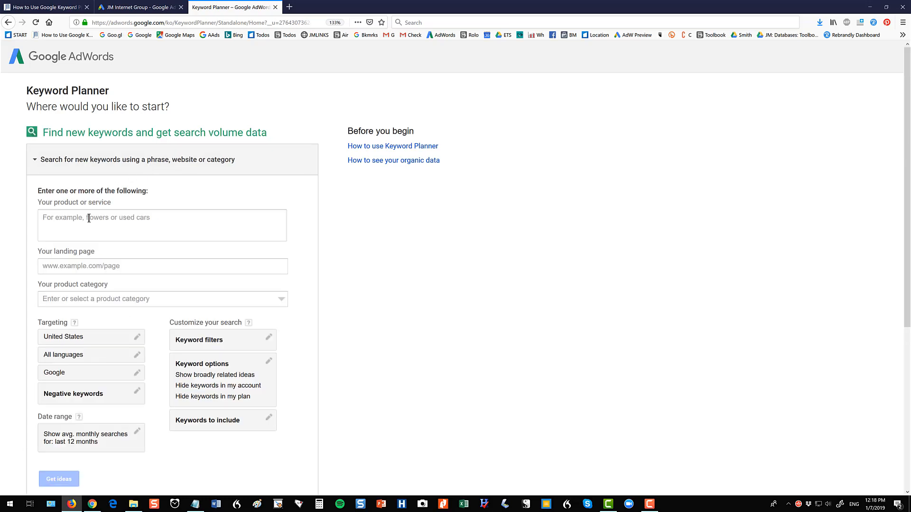
# Enter 'knee pain' in the Your product or service box of the old planner.
pyautogui.scroll(-3)
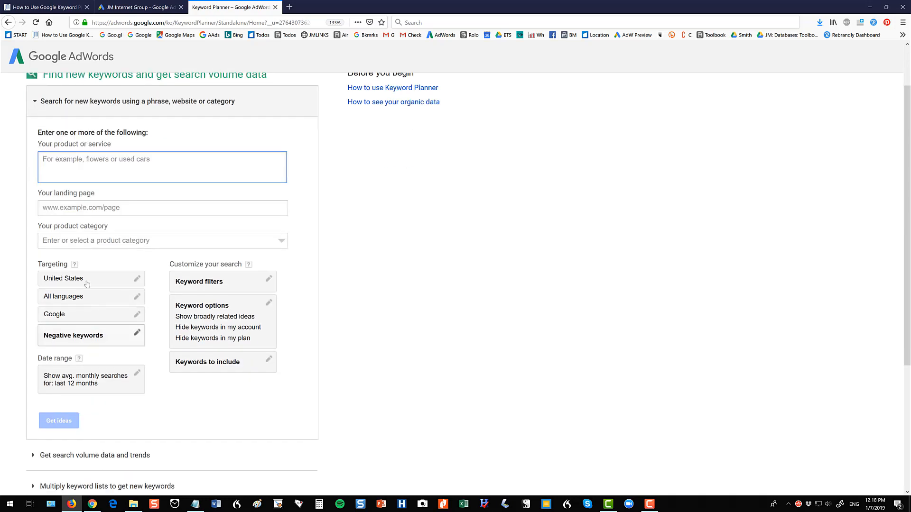
pyautogui.moveTo(137, 287)
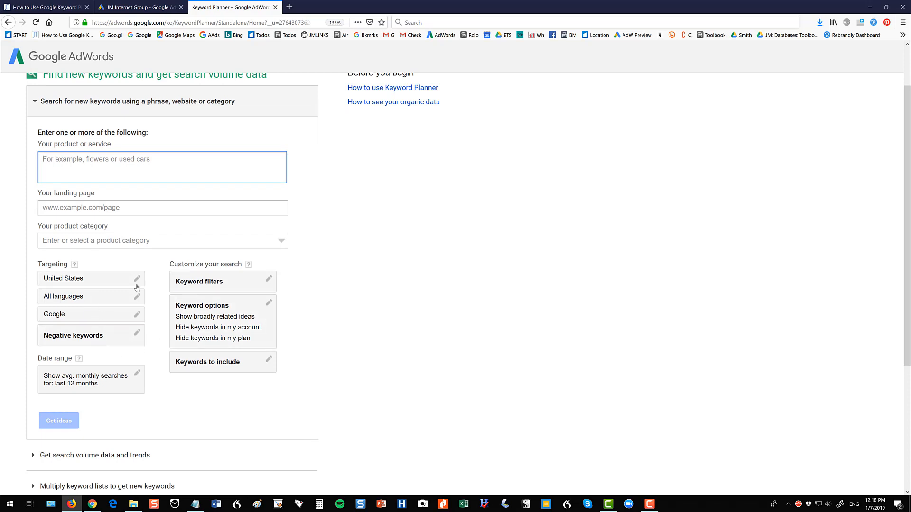
pyautogui.moveTo(144, 271)
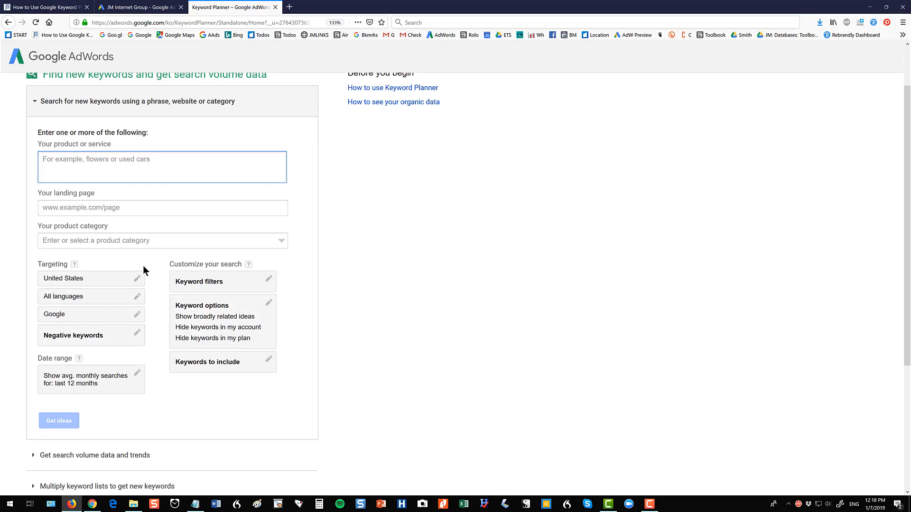
pyautogui.moveTo(89, 159)
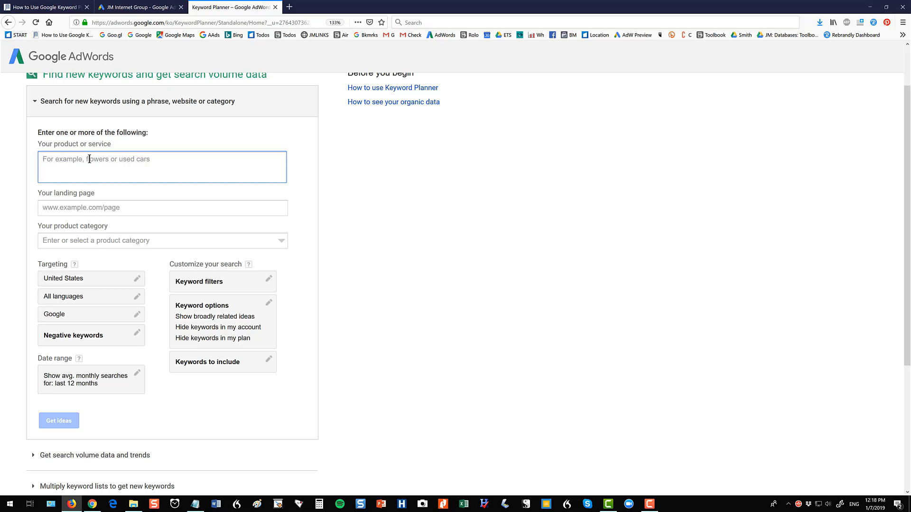
pyautogui.write('knee')
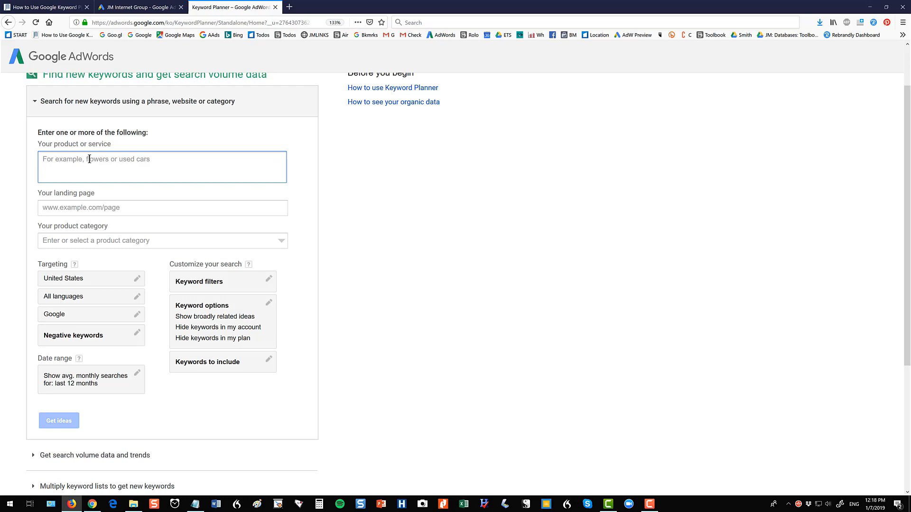
pyautogui.write('knee')
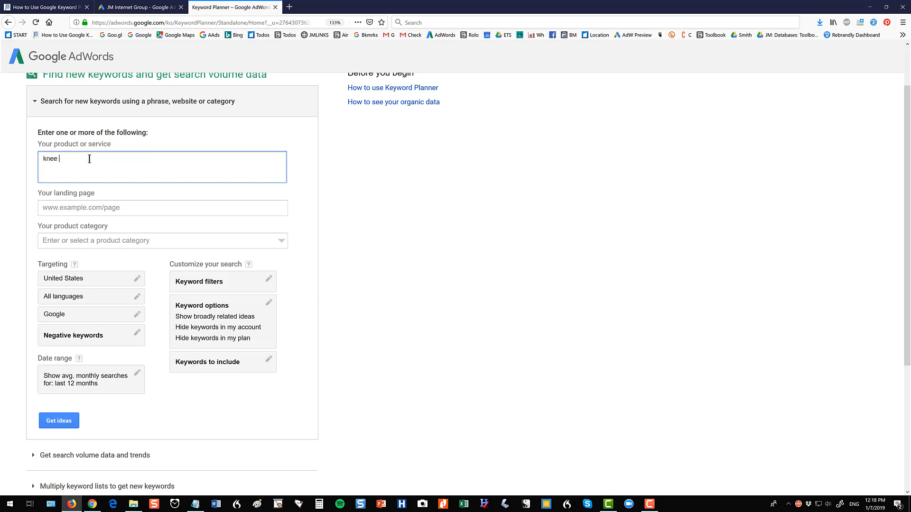
pyautogui.write('pain')
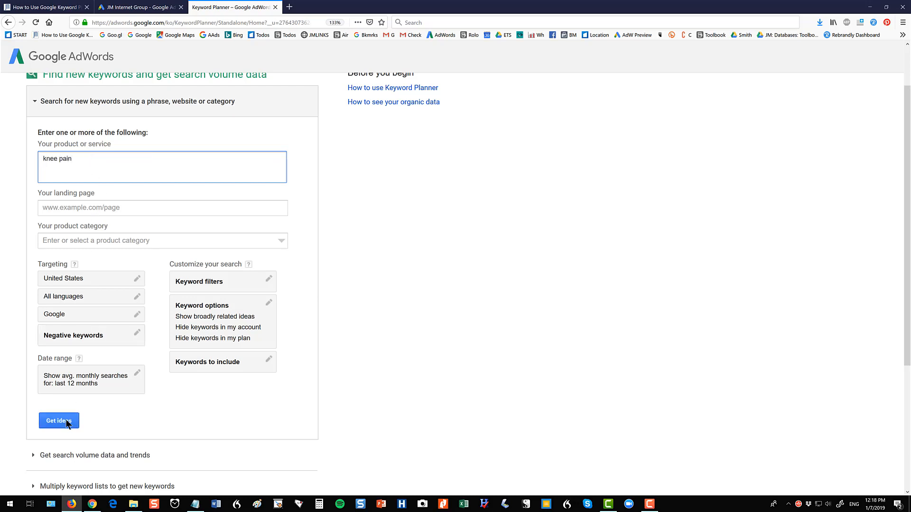
# Get ideas for knee pain and review the ad group ideas led by Knee Relief.
pyautogui.click(57, 420)
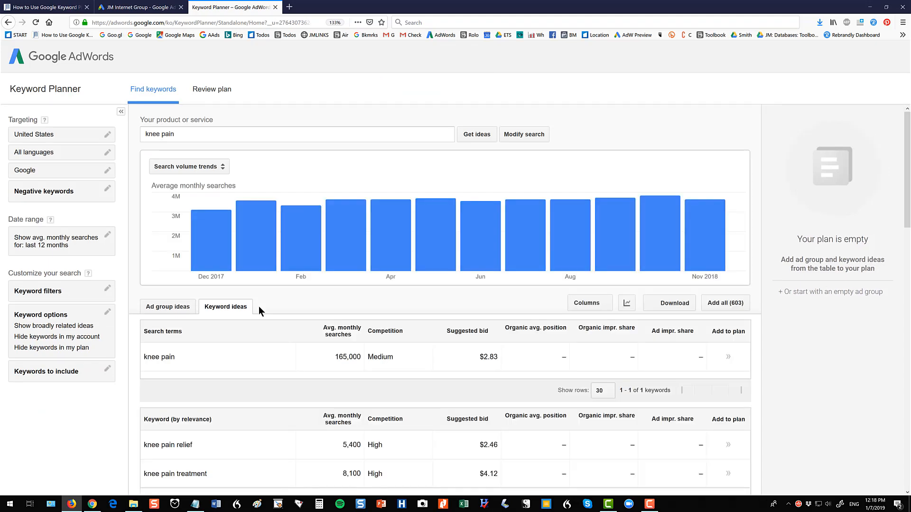
pyautogui.scroll(-3)
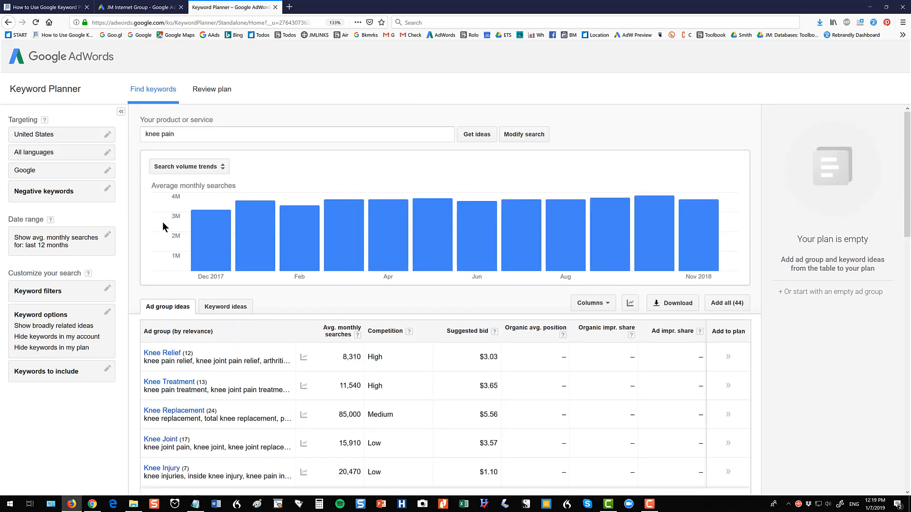
pyautogui.scroll(-3)
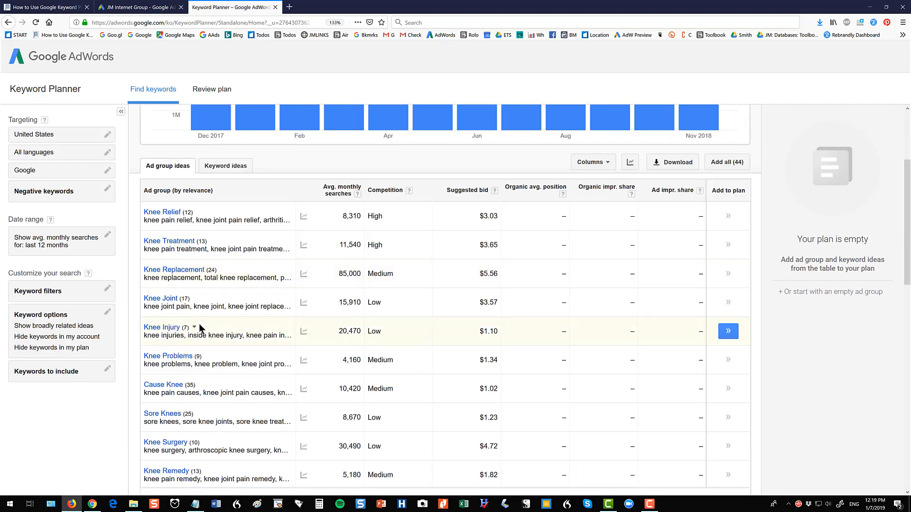
pyautogui.scroll(-3)
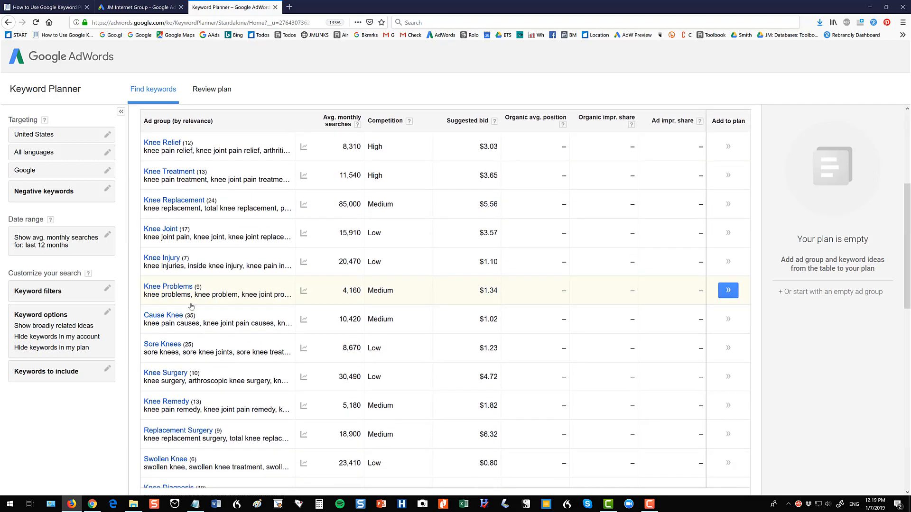
pyautogui.scroll(-3)
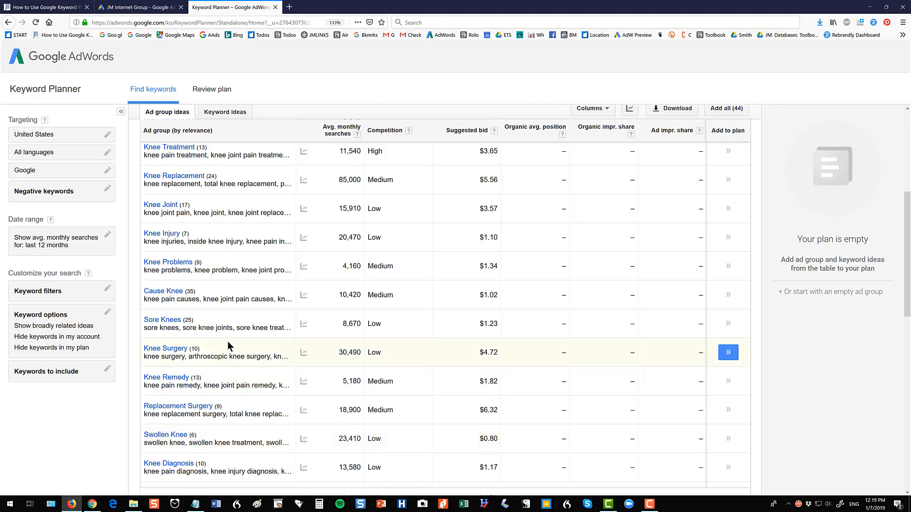
pyautogui.scroll(3)
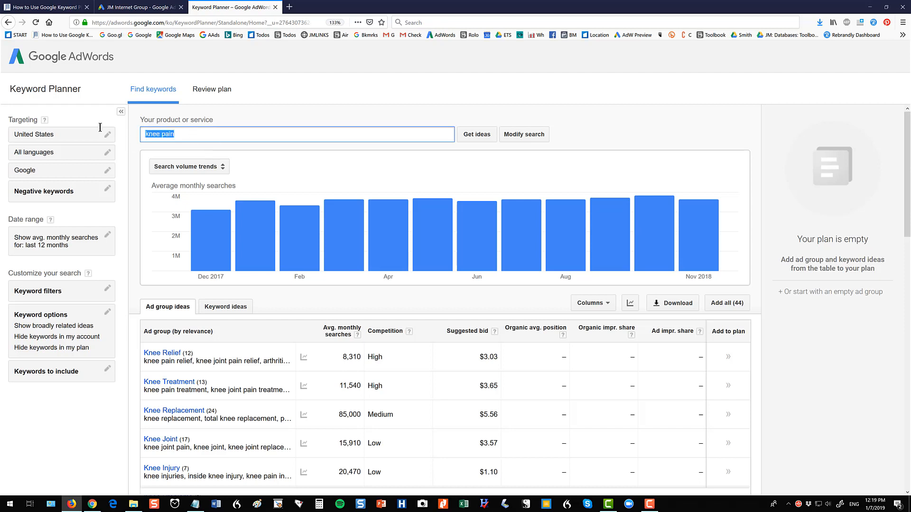
# Replace the search with 'cat boarding' and review its ad group ideas like Dog Kennels and Pet Sitter.
pyautogui.write('cat boardin')
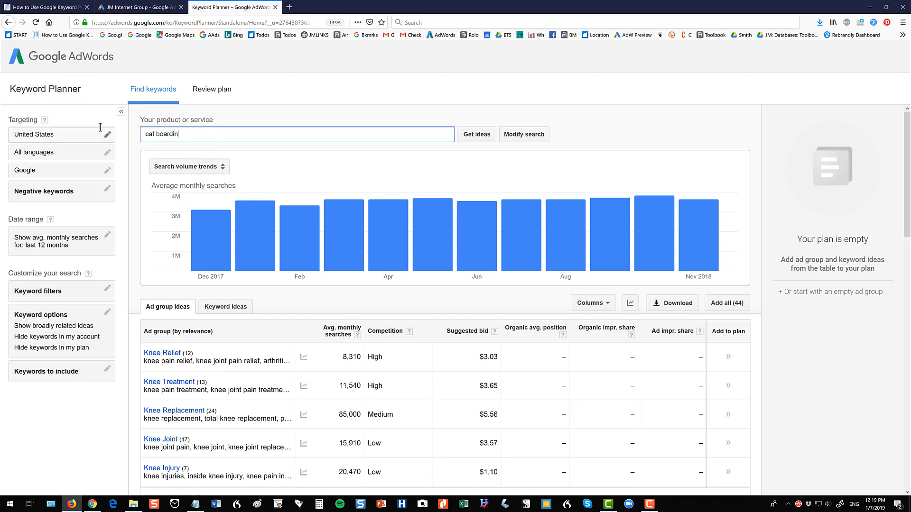
pyautogui.click(476, 135)
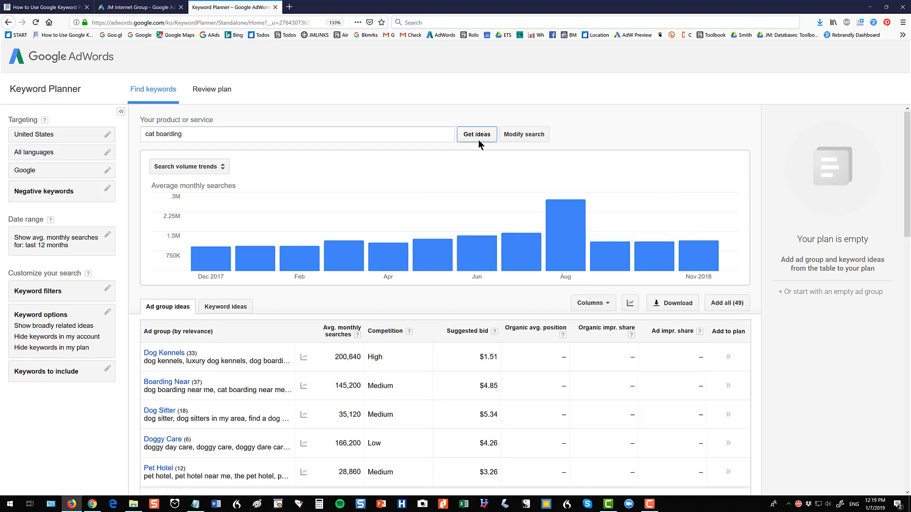
pyautogui.scroll(-3)
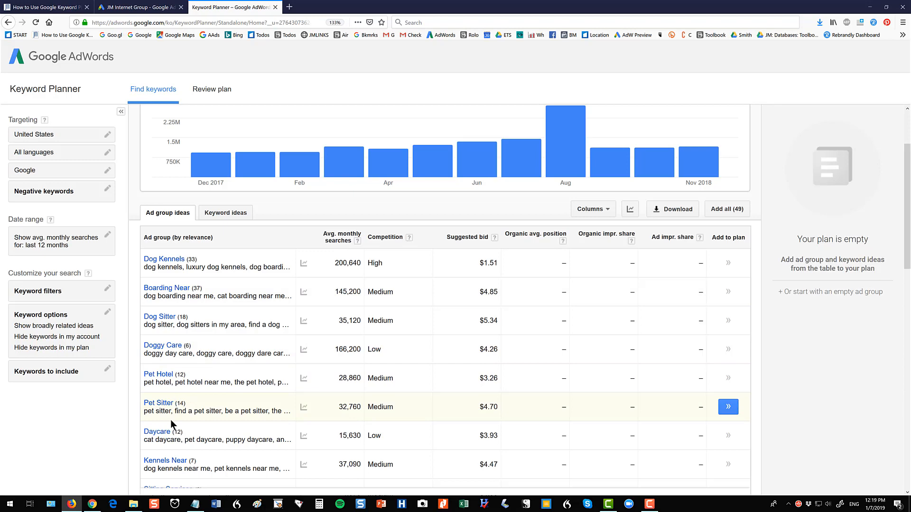
pyautogui.scroll(-3)
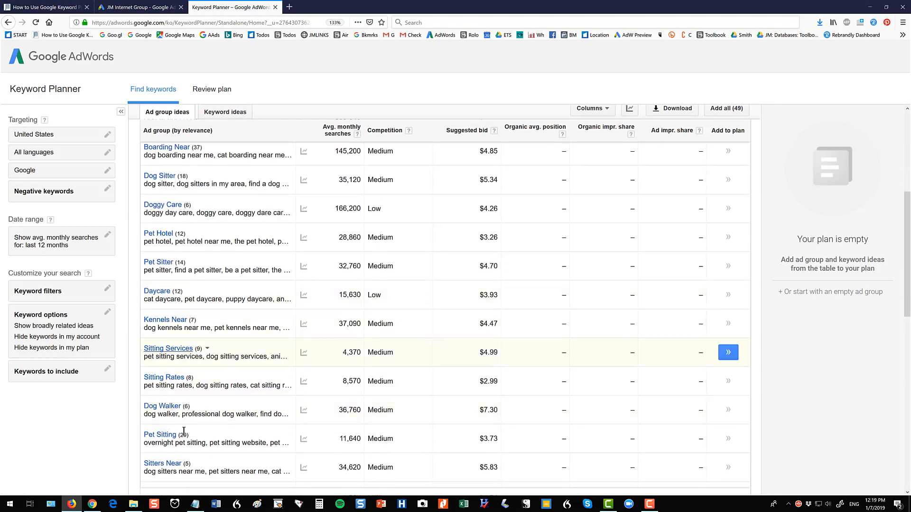
pyautogui.scroll(-3)
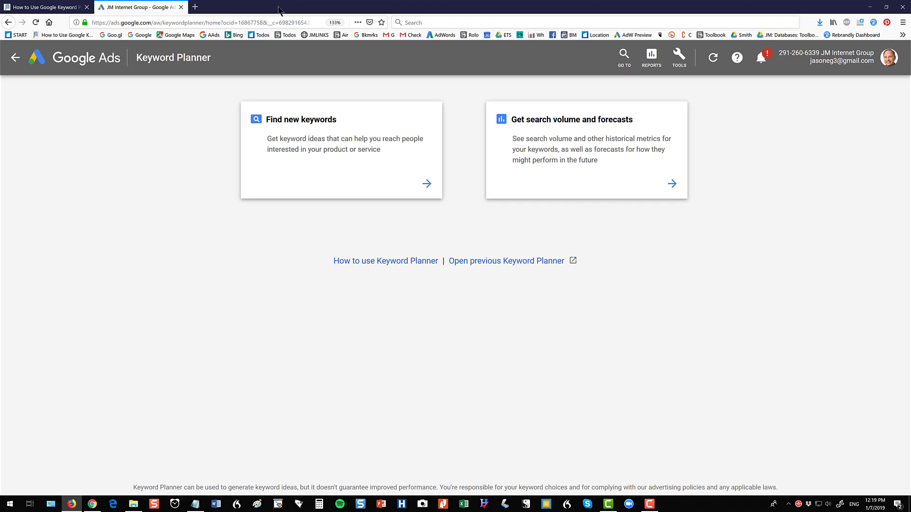
# Reopen the old planner and choose the Health > Health Conditions & Concerns > Allergy & Sinus category.
pyautogui.click(505, 260)
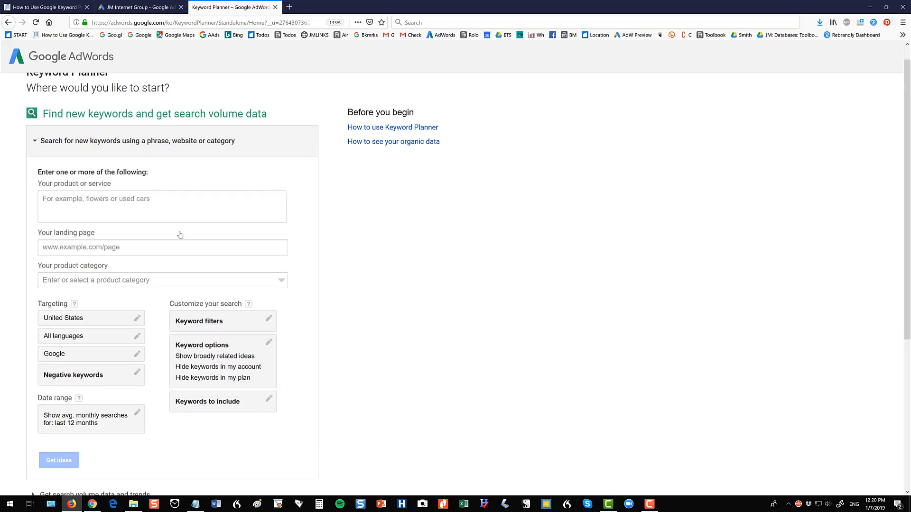
pyautogui.scroll(-3)
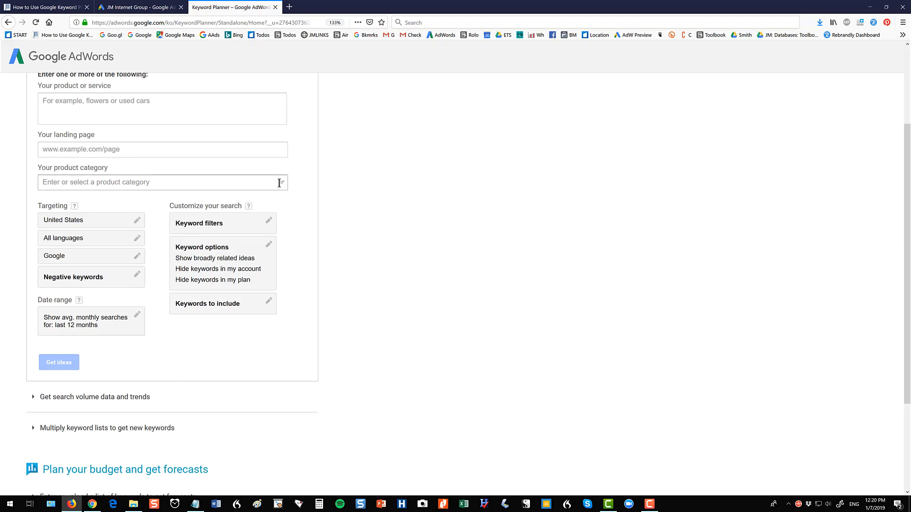
pyautogui.click(161, 182)
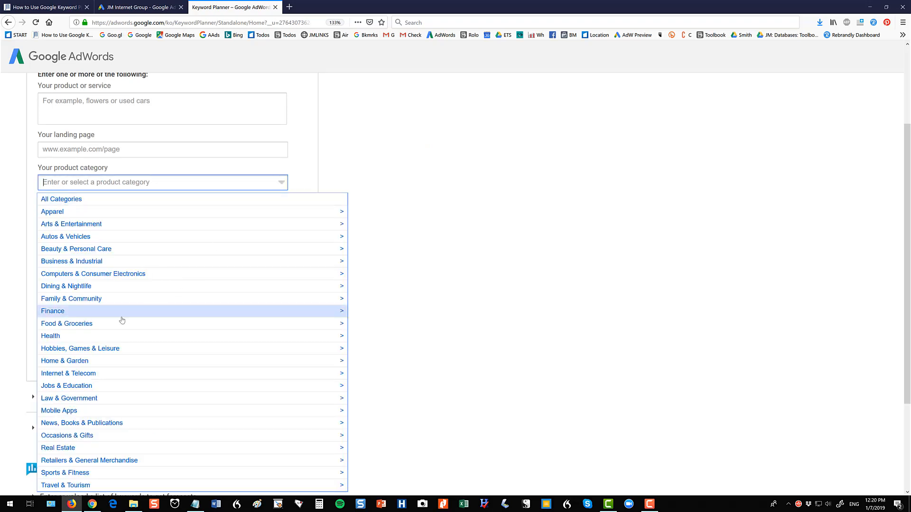
pyautogui.click(50, 336)
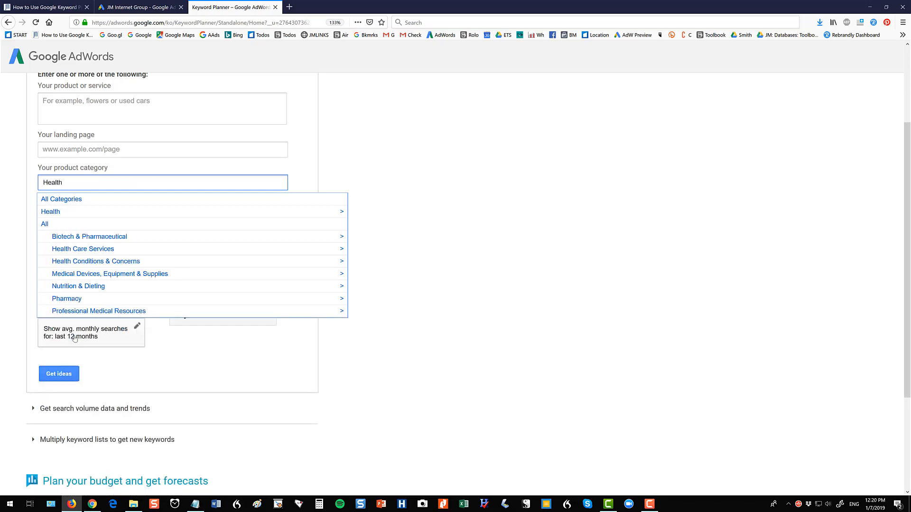
pyautogui.click(95, 260)
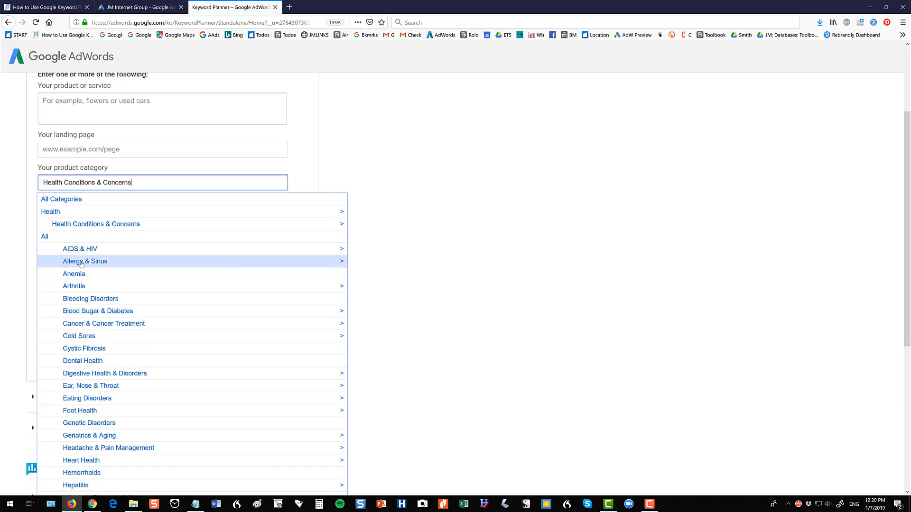
pyautogui.click(85, 261)
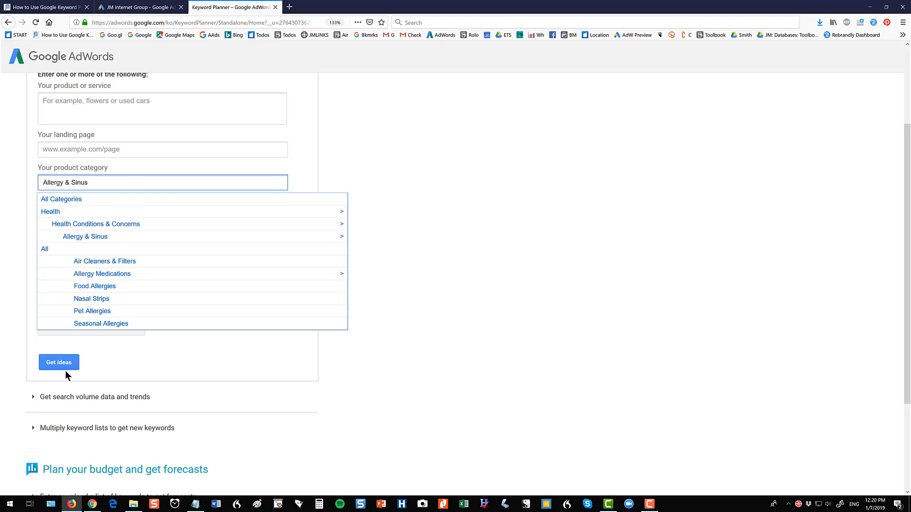
# Get ideas for Allergy & Sinus, review them, and close the old planner tab.
pyautogui.click(58, 362)
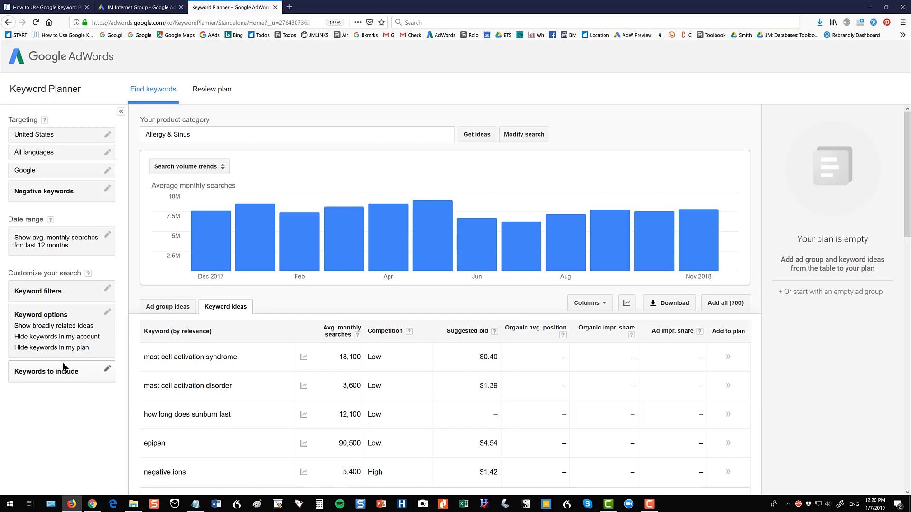
pyautogui.moveTo(311, 378)
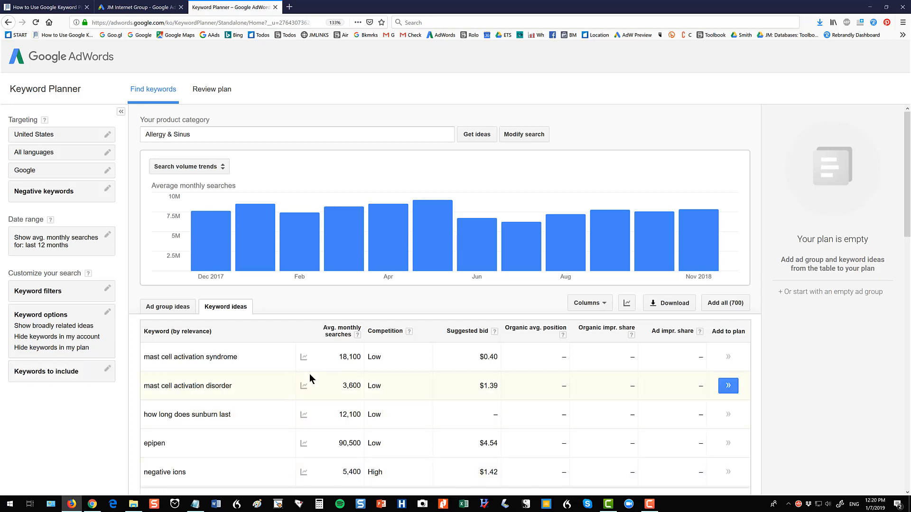
pyautogui.scroll(-3)
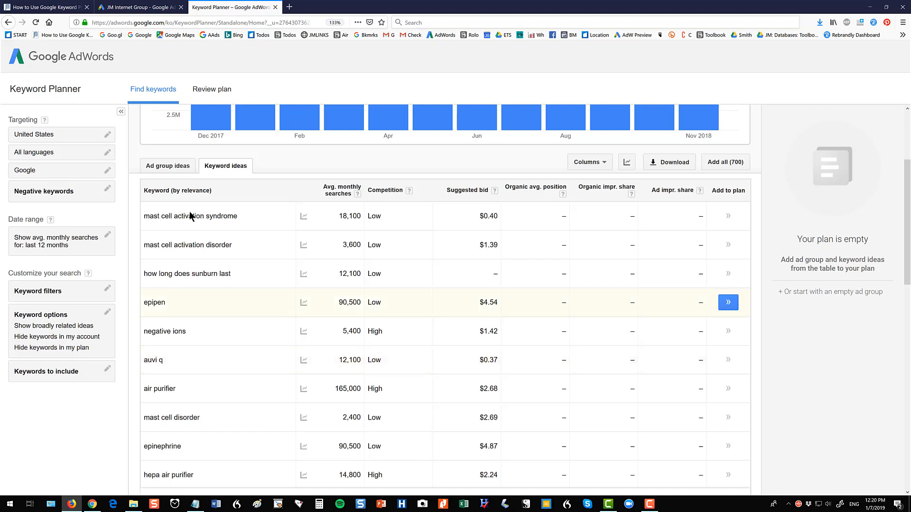
pyautogui.moveTo(277, 10)
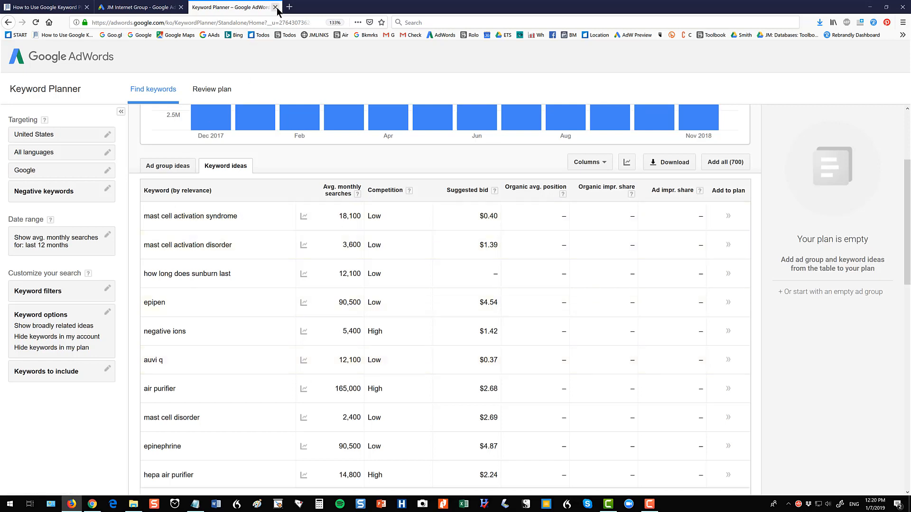
pyautogui.click(276, 7)
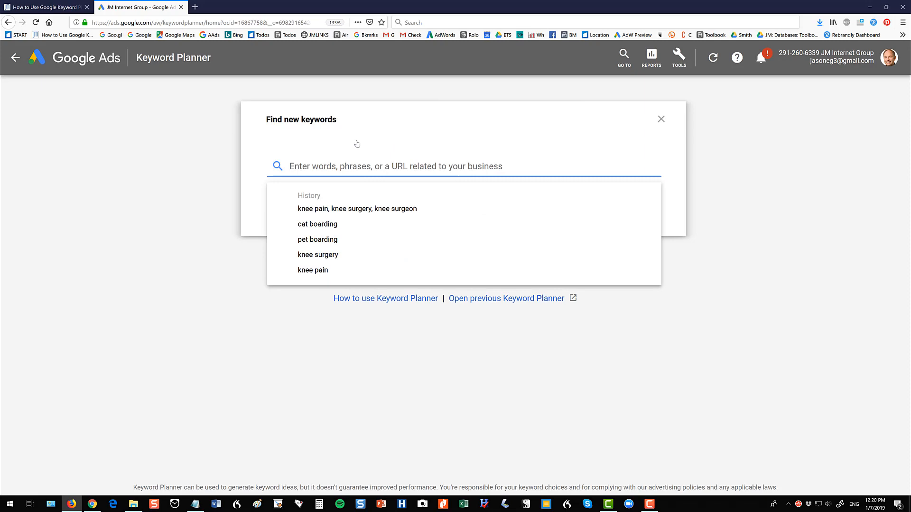
# Return to the blog article for the rover.com/cat-sitting example, then back to Keyword Planner.
pyautogui.click(45, 6)
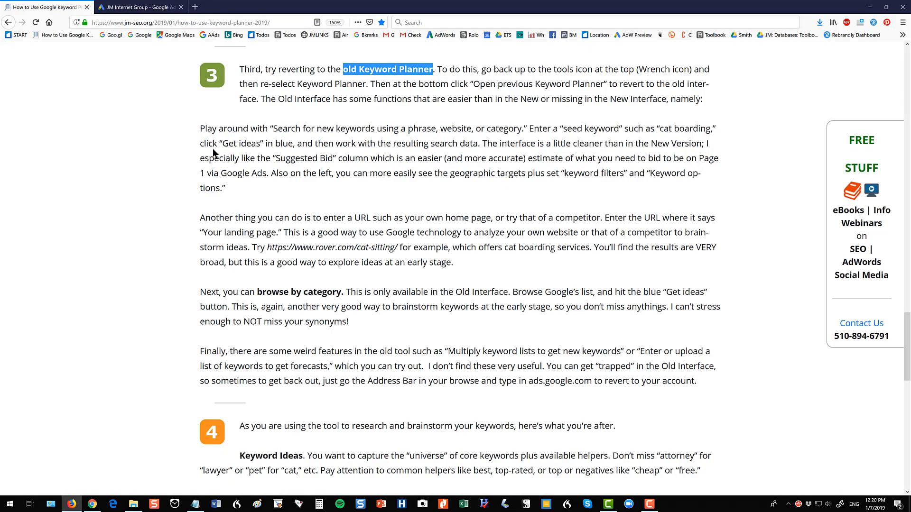
pyautogui.moveTo(269, 249)
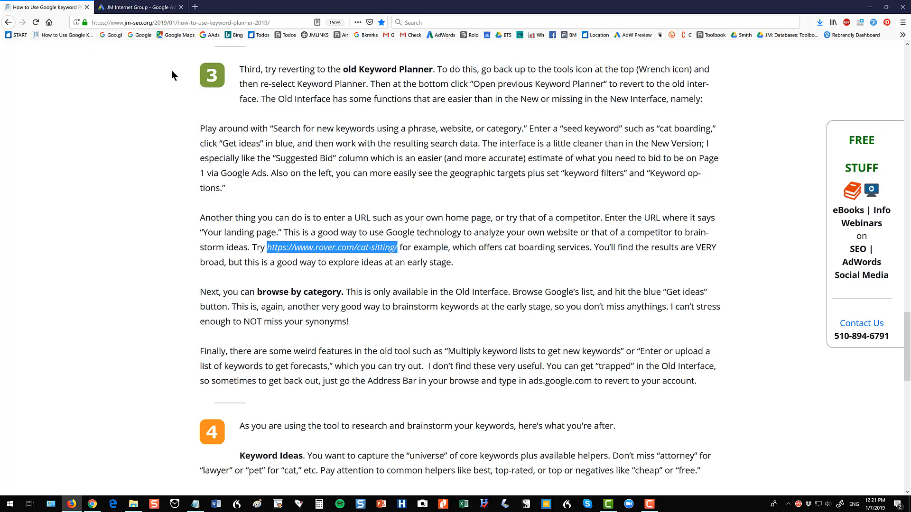
pyautogui.click(140, 6)
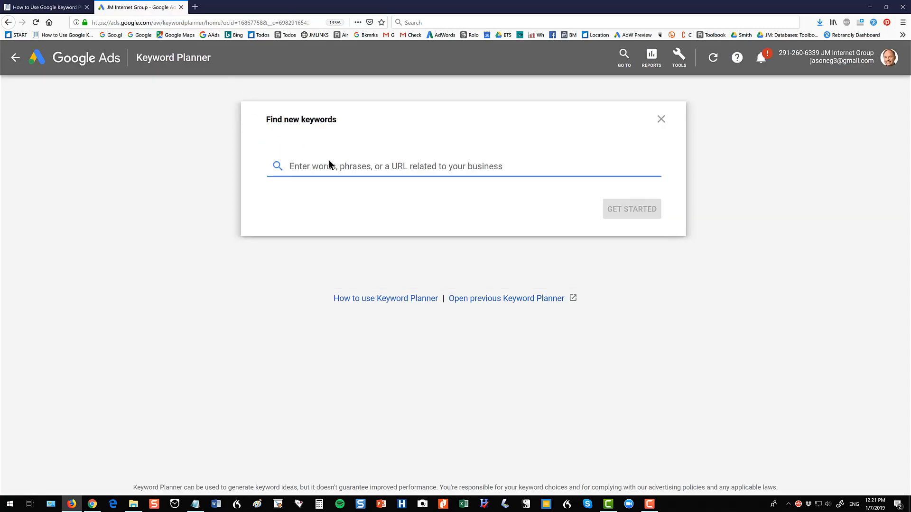
pyautogui.write('https://www.rover.com/cat-sitting/')
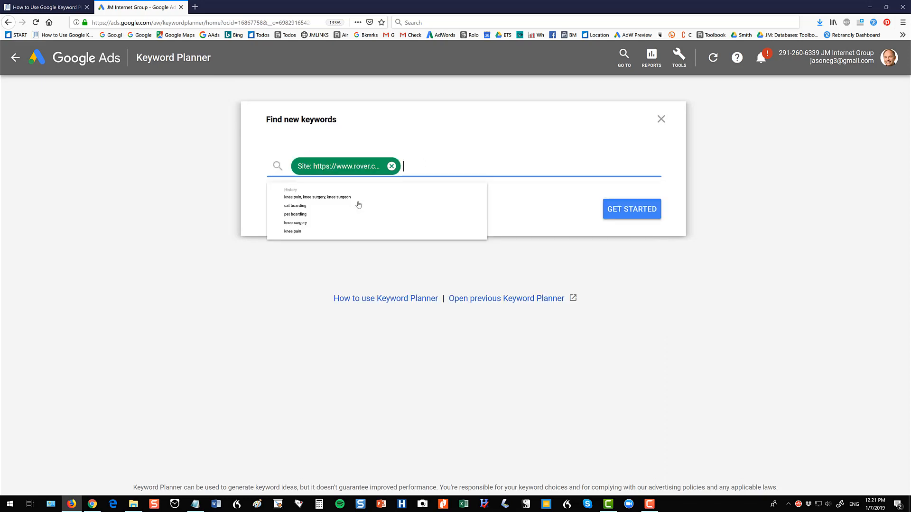
pyautogui.click(631, 210)
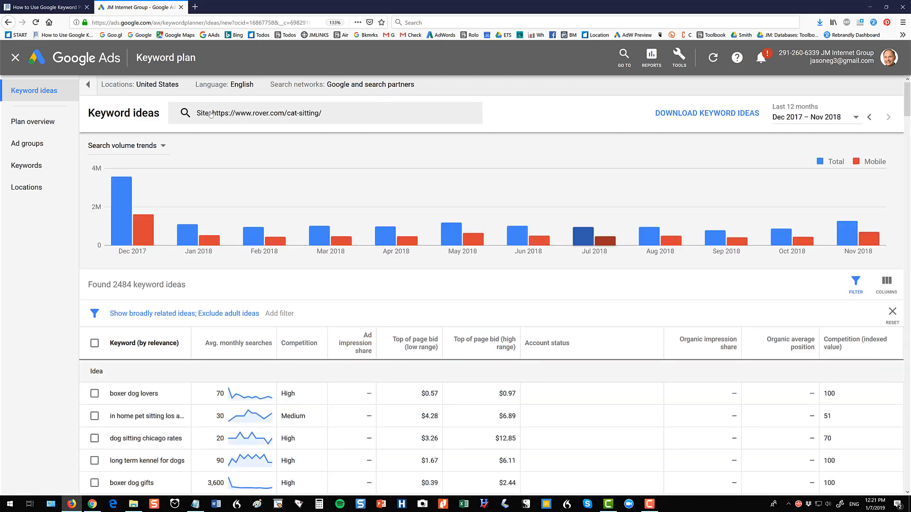
pyautogui.moveTo(294, 289)
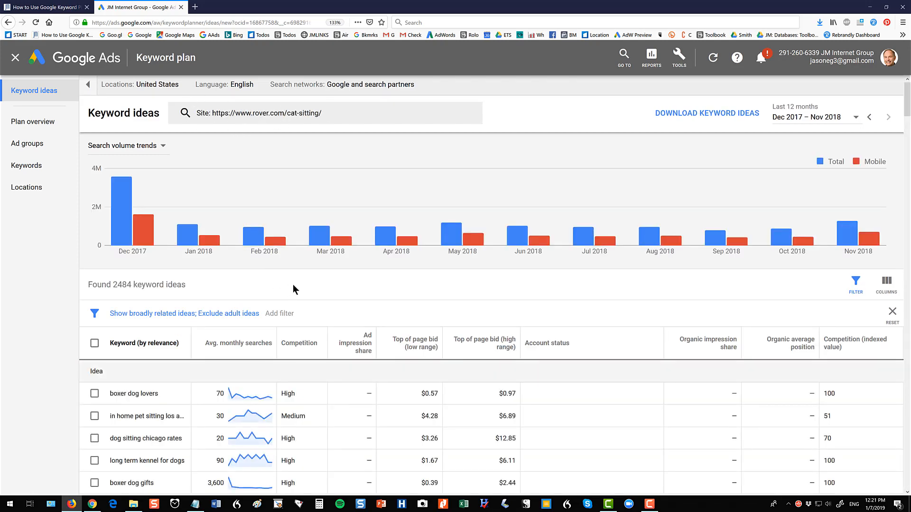
pyautogui.scroll(-3)
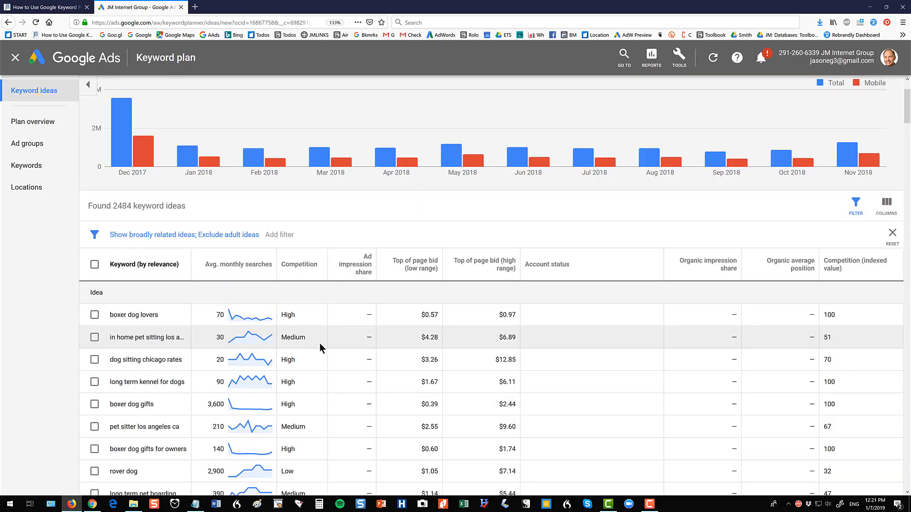
pyautogui.scroll(-3)
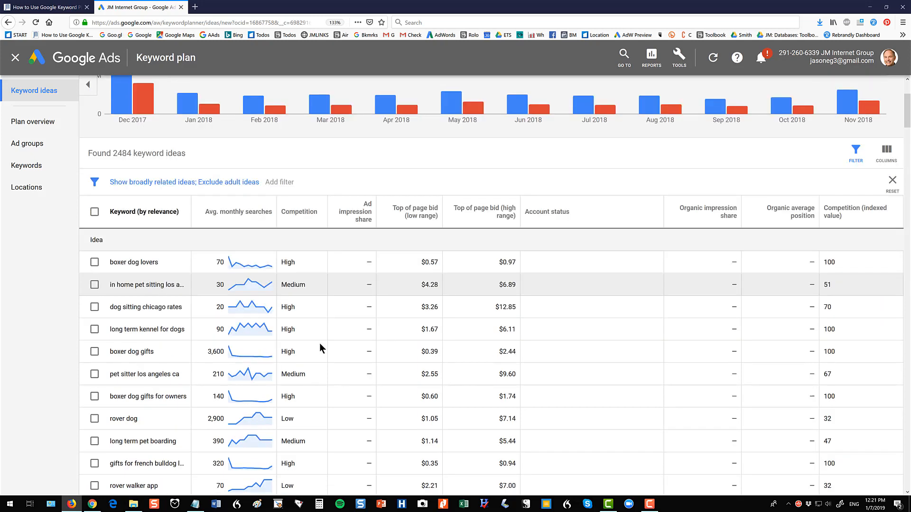
pyautogui.scroll(3)
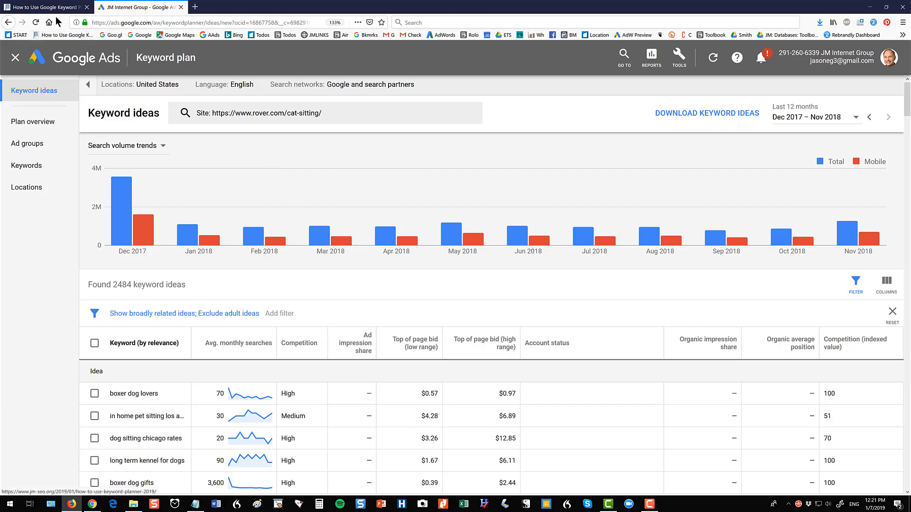
pyautogui.moveTo(47, 7)
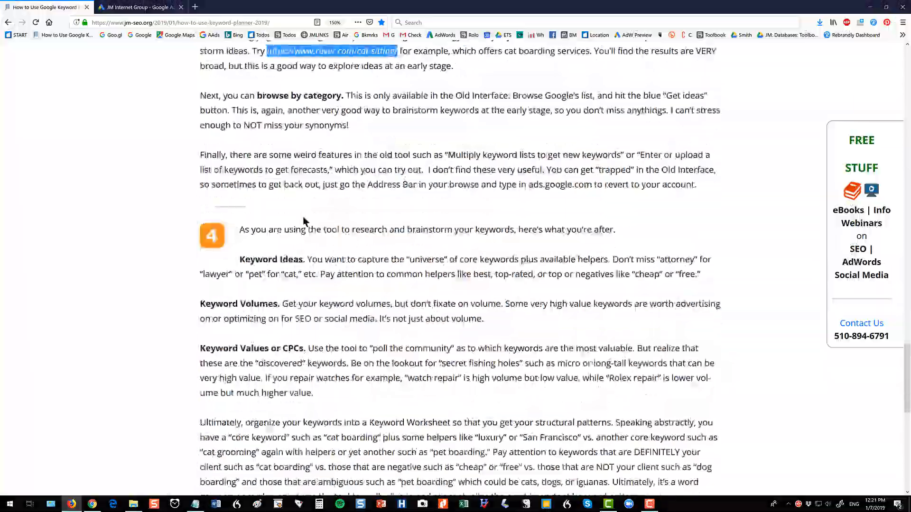
# Highlight the 'Keyword Ideas' and then 'Keyword Volumes' headings in step 4 of the article.
pyautogui.scroll(-3)
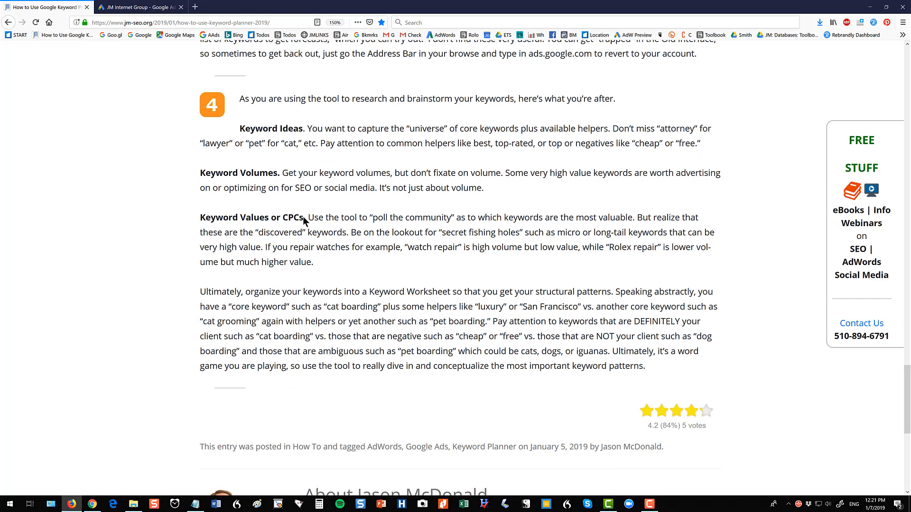
pyautogui.moveTo(302, 214)
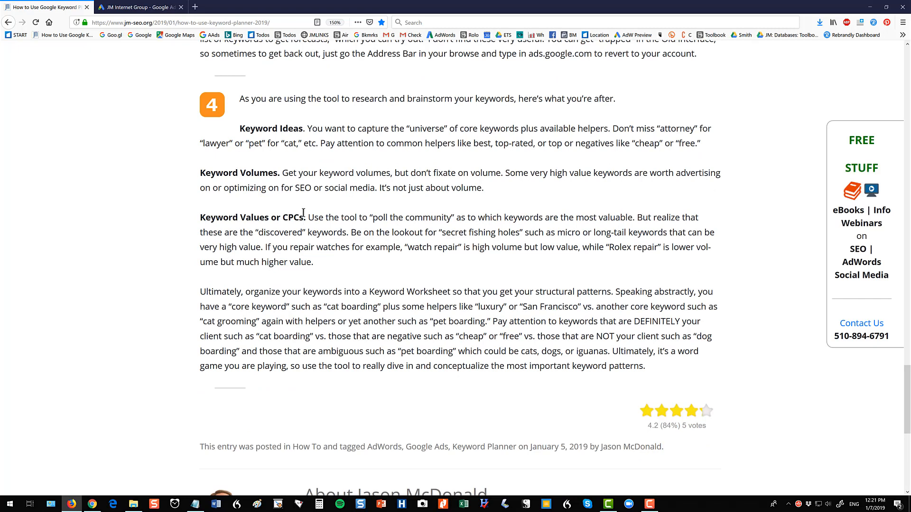
pyautogui.moveTo(240, 128)
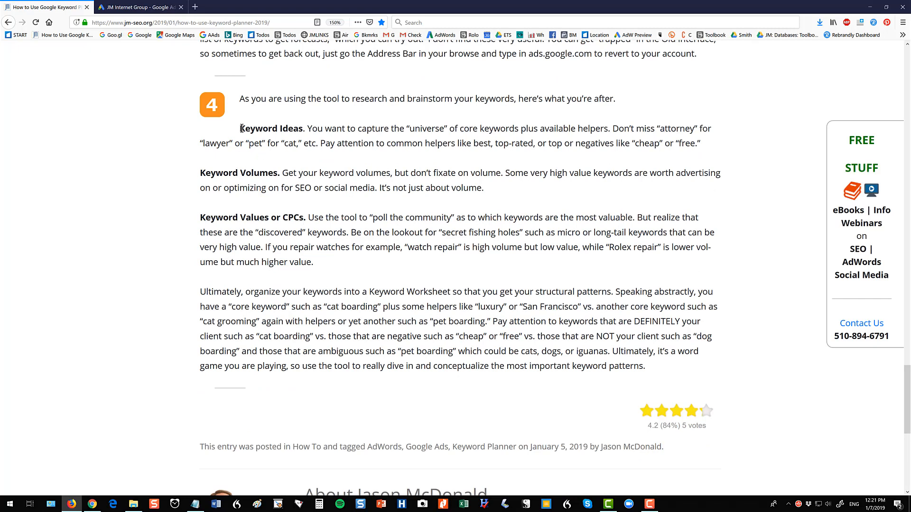
pyautogui.doubleClick(271, 128)
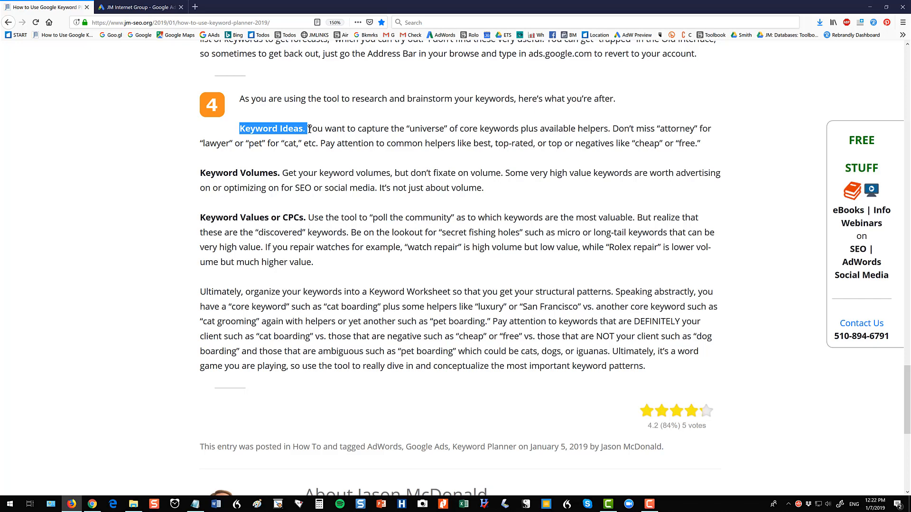
pyautogui.moveTo(440, 156)
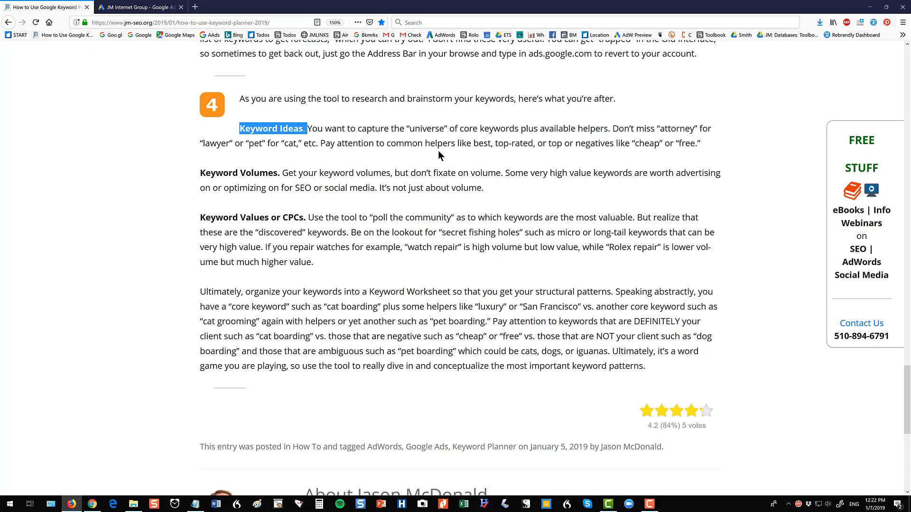
pyautogui.moveTo(200, 176)
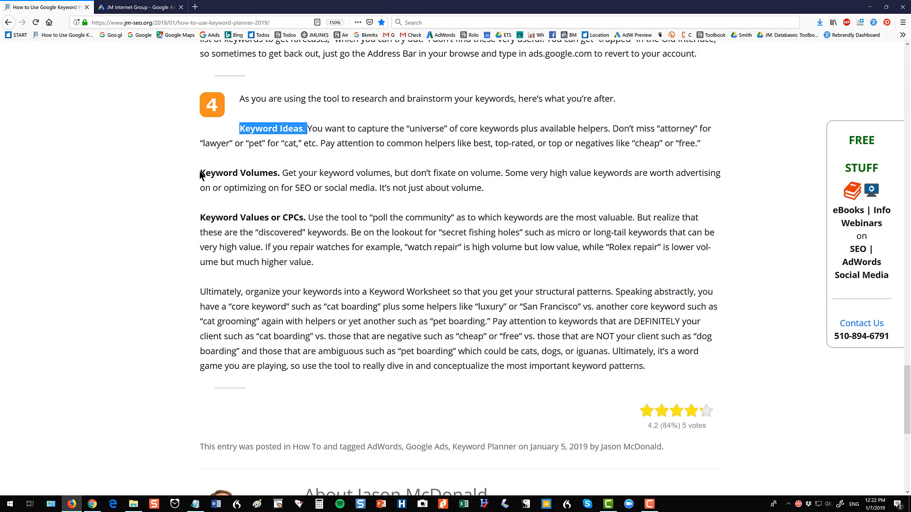
pyautogui.click(220, 173)
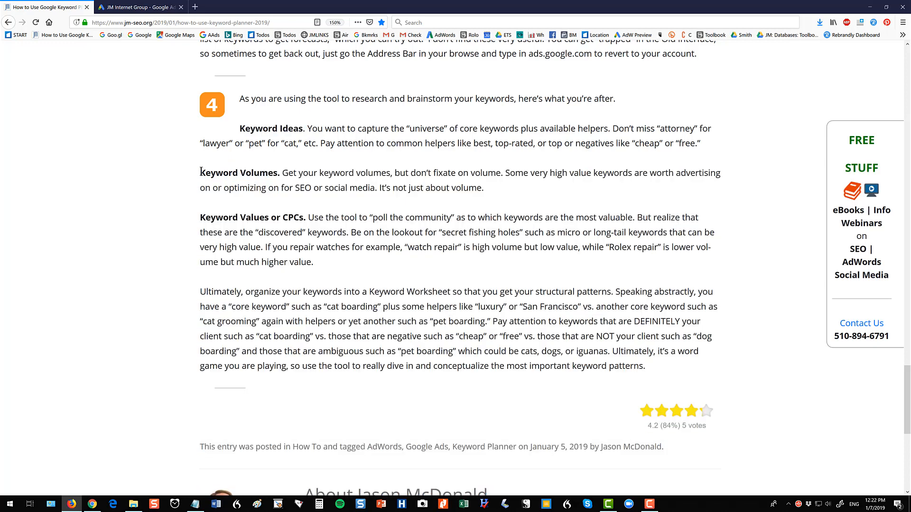
pyautogui.doubleClick(238, 173)
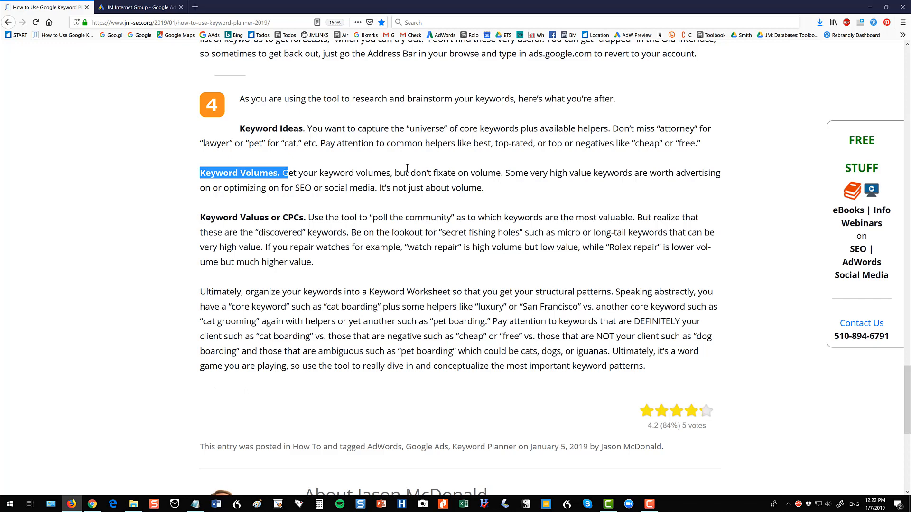
pyautogui.moveTo(575, 173)
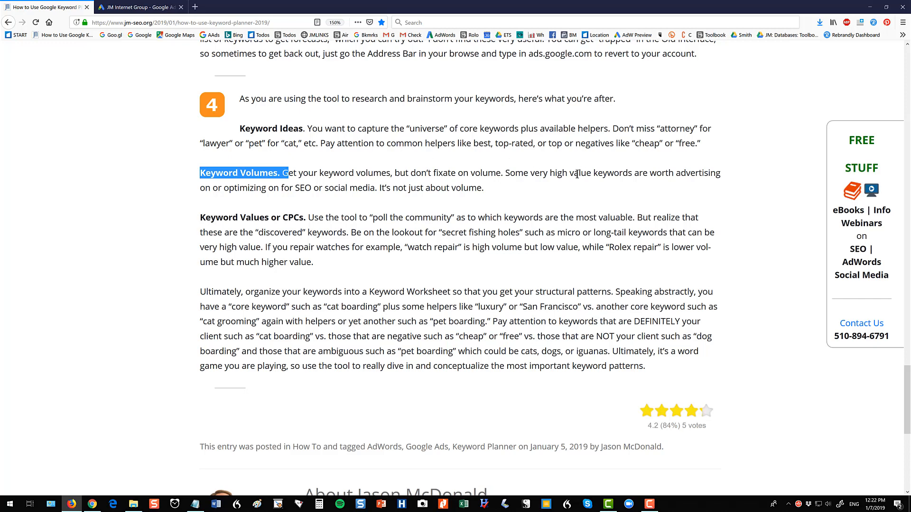
# Highlight 'value', 'Keyword Values or CPCs' and 'Keyword Worksheet' in the step-four text.
pyautogui.doubleClick(580, 173)
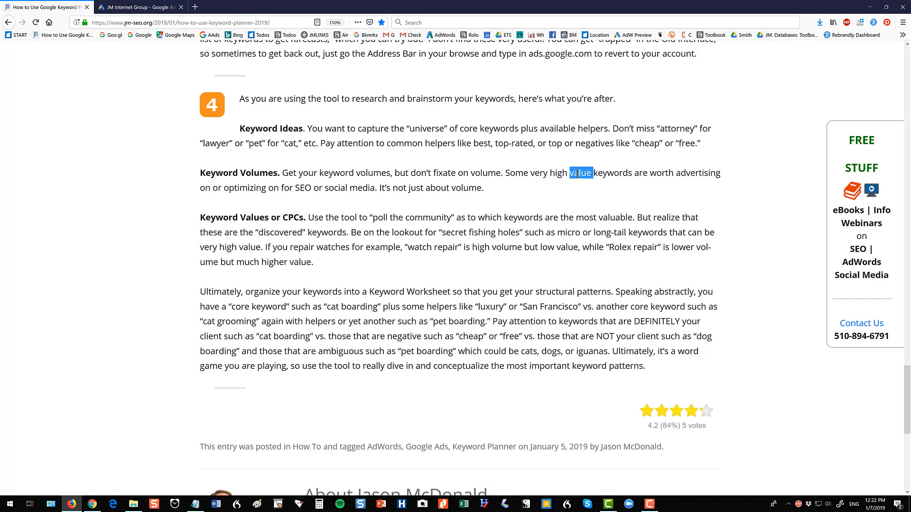
pyautogui.moveTo(443, 205)
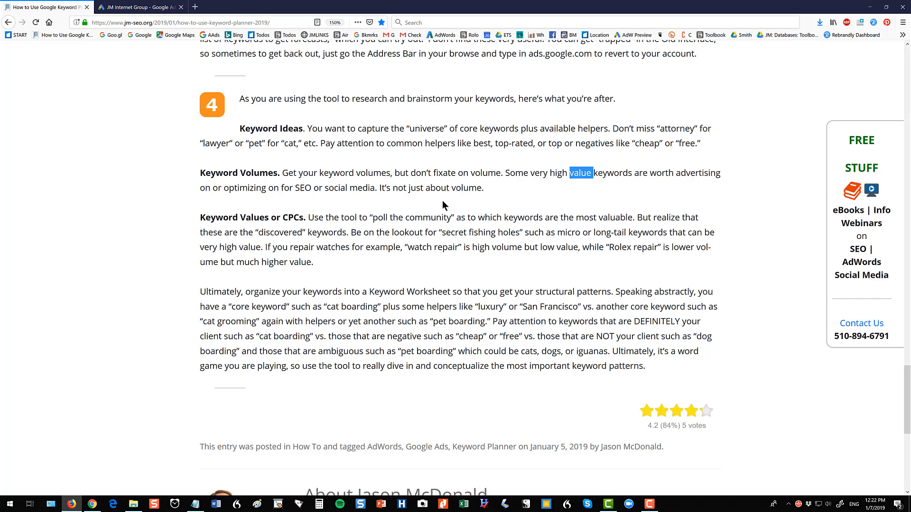
pyautogui.moveTo(296, 191)
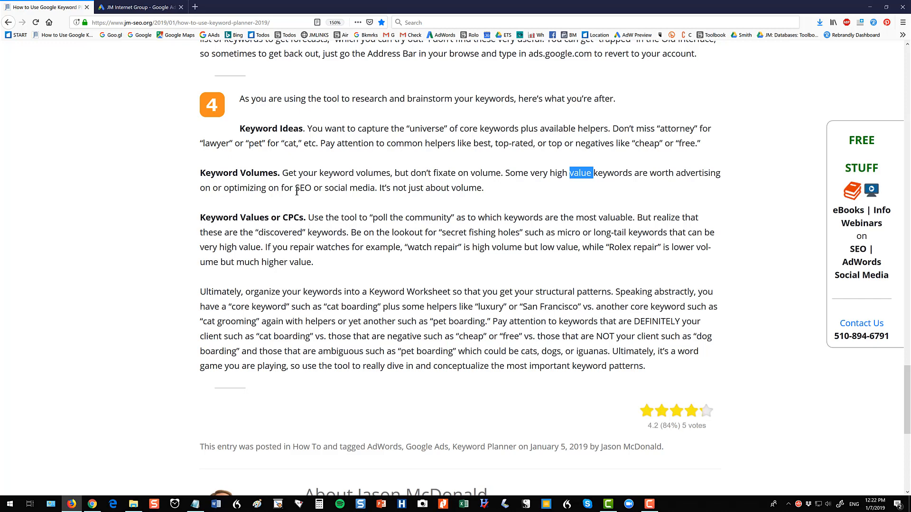
pyautogui.moveTo(223, 228)
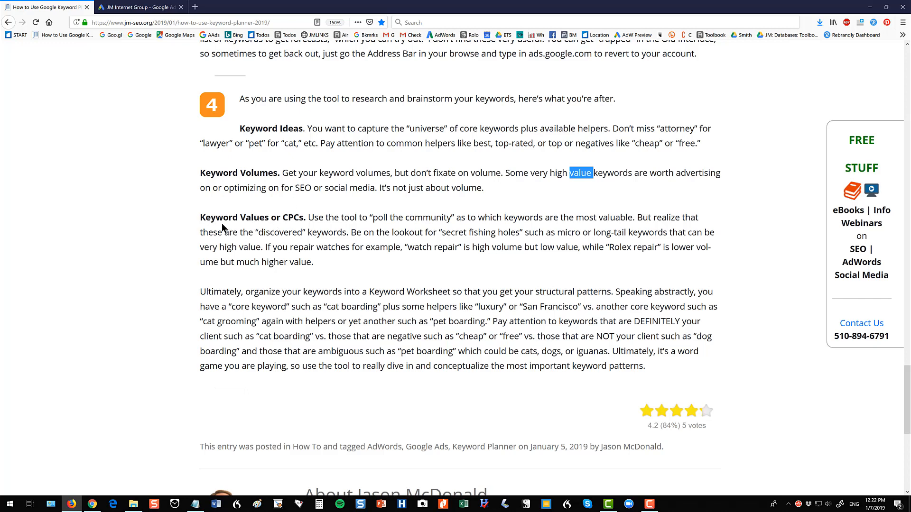
pyautogui.doubleClick(251, 217)
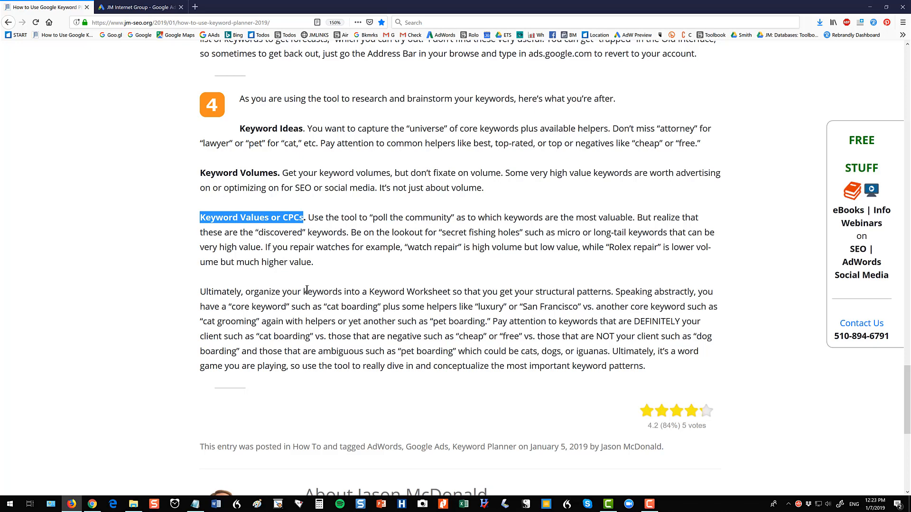
pyautogui.doubleClick(386, 291)
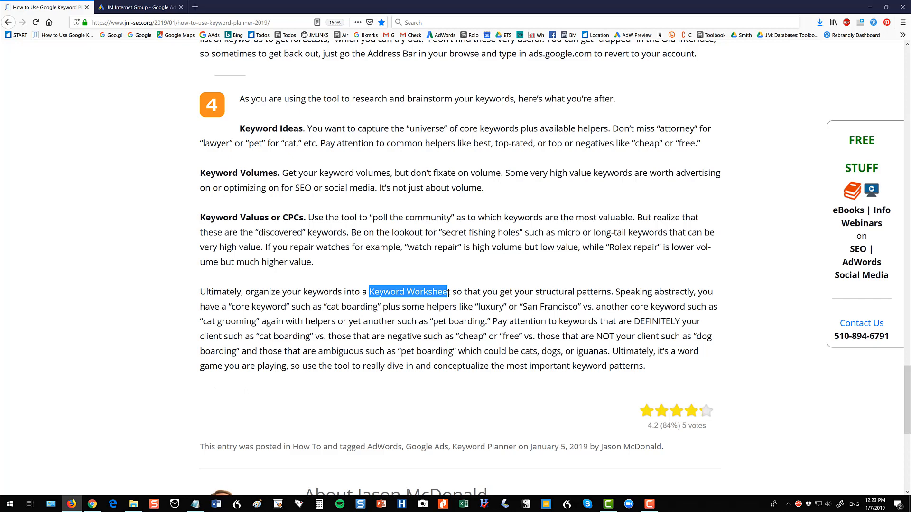
# Return to the rover.com/cat-sitting keyword ideas and their search volume trend chart.
pyautogui.click(139, 8)
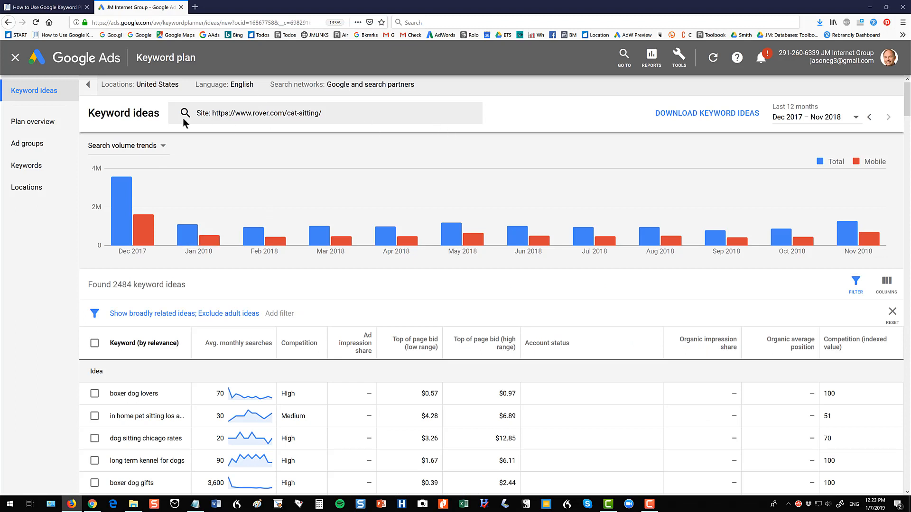
pyautogui.moveTo(399, 99)
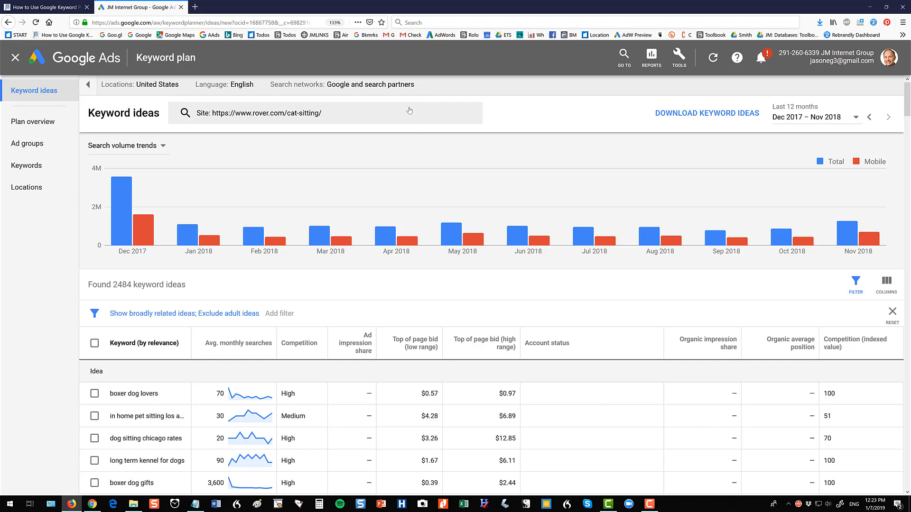
pyautogui.moveTo(462, 227)
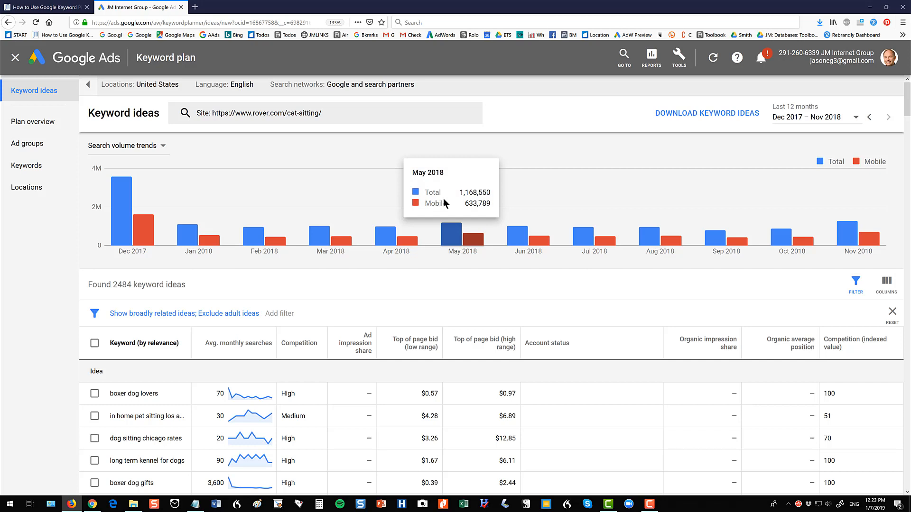
pyautogui.moveTo(355, 384)
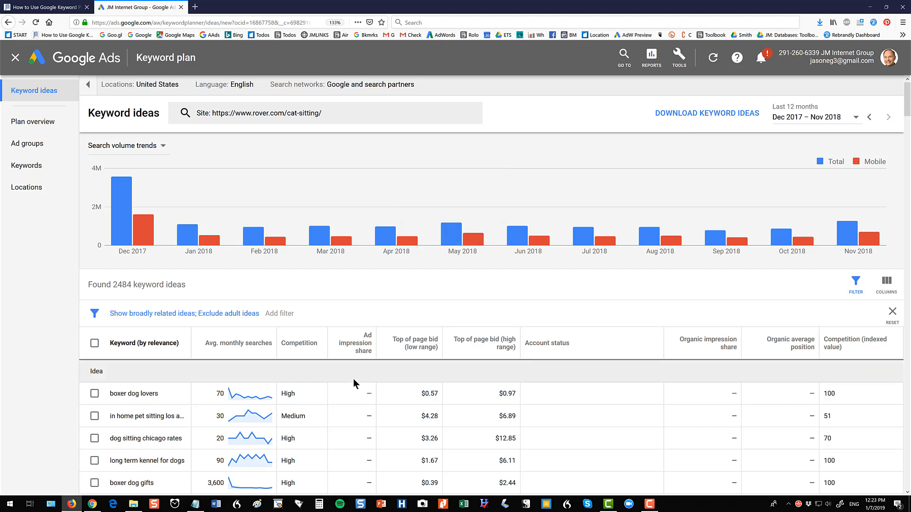